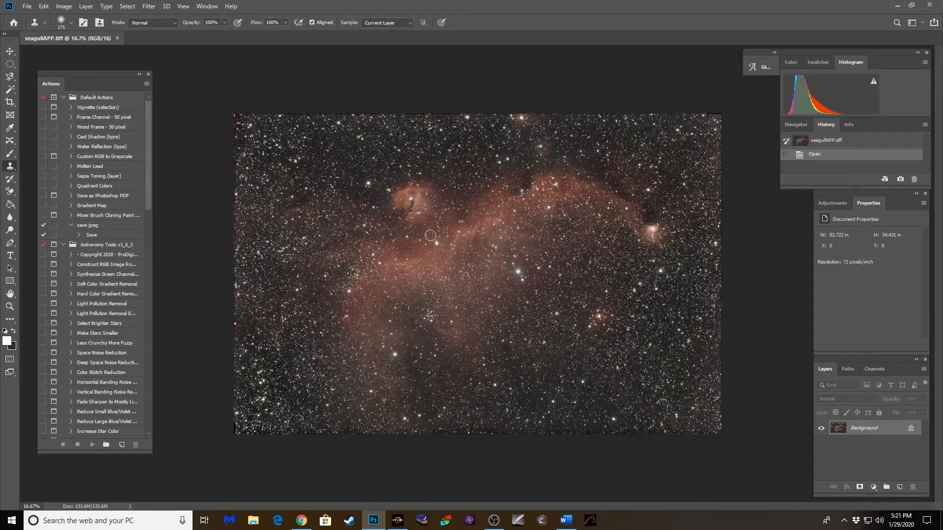
pyautogui.moveTo(507, 320)
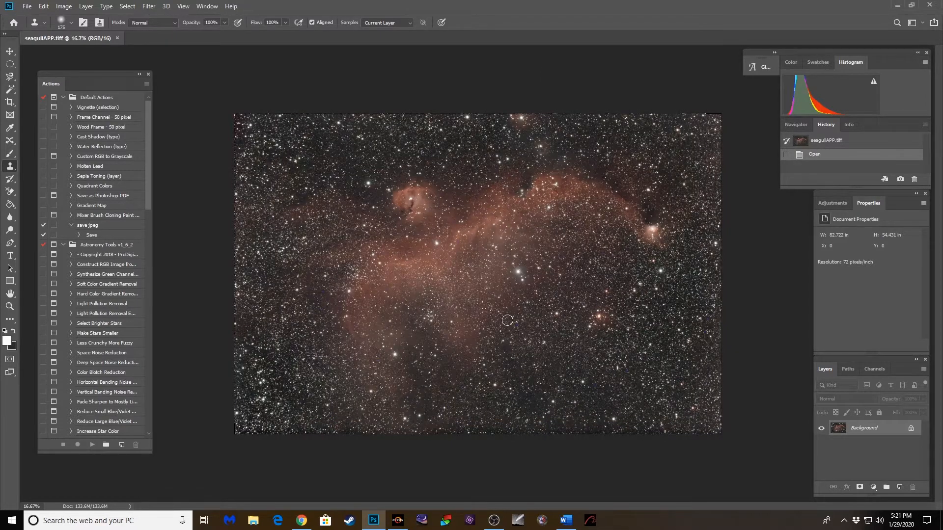
pyautogui.moveTo(471, 334)
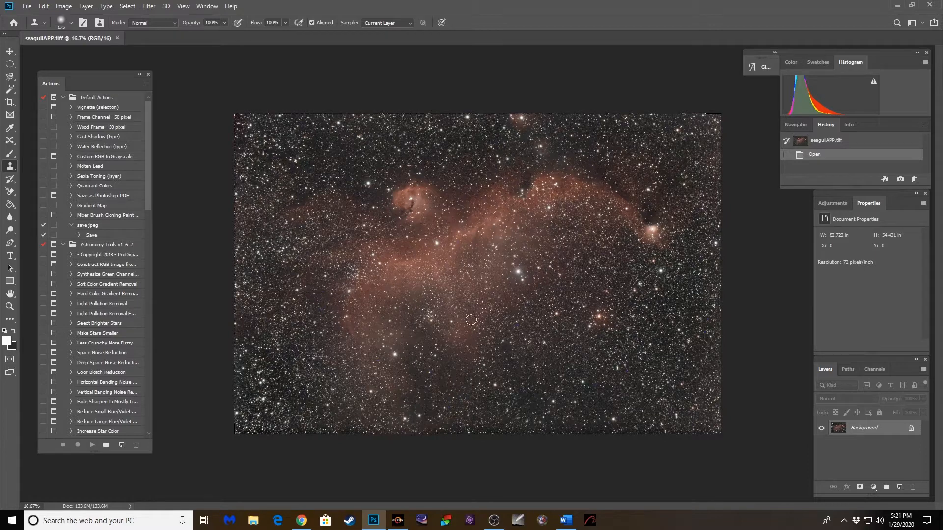
pyautogui.moveTo(421, 379)
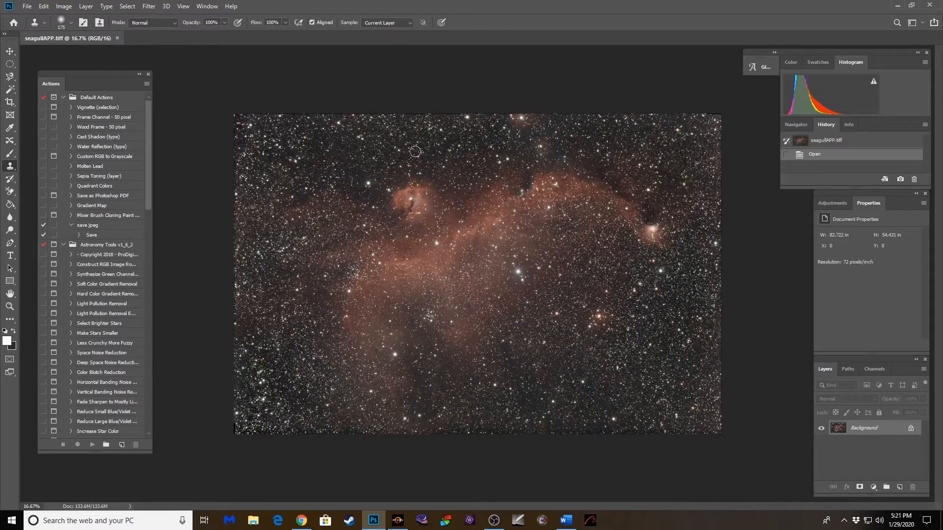
pyautogui.moveTo(606, 434)
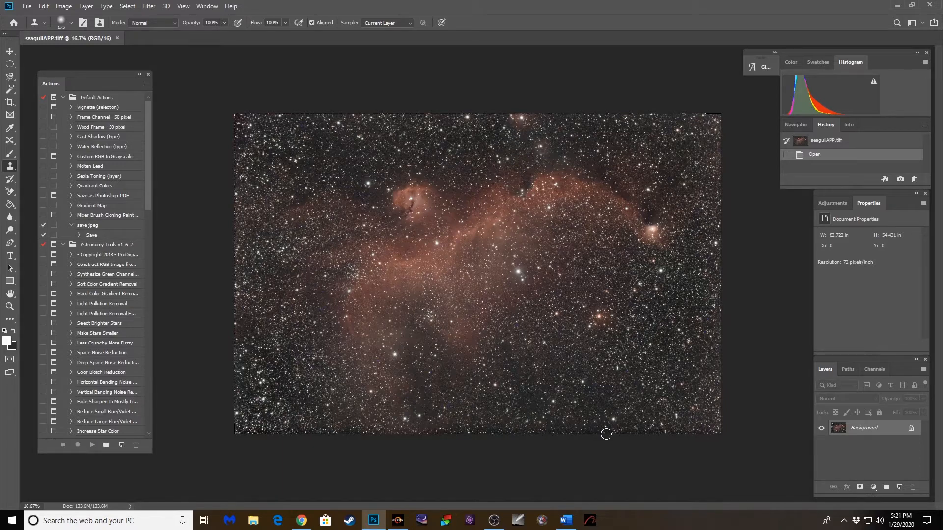
pyautogui.moveTo(237, 330)
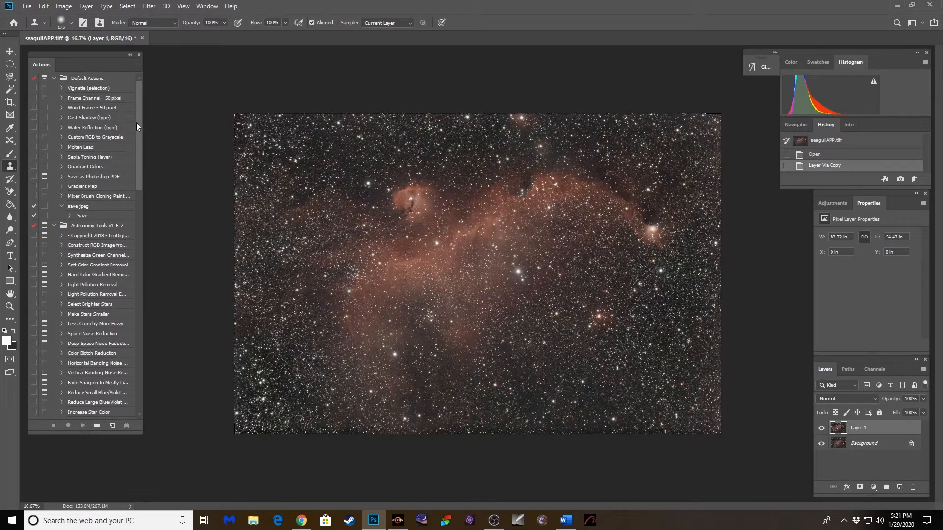
# Scroll the Actions panel down to the Astronomy Tools Enhance DSO and Reduce Stars action.
pyautogui.scroll(-3)
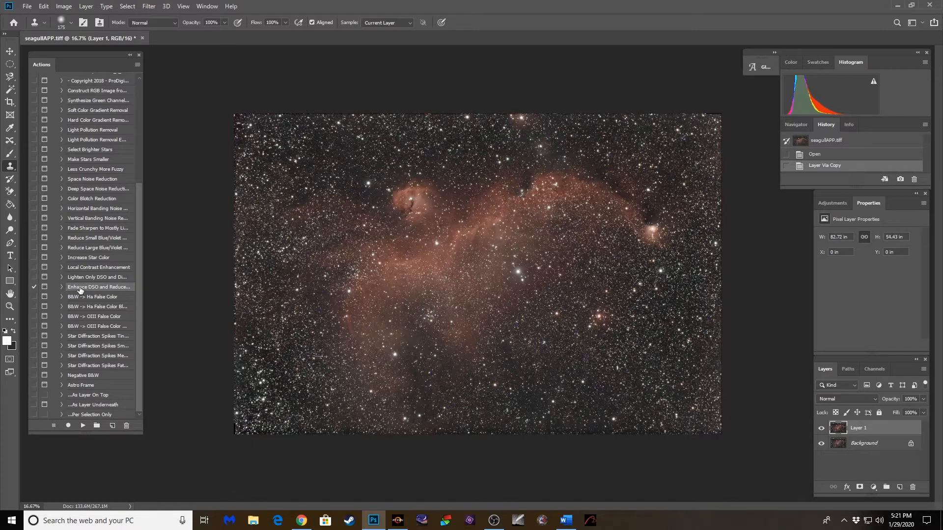
pyautogui.moveTo(140, 280)
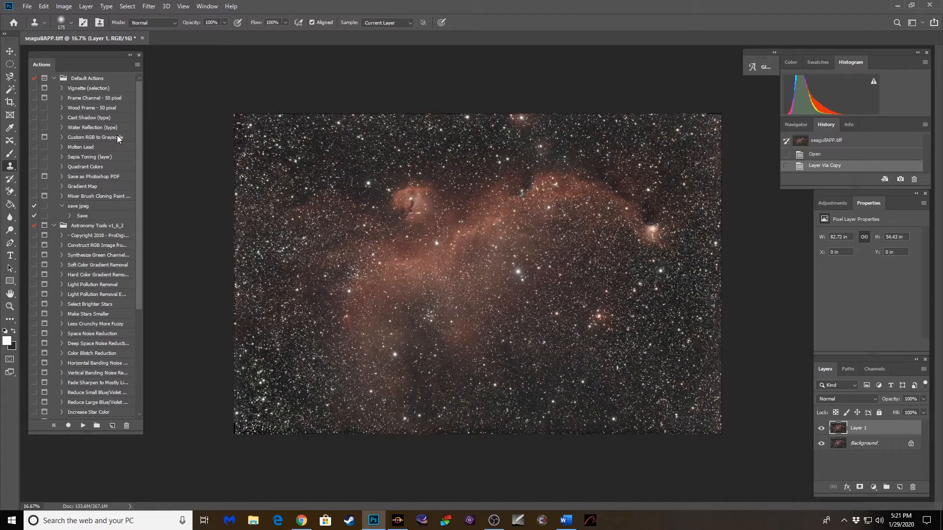
pyautogui.scroll(-3)
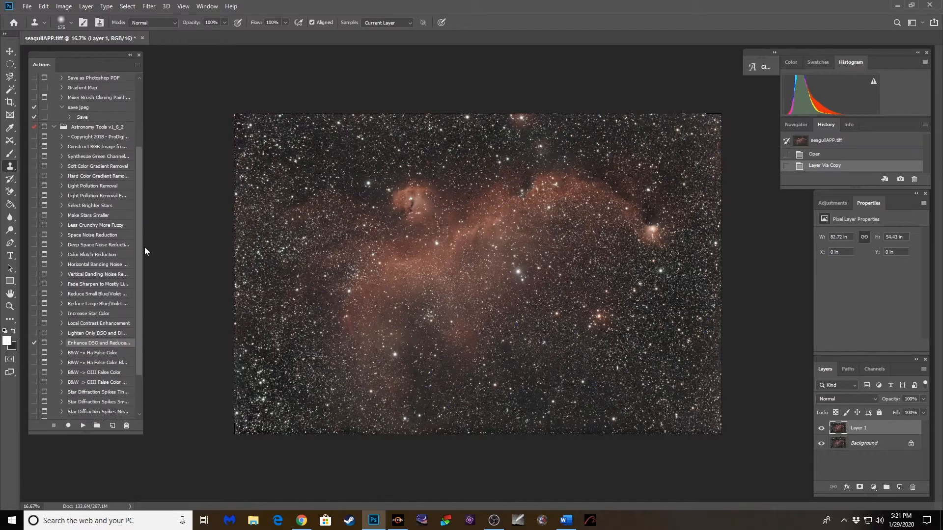
pyautogui.scroll(-3)
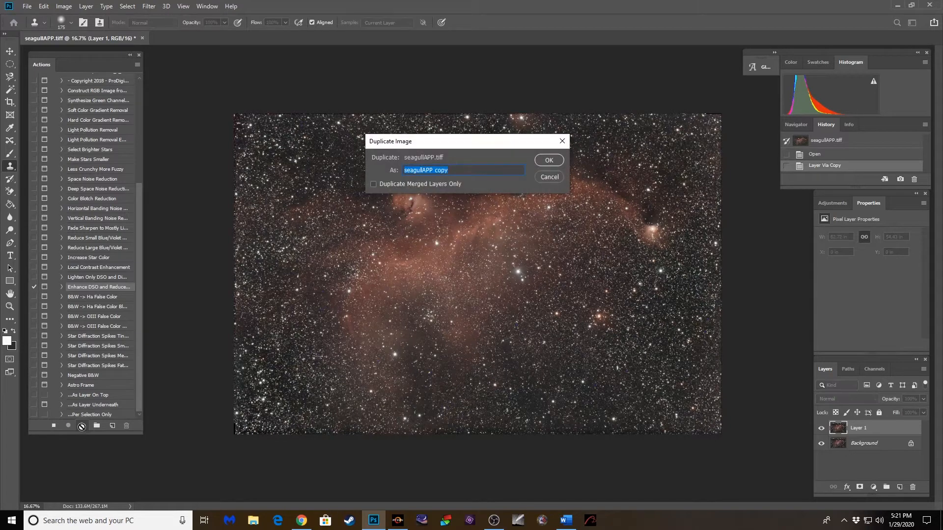
# Accept the Duplicate Image, Reduce Noise and Duplicate Layer prompts so the action completes.
pyautogui.click(549, 160)
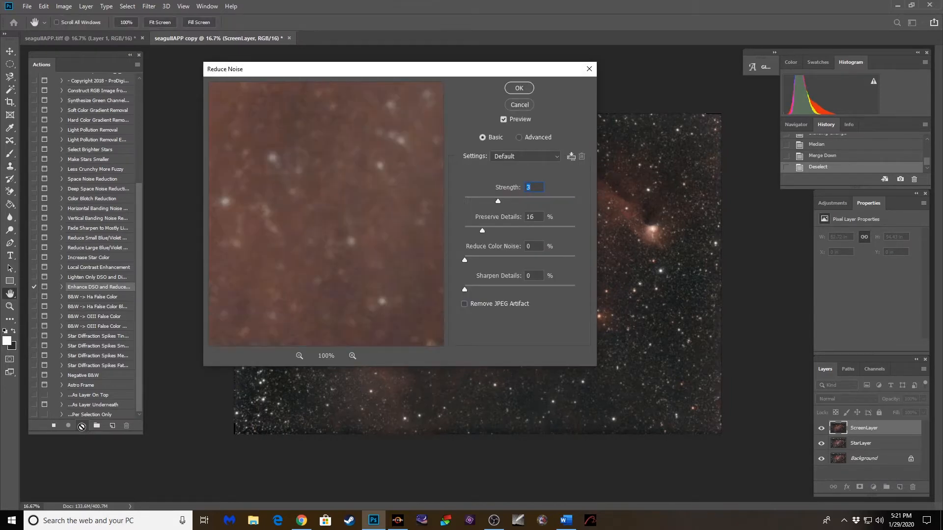
pyautogui.click(519, 88)
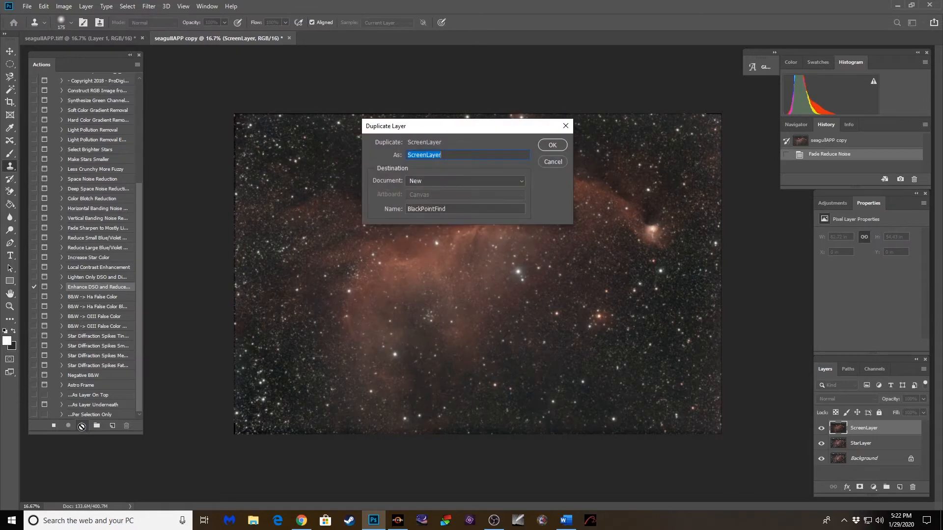
pyautogui.click(553, 145)
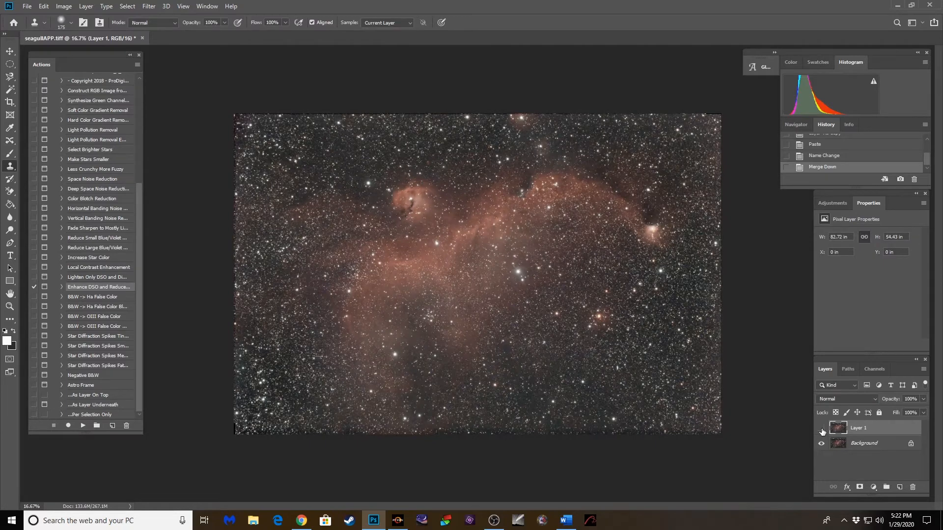
# Hide Layer 1 to compare the processed nebula against the original.
pyautogui.click(821, 432)
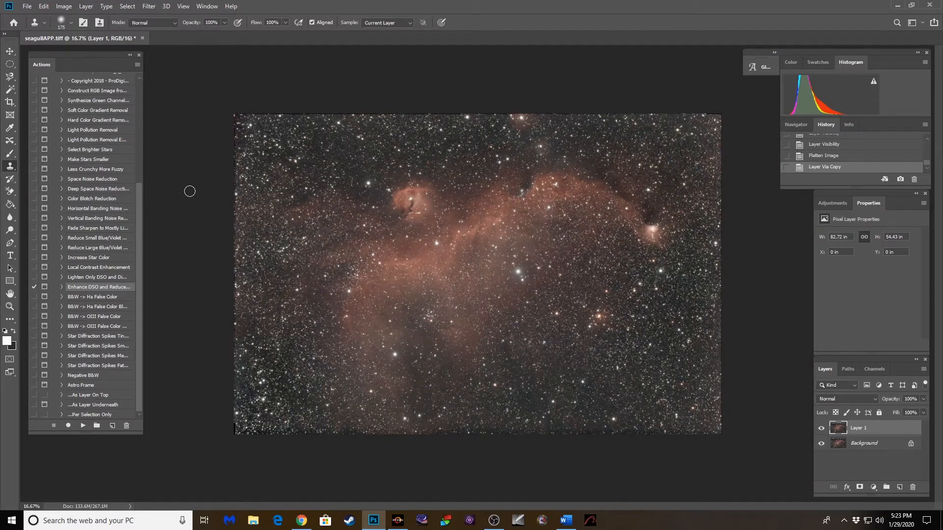
# Select the bright stars with Color Range using Highlights at 98% fuzziness.
pyautogui.click(127, 6)
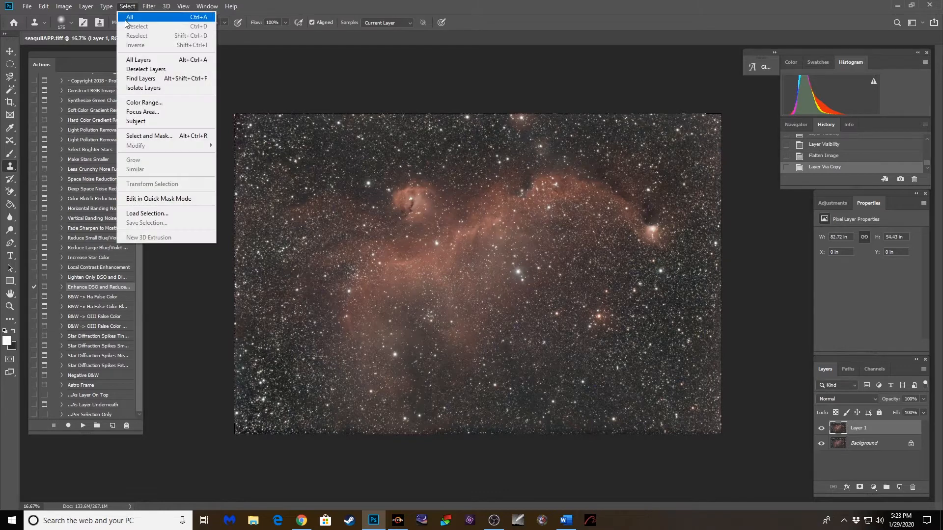
pyautogui.click(144, 102)
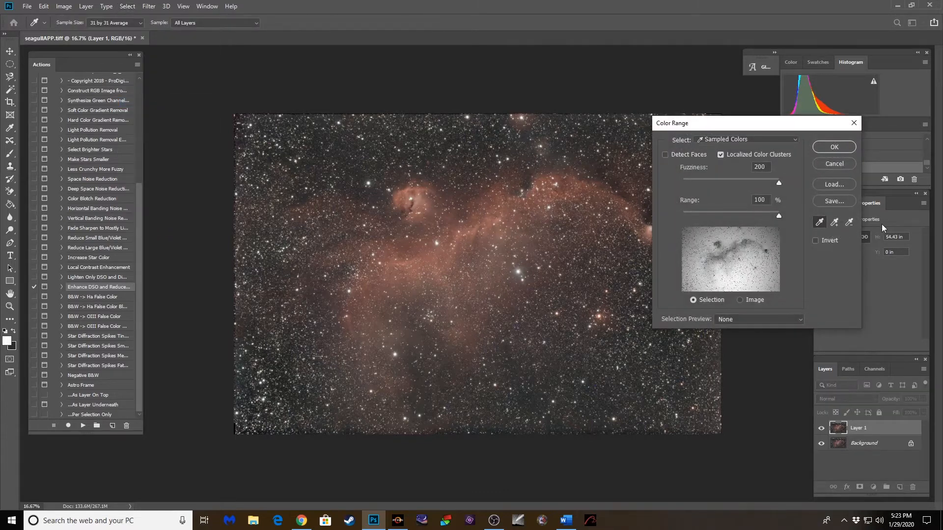
pyautogui.click(746, 140)
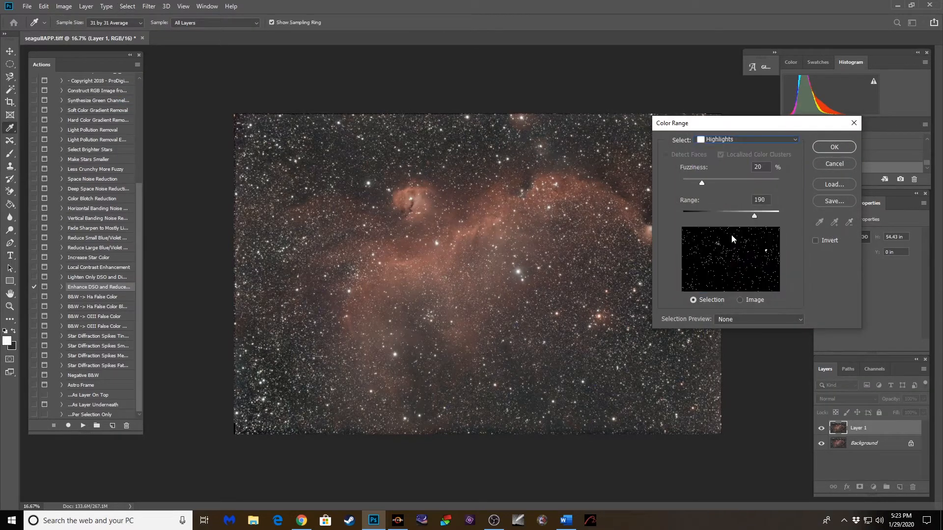
pyautogui.moveTo(701, 183); pyautogui.dragTo(778, 182)
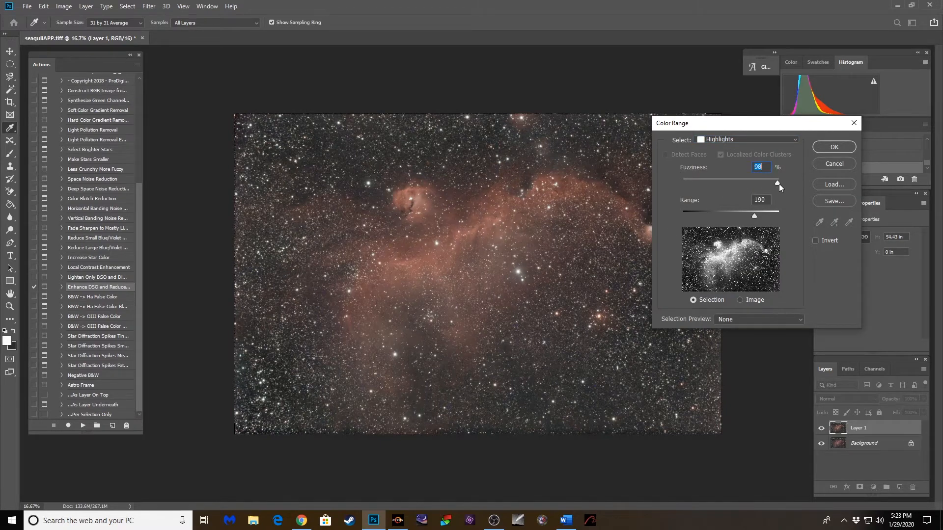
pyautogui.click(834, 147)
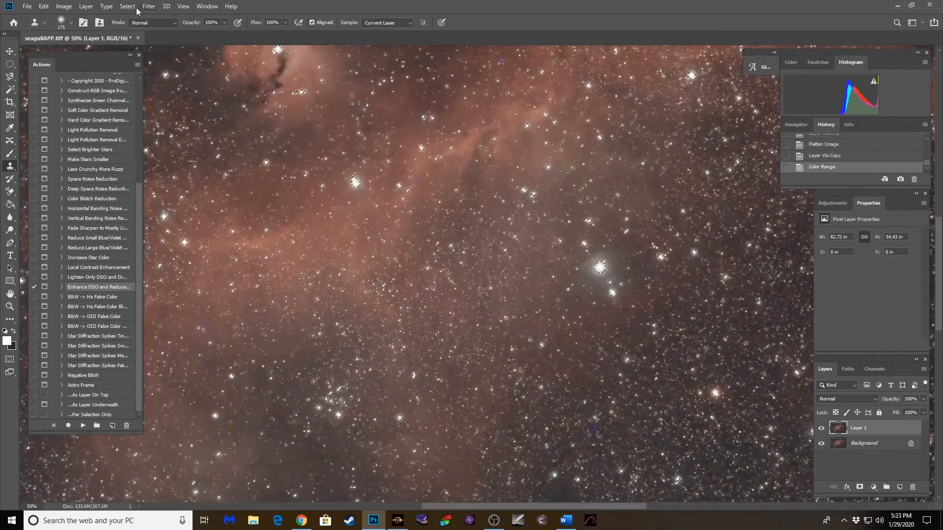
# Expand the star selection by 2 pixels and feather its edges.
pyautogui.click(127, 6)
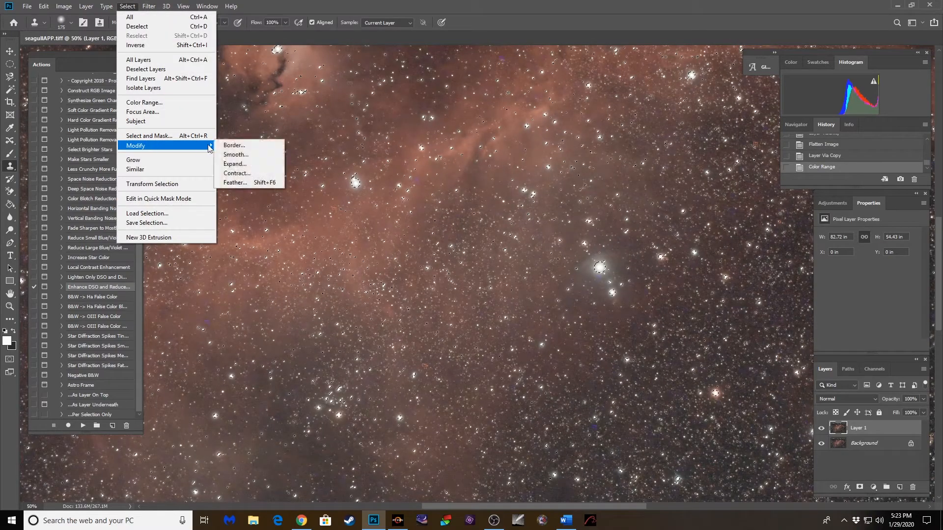
pyautogui.click(235, 163)
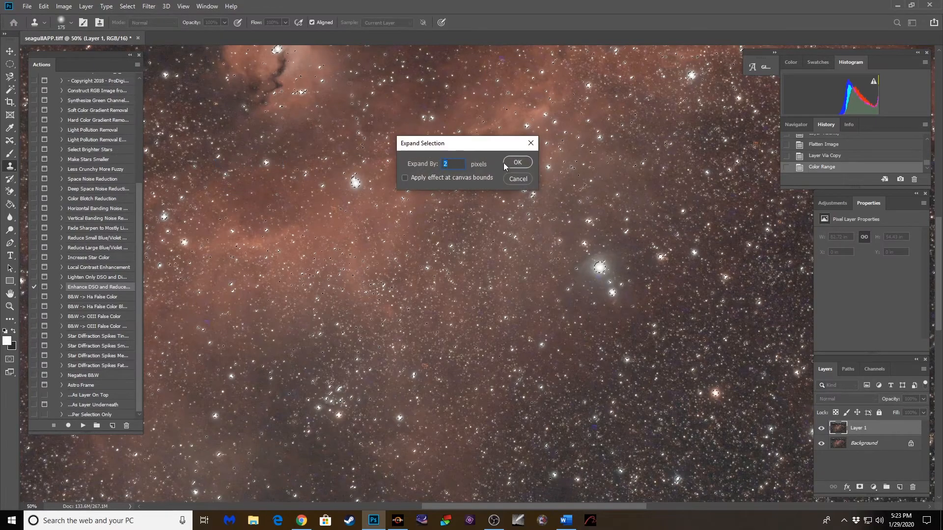
pyautogui.click(517, 163)
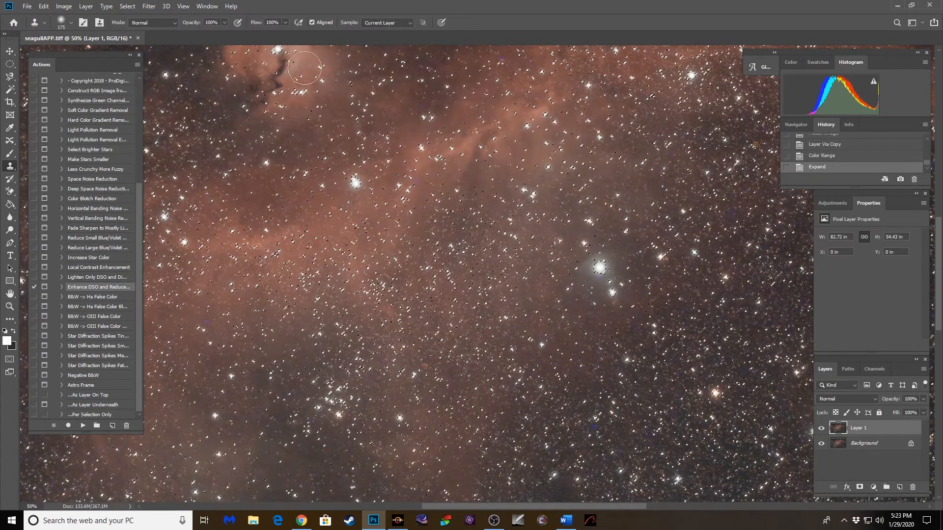
pyautogui.click(126, 6)
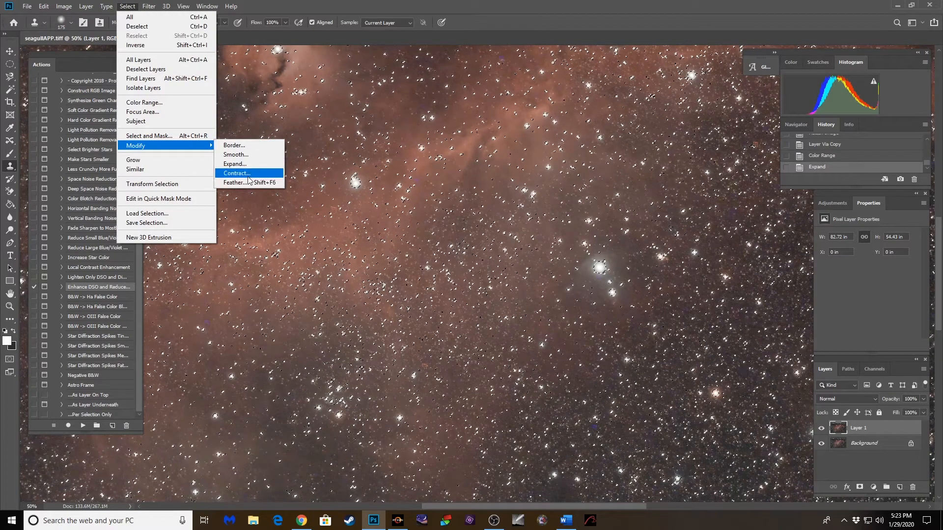
pyautogui.click(248, 182)
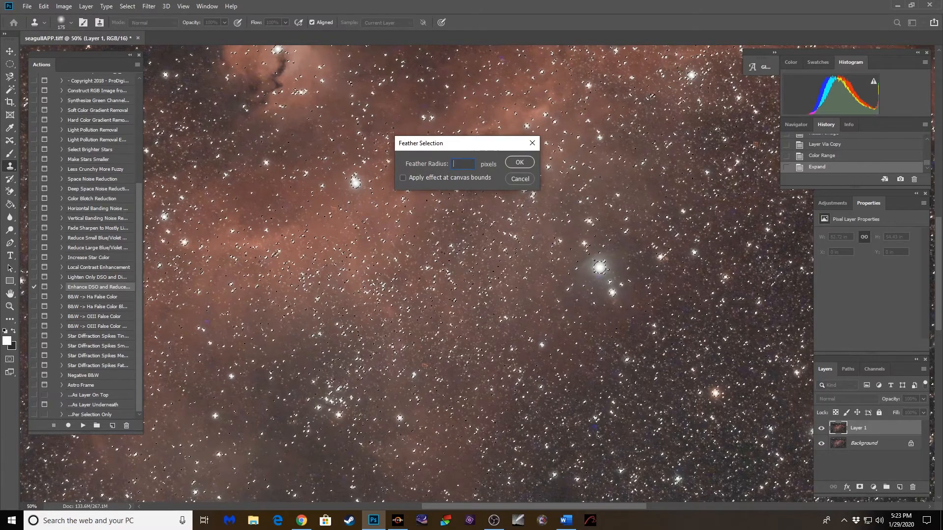
pyautogui.click(520, 162)
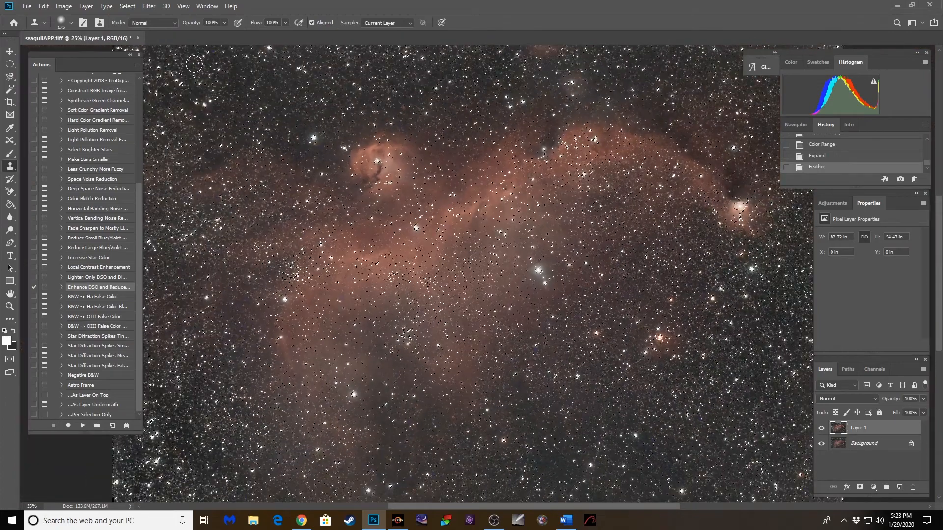
# Shrink the selected stars with a Minimum filter of radius 2.
pyautogui.click(148, 6)
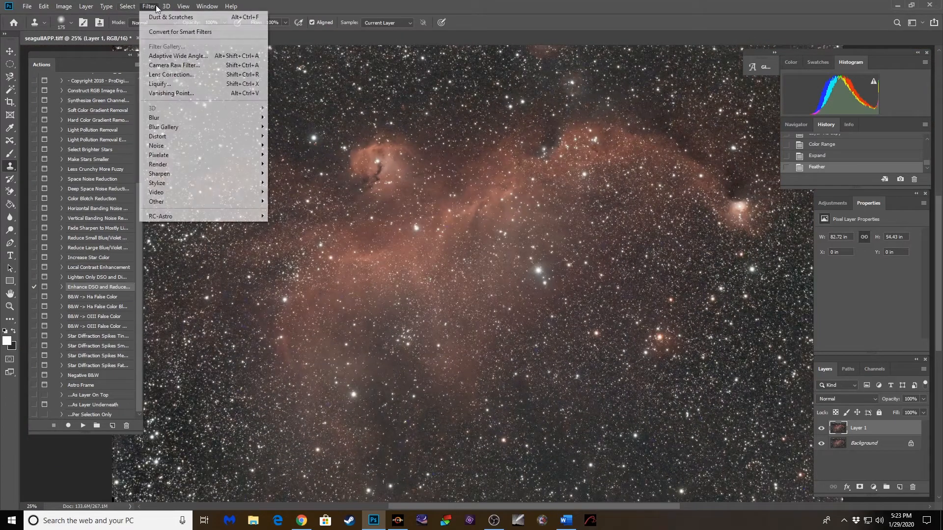
pyautogui.moveTo(156, 201)
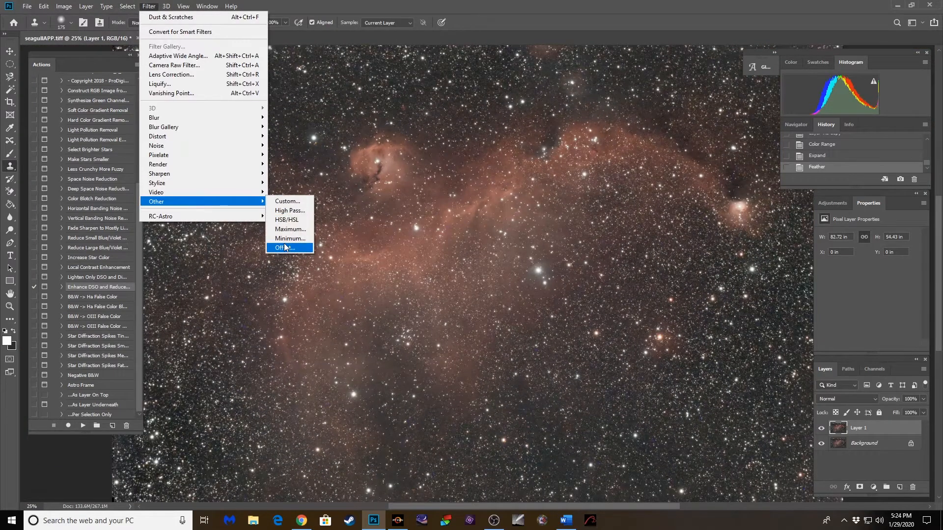
pyautogui.moveTo(289, 239)
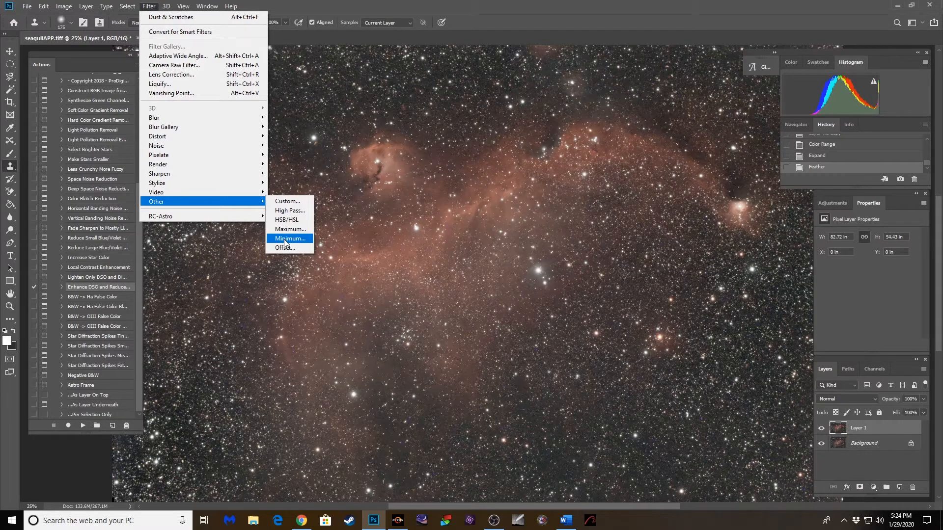
pyautogui.click(288, 238)
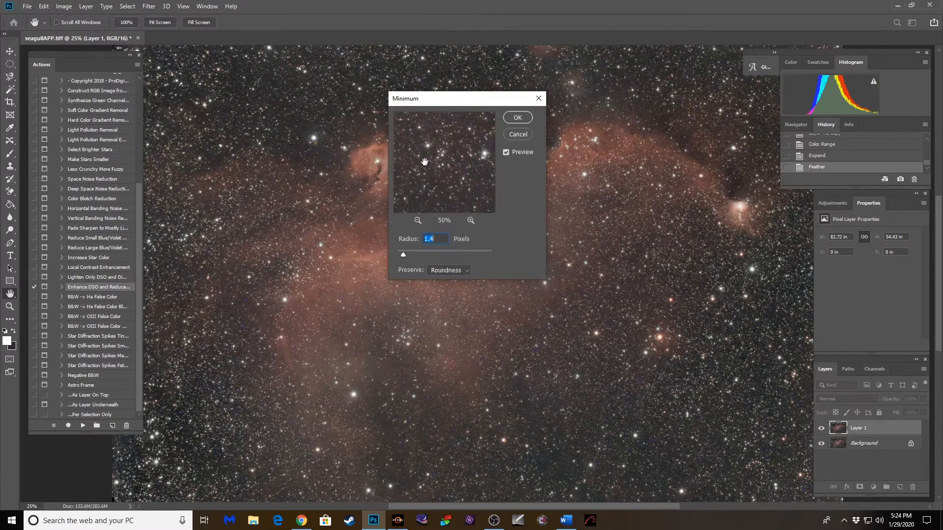
pyautogui.write('2.0')
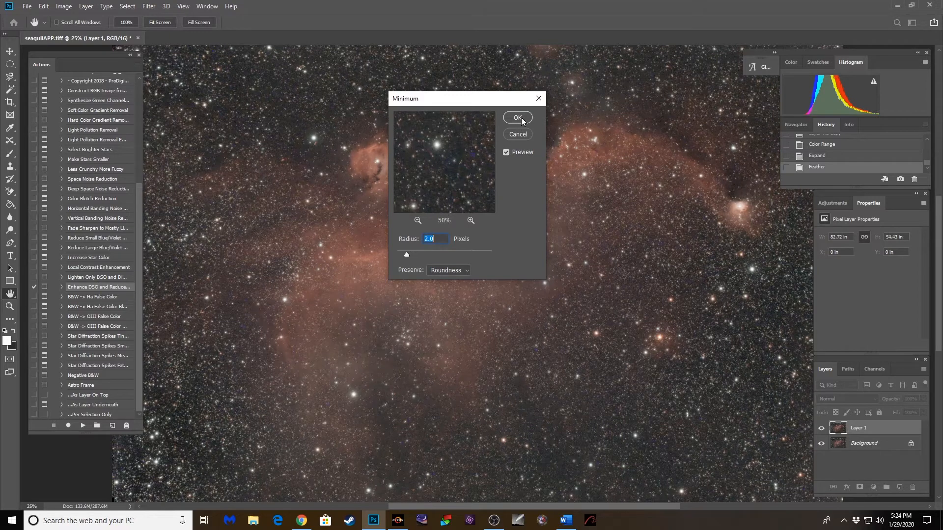
pyautogui.click(517, 117)
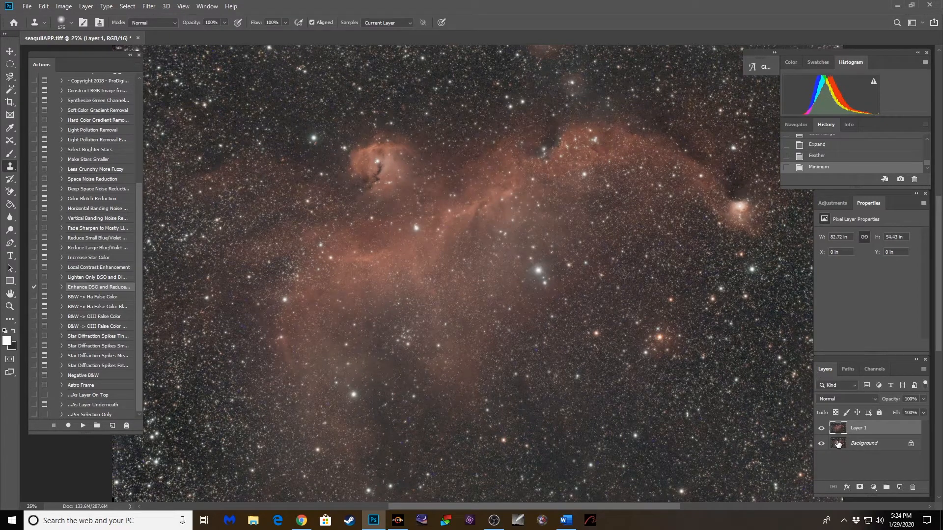
# Toggle the star-reduced layer to compare, then flatten the image.
pyautogui.click(821, 428)
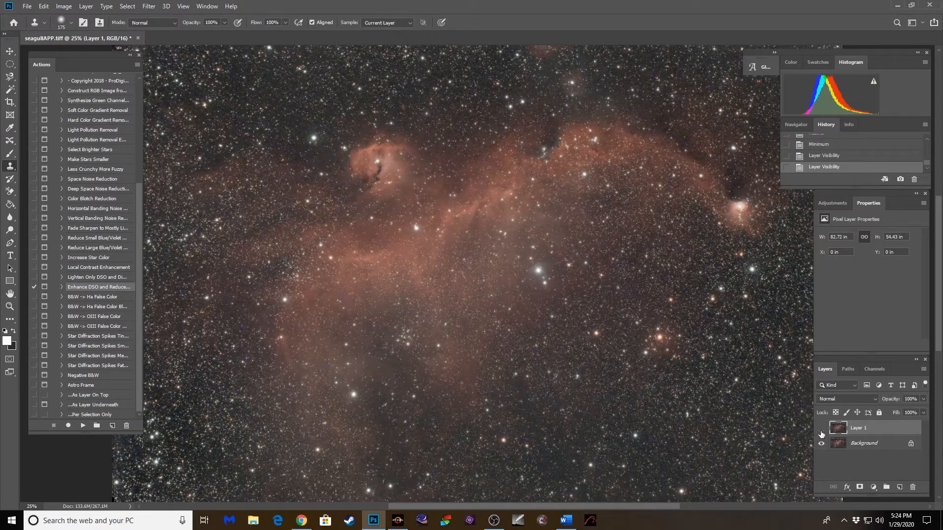
pyautogui.click(821, 443)
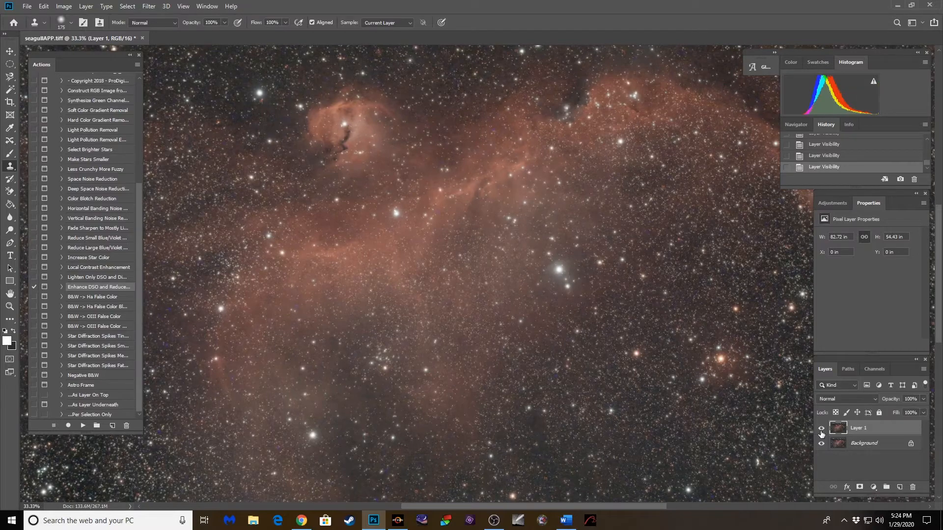
pyautogui.press('ctrl+-')
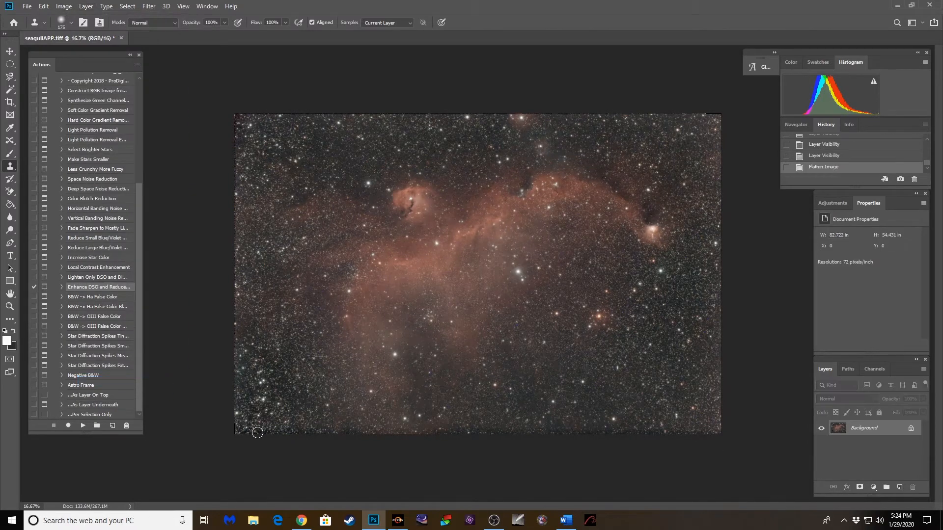
# Crop the nebula image slightly inward to remove its ragged edges.
pyautogui.click(9, 101)
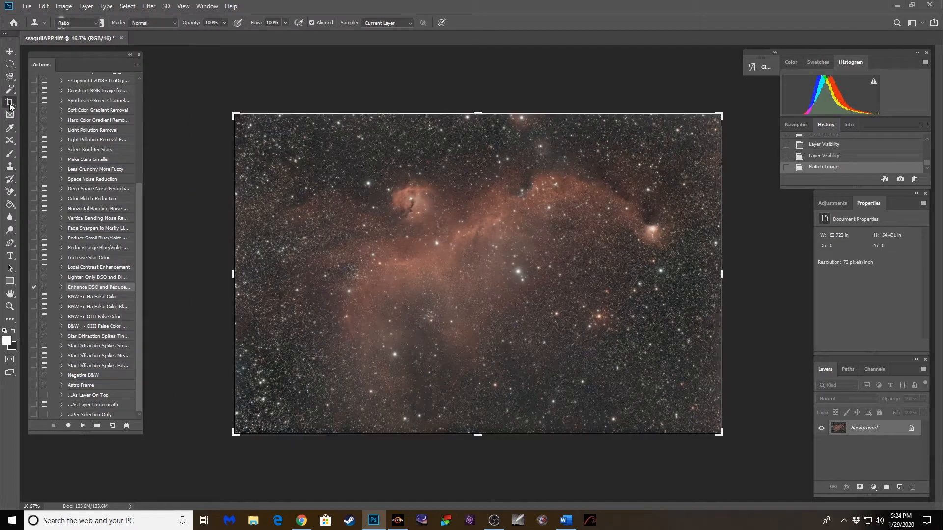
pyautogui.click(7, 101)
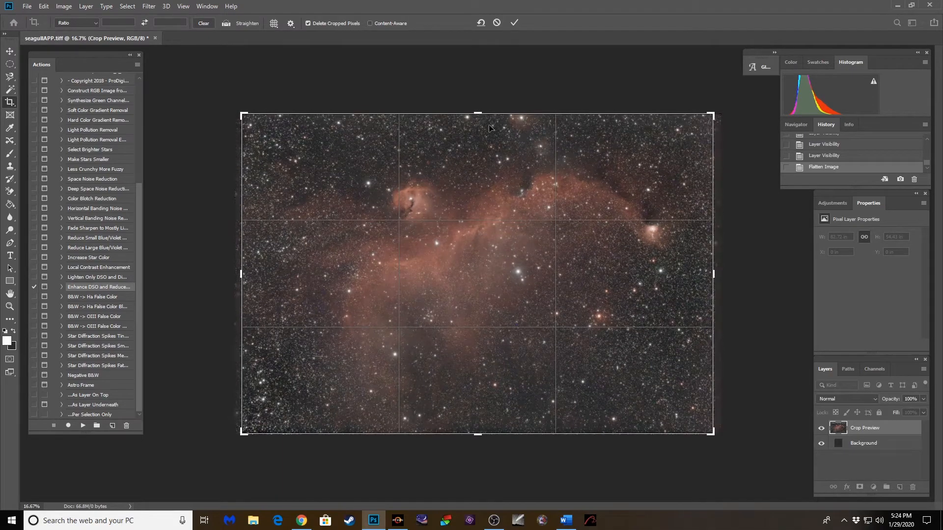
pyautogui.click(514, 23)
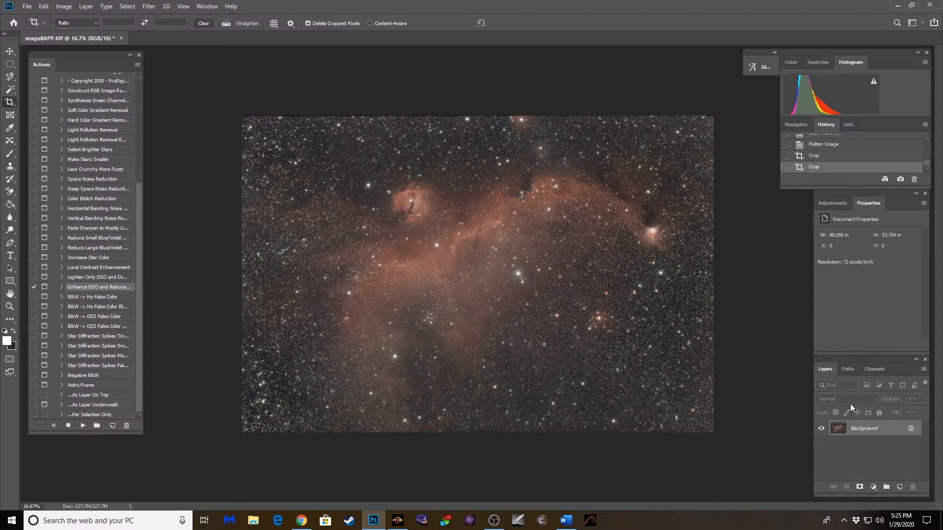
# Duplicate the layer, add Levels with black input 11, and flatten the result.
pyautogui.press('ctrl+j')
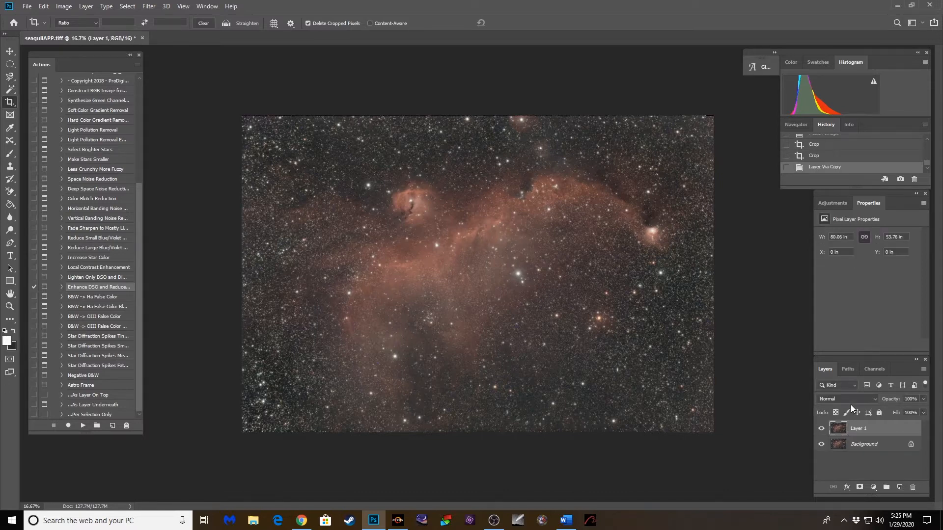
pyautogui.click(832, 203)
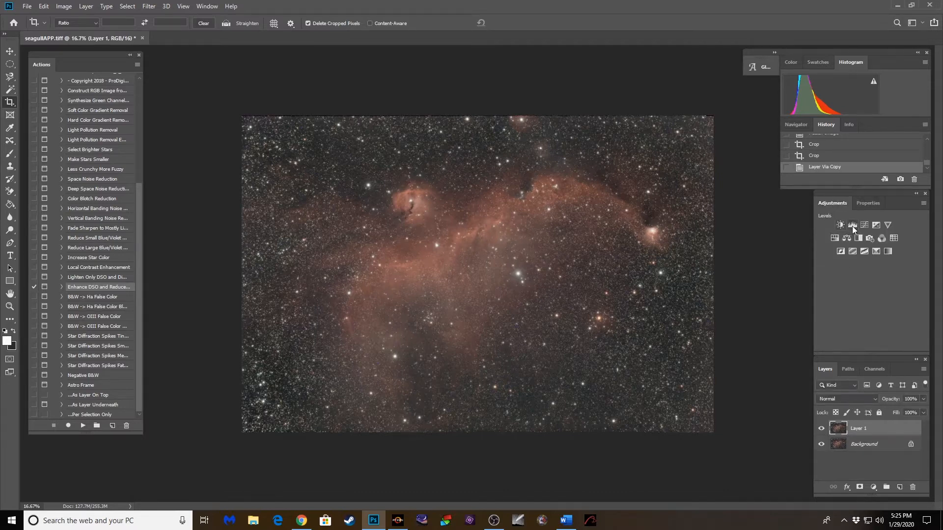
pyautogui.click(852, 225)
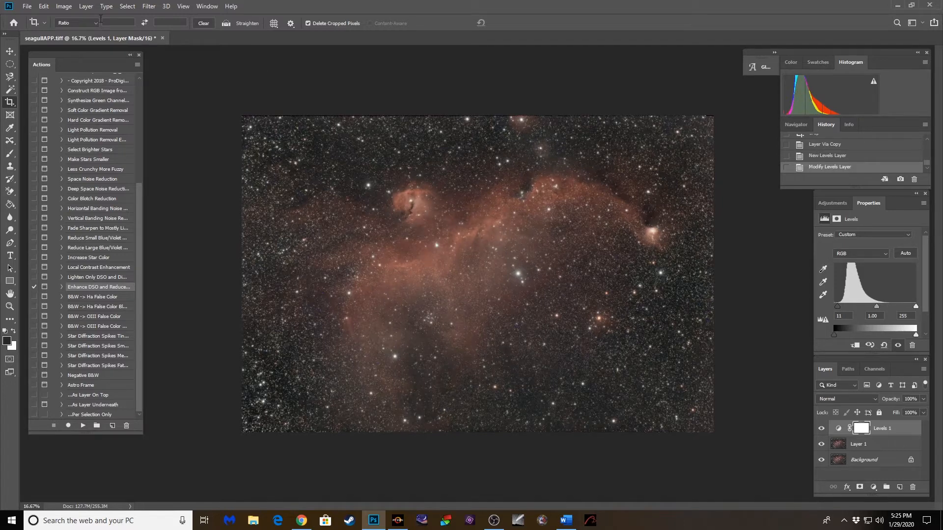
pyautogui.click(87, 7)
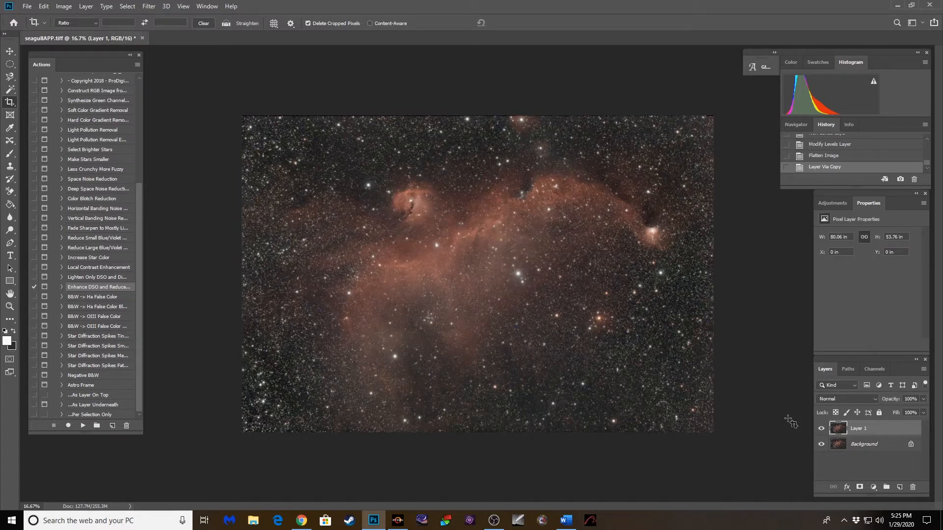
# Launch Filter > Camera Raw Filter on the duplicated Layer 1.
pyautogui.click(149, 6)
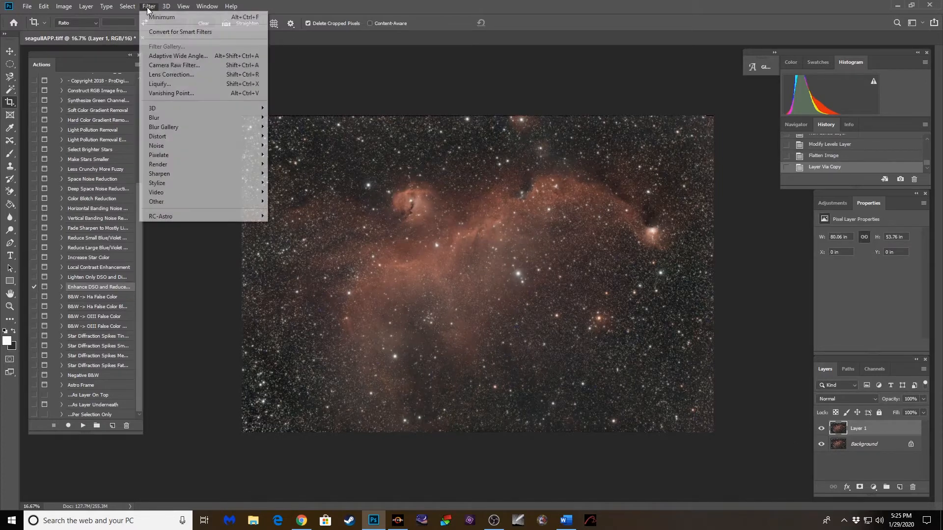
pyautogui.click(175, 64)
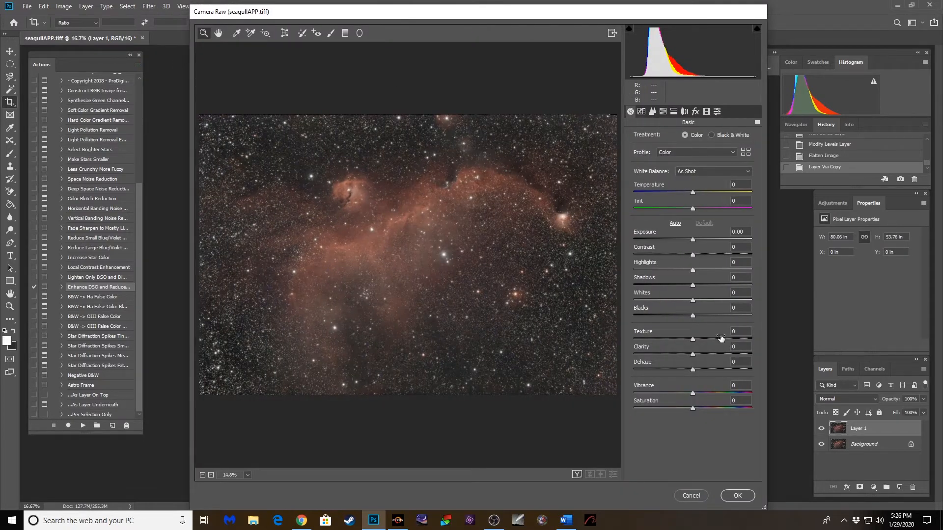
# Zoom the preview to 200% and set luminance noise reduction 18, colour 28.
pyautogui.click(412, 281)
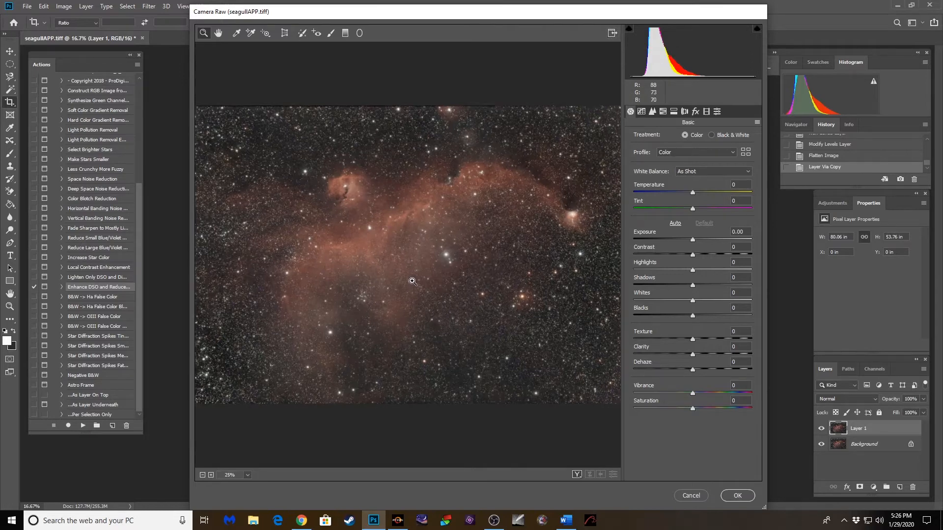
pyautogui.click(411, 282)
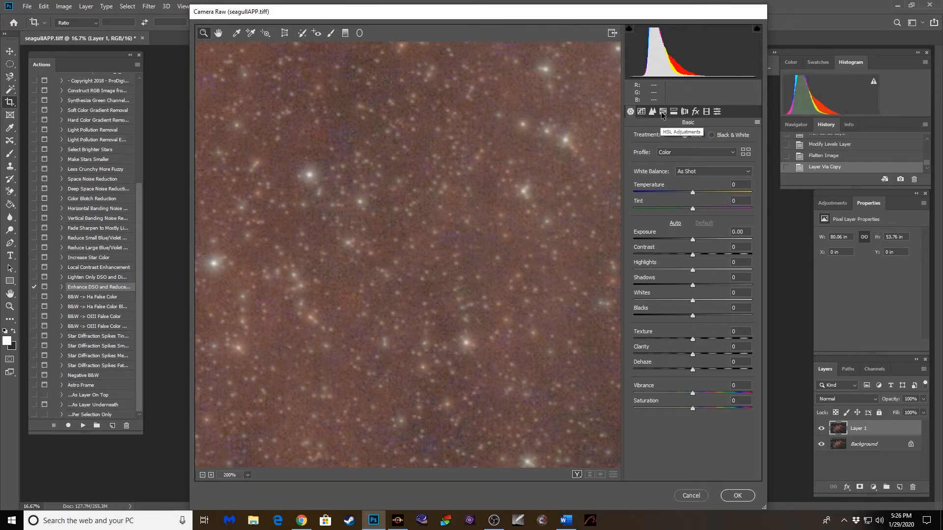
pyautogui.click(652, 112)
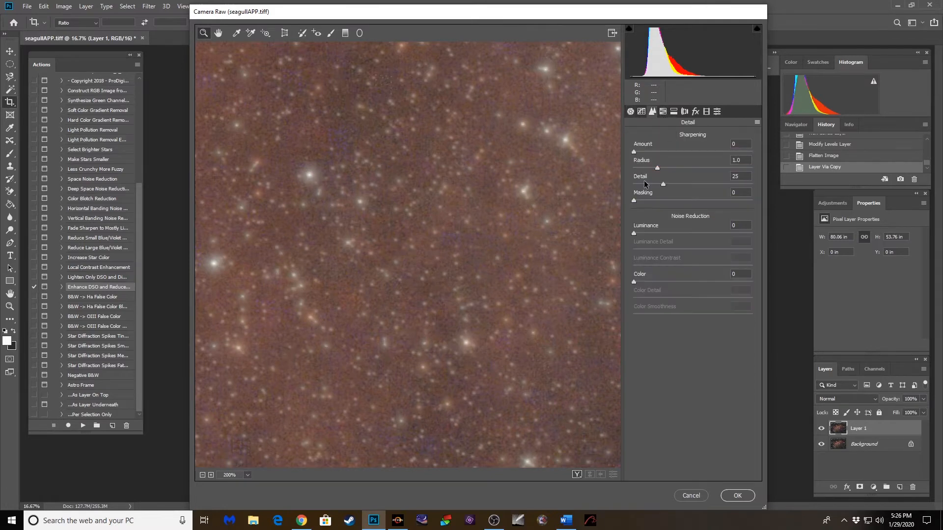
pyautogui.moveTo(633, 232); pyautogui.dragTo(654, 232)
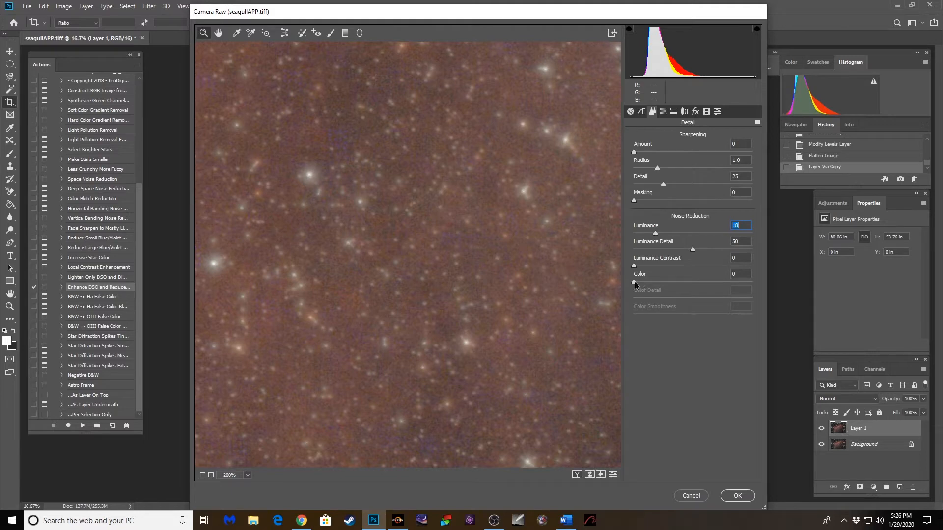
pyautogui.moveTo(633, 281); pyautogui.dragTo(665, 282)
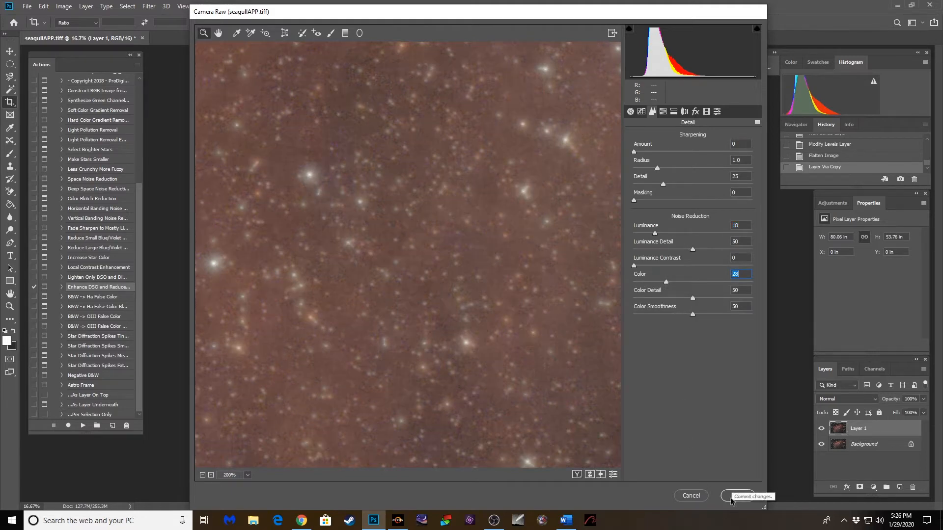
pyautogui.click(631, 111)
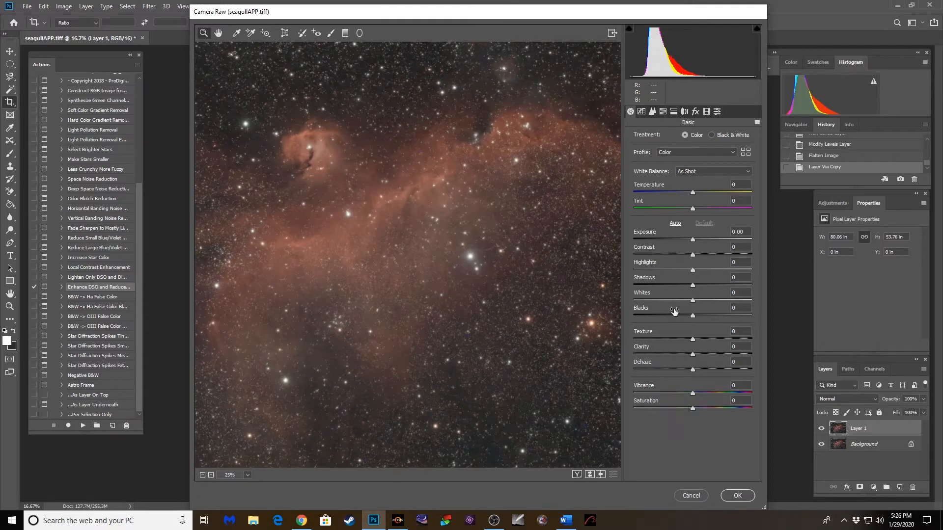
pyautogui.moveTo(693, 342)
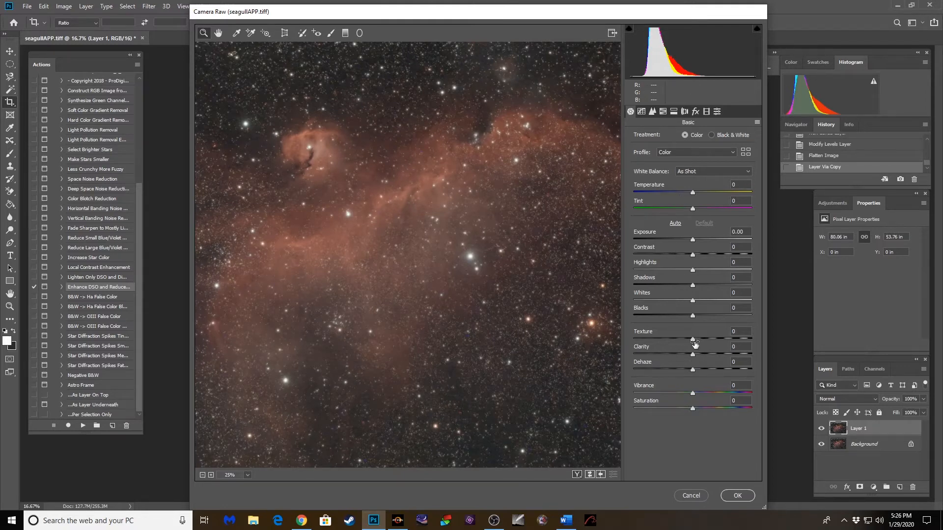
pyautogui.moveTo(698, 357)
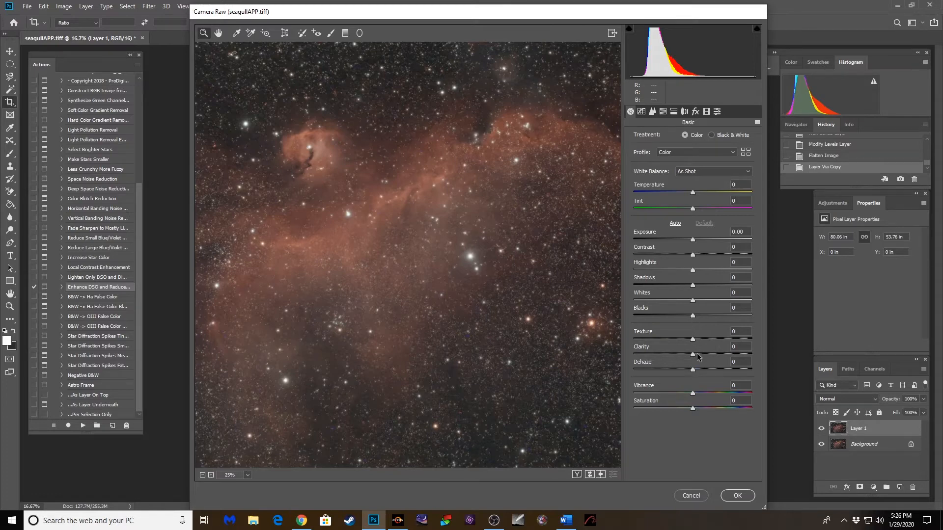
pyautogui.moveTo(692, 341)
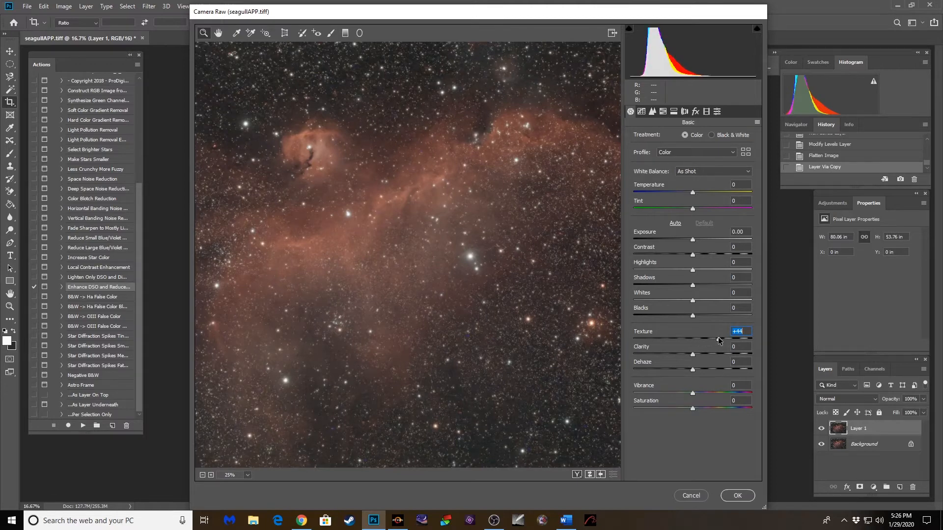
# Preview Texture and Clarity at maximum, then settle them at +8 and +32.
pyautogui.moveTo(692, 337); pyautogui.dragTo(750, 337)
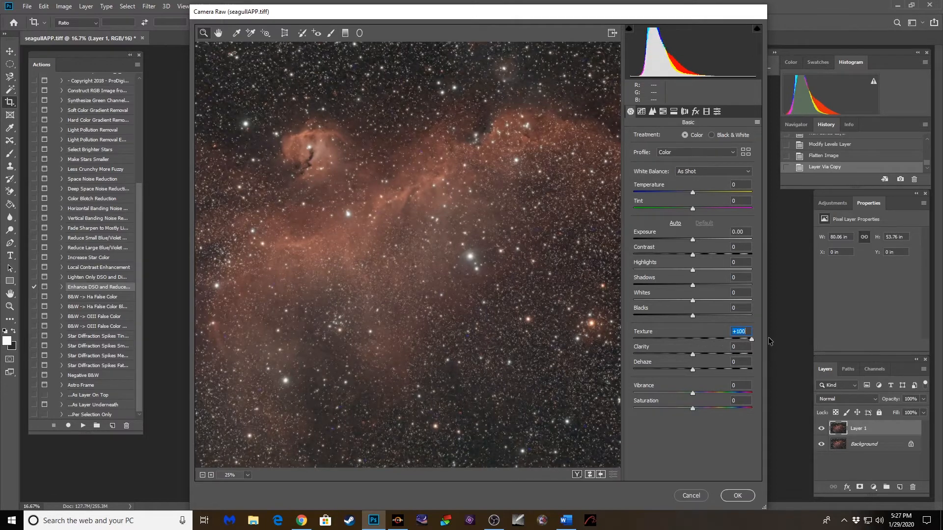
pyautogui.moveTo(751, 338); pyautogui.dragTo(742, 338)
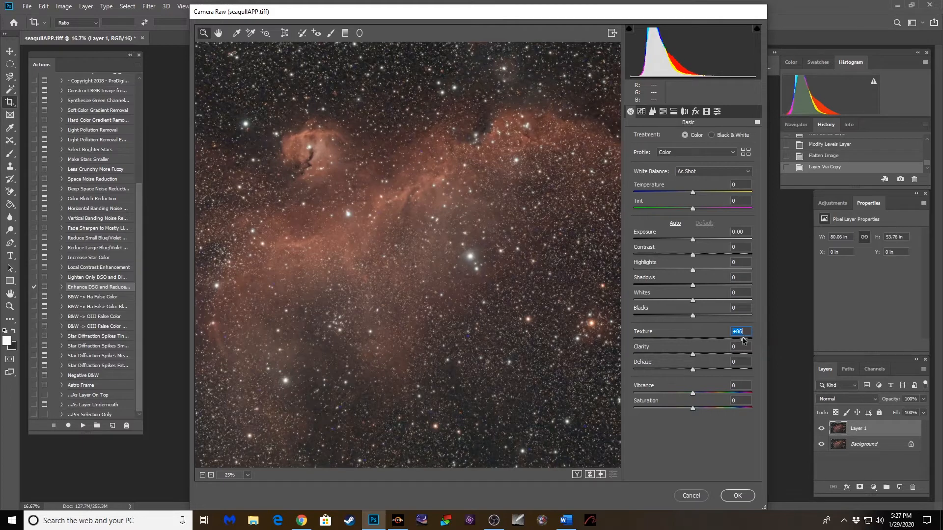
pyautogui.moveTo(745, 338); pyautogui.dragTo(692, 337)
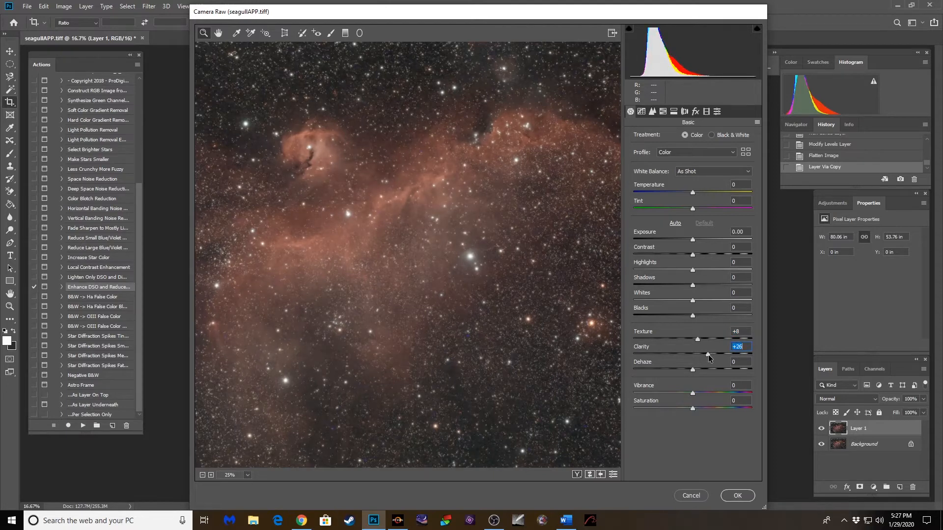
pyautogui.moveTo(696, 339); pyautogui.dragTo(752, 339)
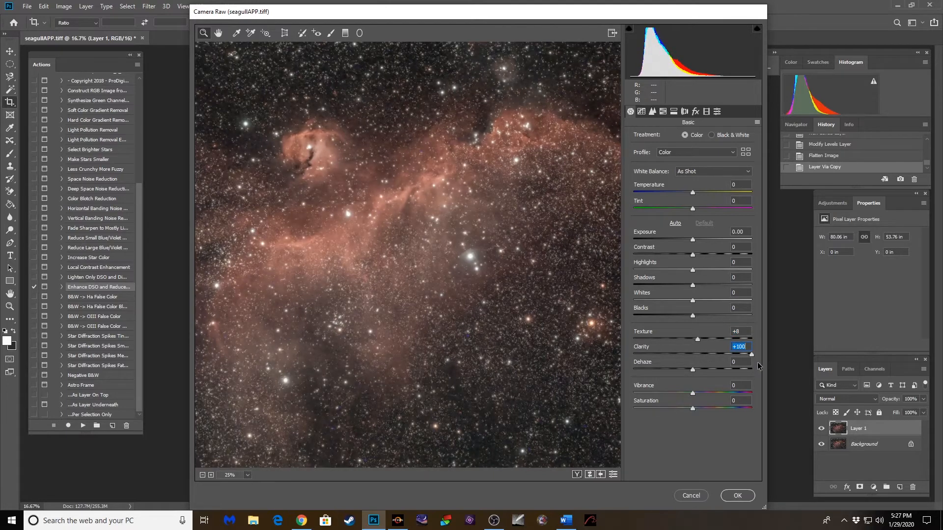
pyautogui.moveTo(749, 353); pyautogui.dragTo(715, 353)
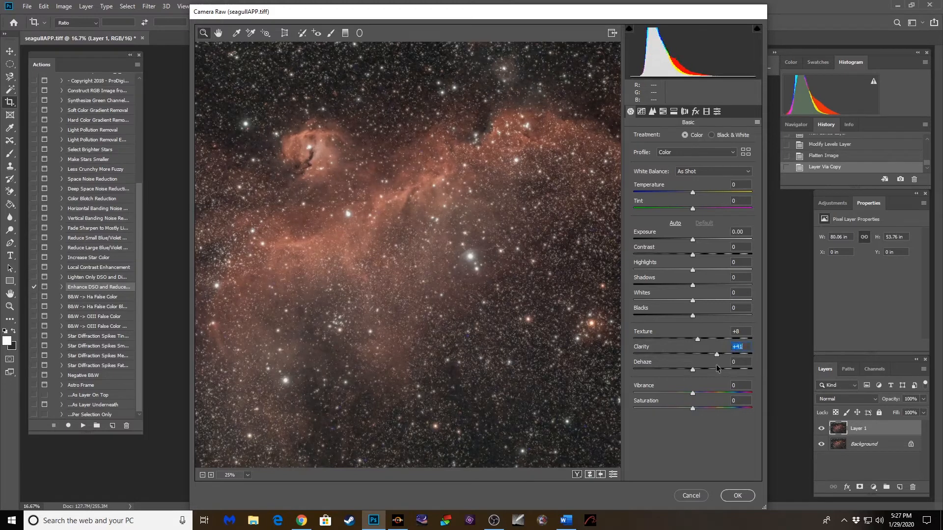
pyautogui.moveTo(715, 353); pyautogui.dragTo(697, 354)
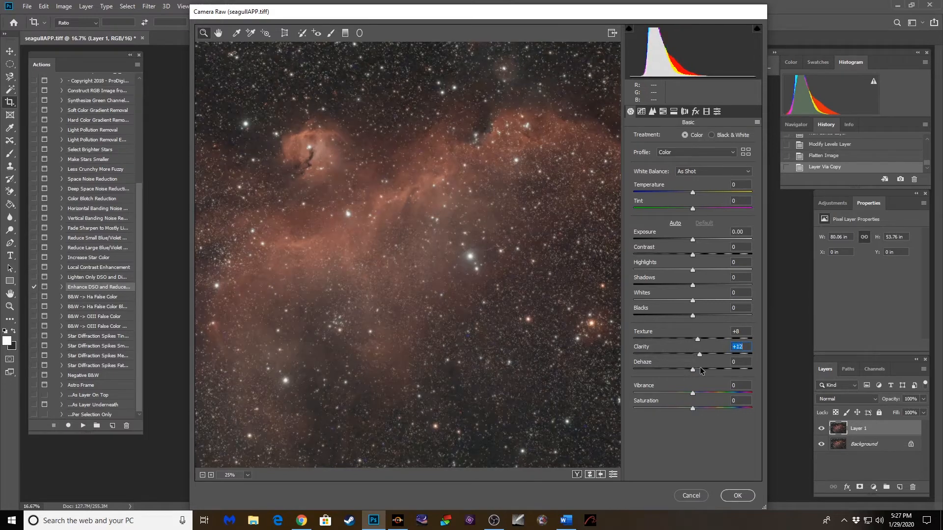
# Try a strong Dehaze, then settle on Dehaze +13, Vibrance +26 and Saturation +24.
pyautogui.click(733, 362)
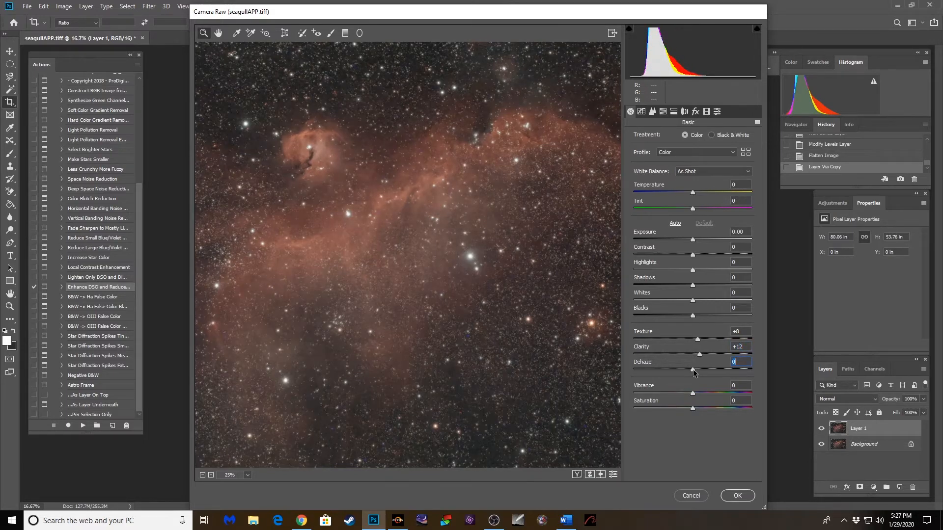
pyautogui.moveTo(691, 370); pyautogui.dragTo(720, 370)
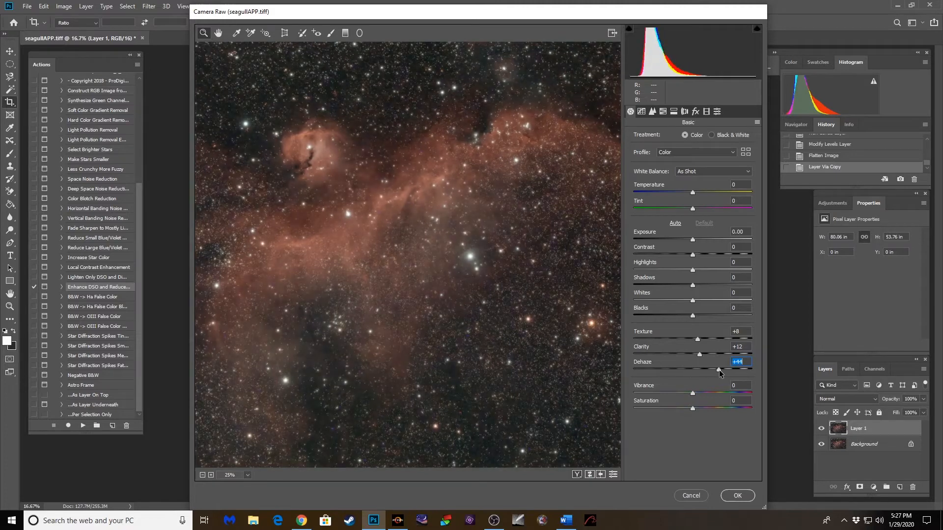
pyautogui.moveTo(720, 372); pyautogui.dragTo(751, 372)
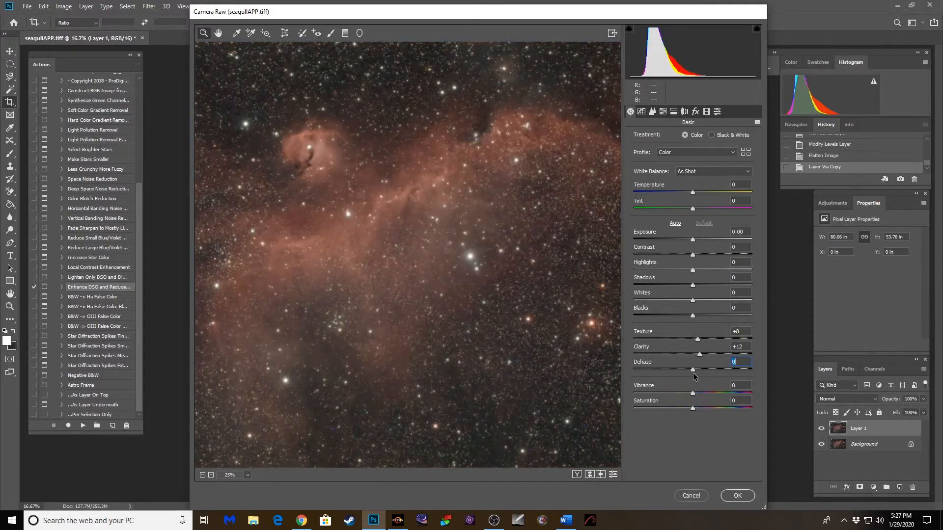
pyautogui.moveTo(691, 370); pyautogui.dragTo(699, 370)
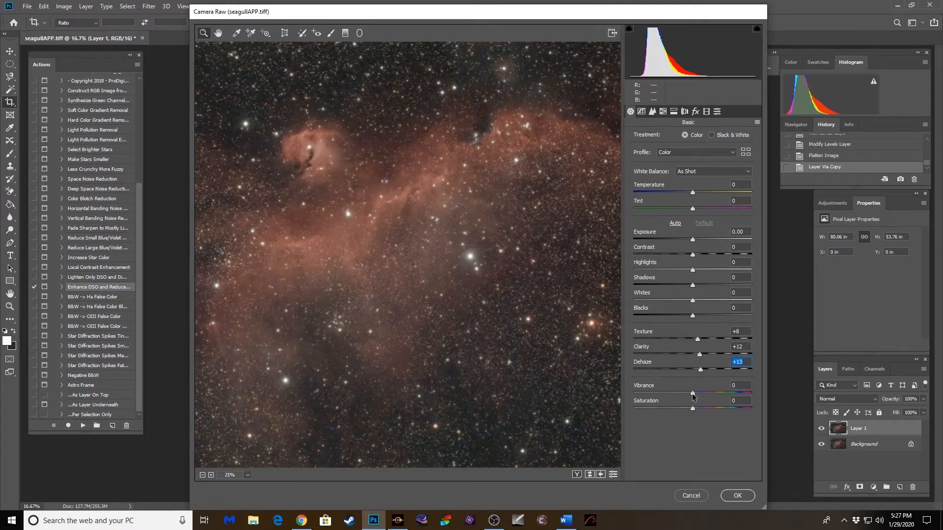
pyautogui.moveTo(692, 394); pyautogui.dragTo(715, 394)
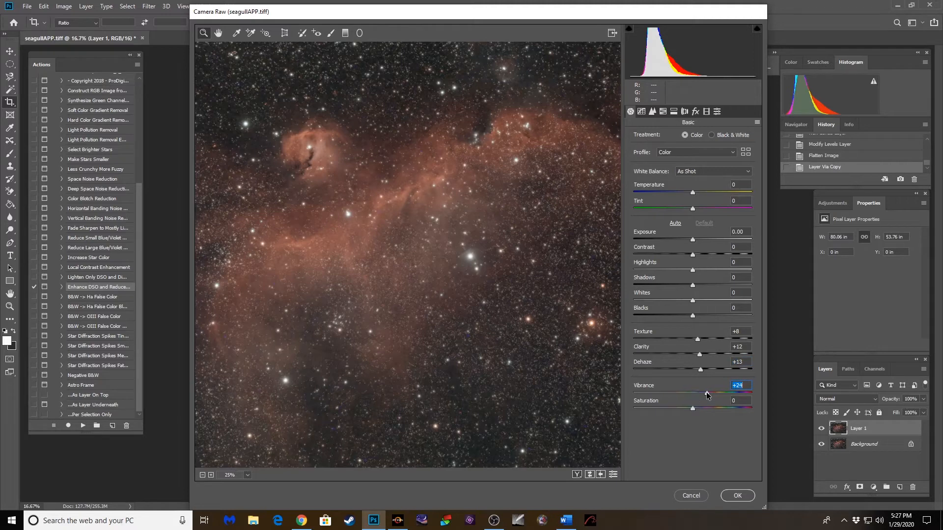
pyautogui.moveTo(708, 394); pyautogui.dragTo(709, 394)
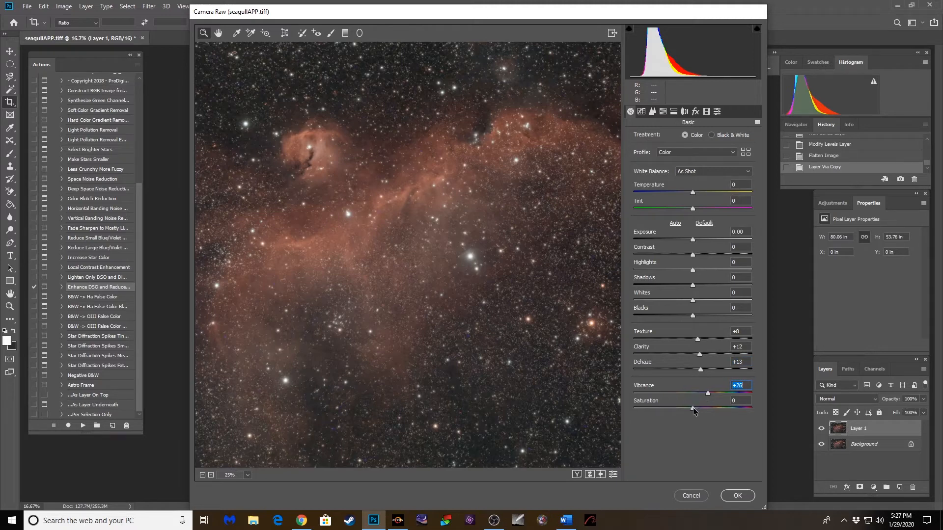
pyautogui.moveTo(692, 409); pyautogui.dragTo(702, 409)
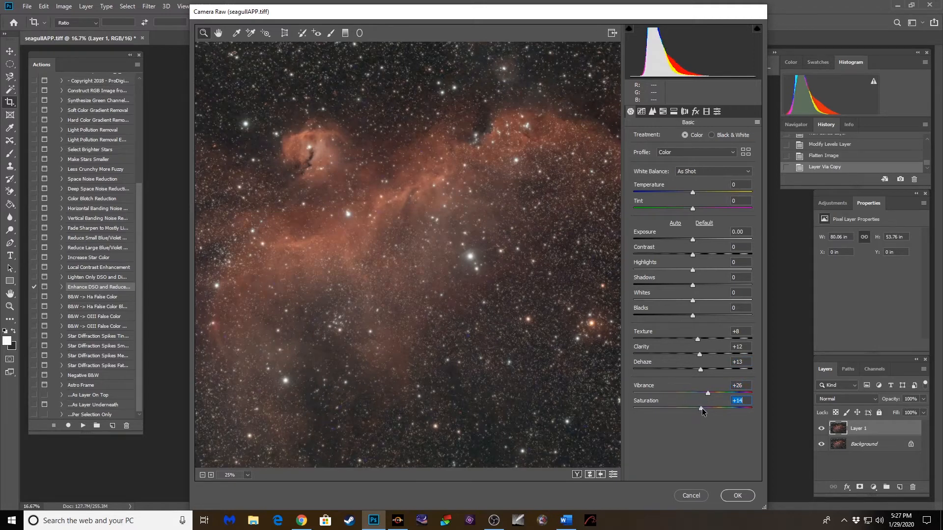
pyautogui.moveTo(702, 409); pyautogui.dragTo(707, 409)
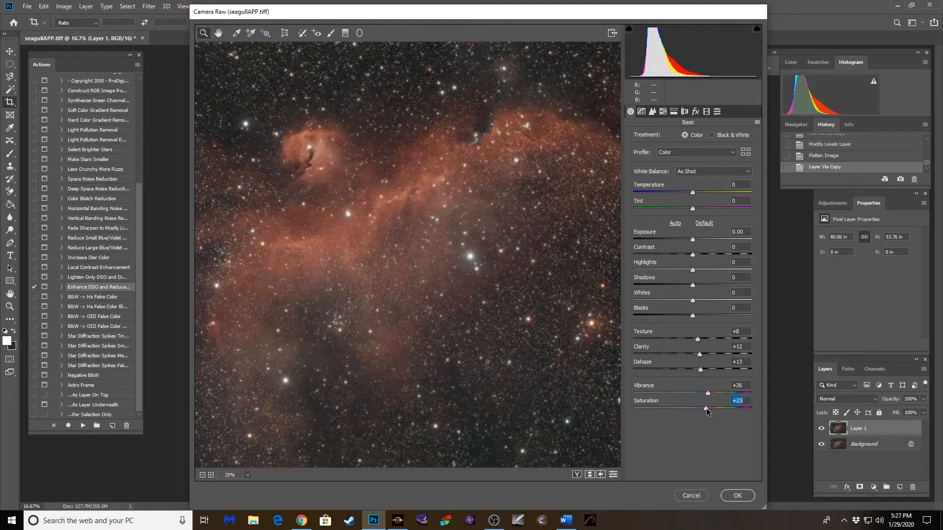
pyautogui.moveTo(706, 409); pyautogui.dragTo(707, 409)
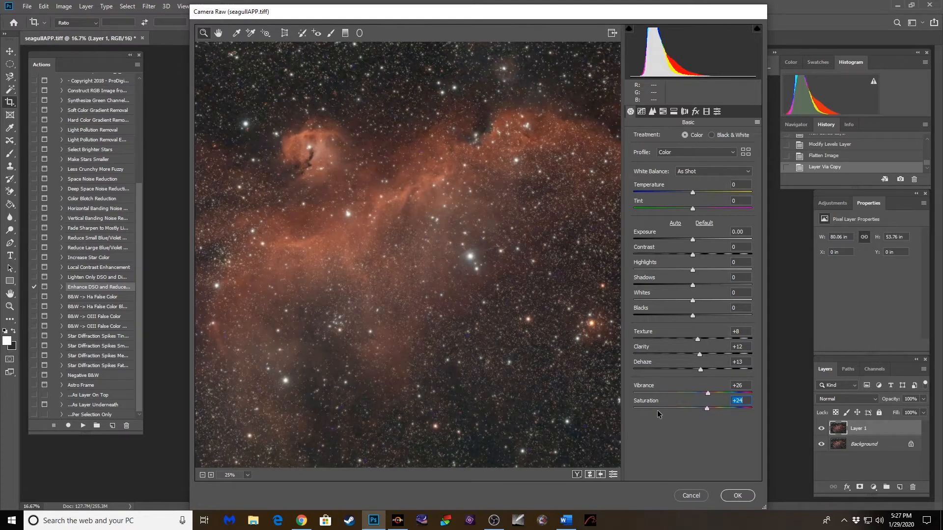
pyautogui.moveTo(377, 378)
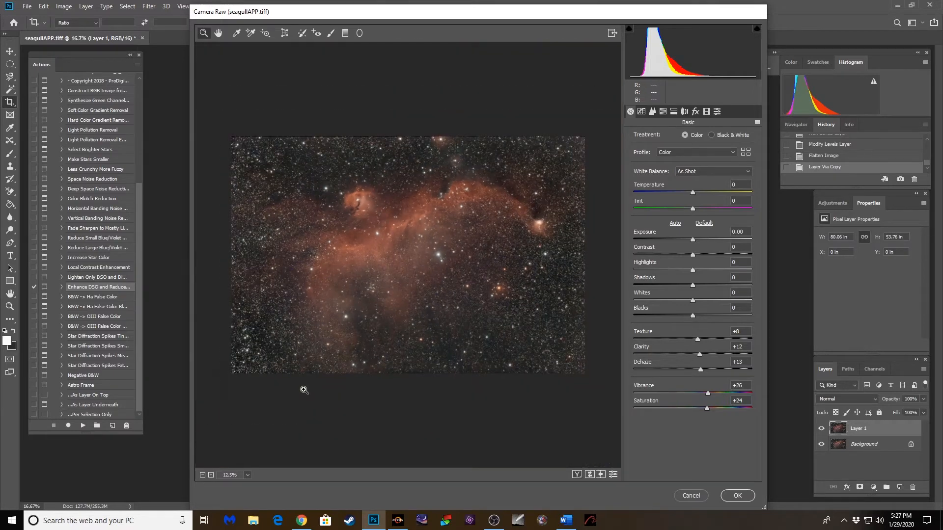
# Review the Tone Curve and Detail panels at 100%, testing sharpening and resetting it to 0.
pyautogui.click(641, 111)
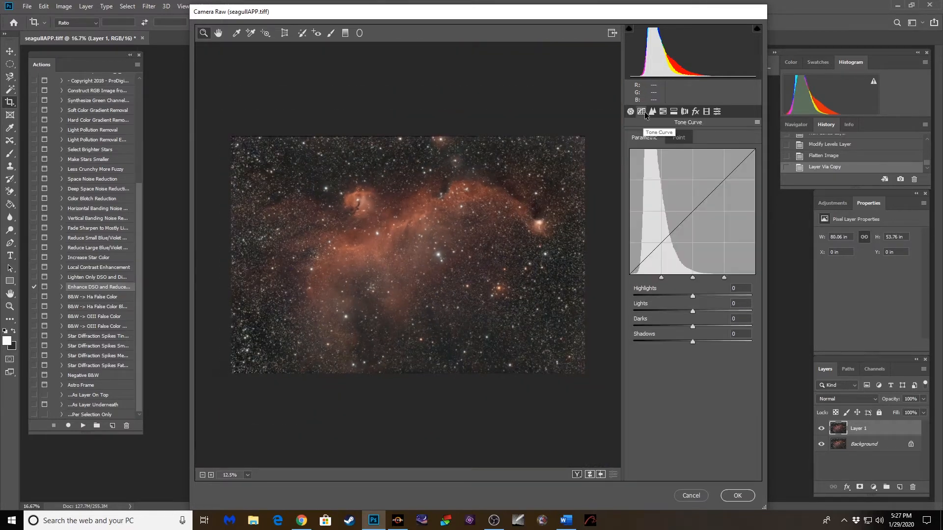
pyautogui.click(652, 111)
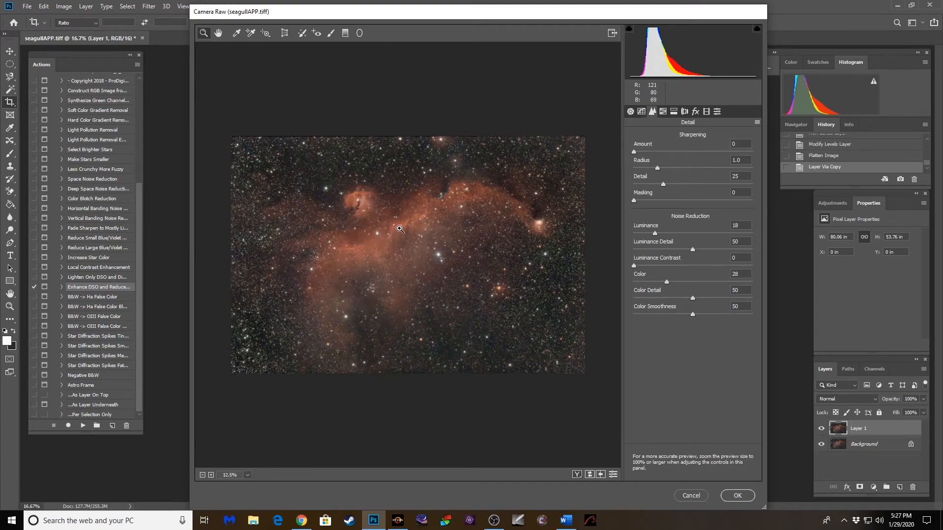
pyautogui.click(398, 229)
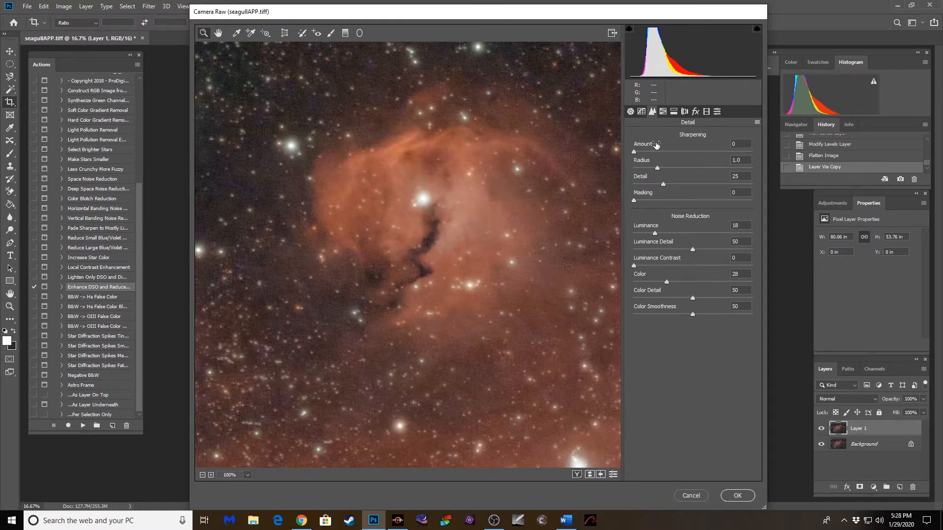
pyautogui.moveTo(644, 216)
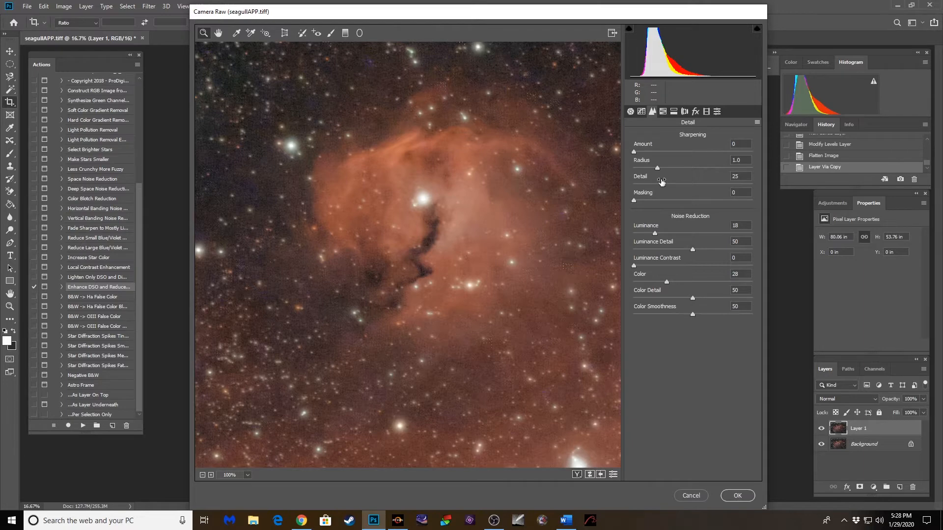
pyautogui.moveTo(551, 193)
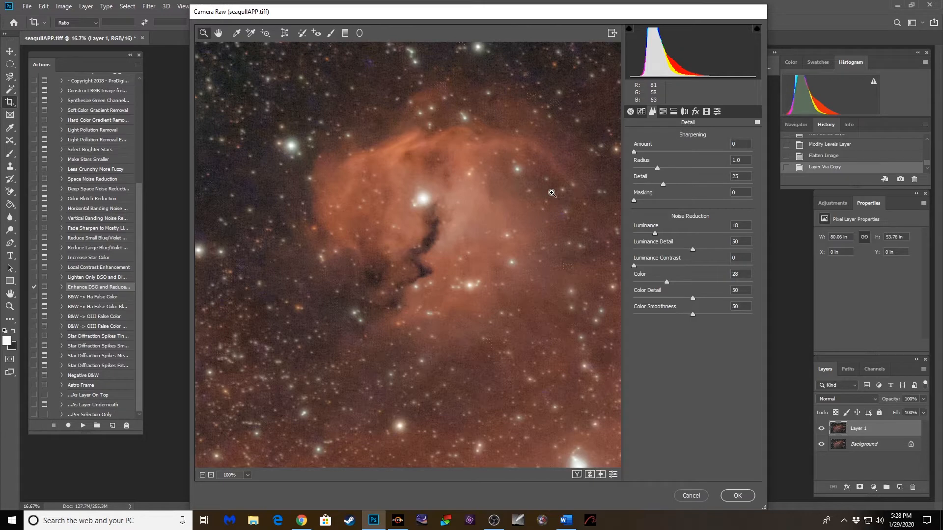
pyautogui.moveTo(652, 178)
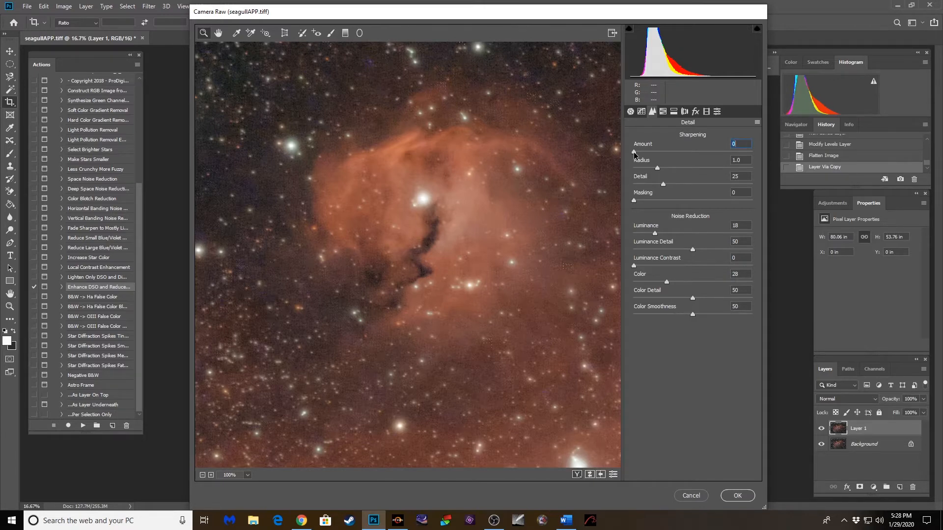
pyautogui.moveTo(633, 152); pyautogui.dragTo(662, 152)
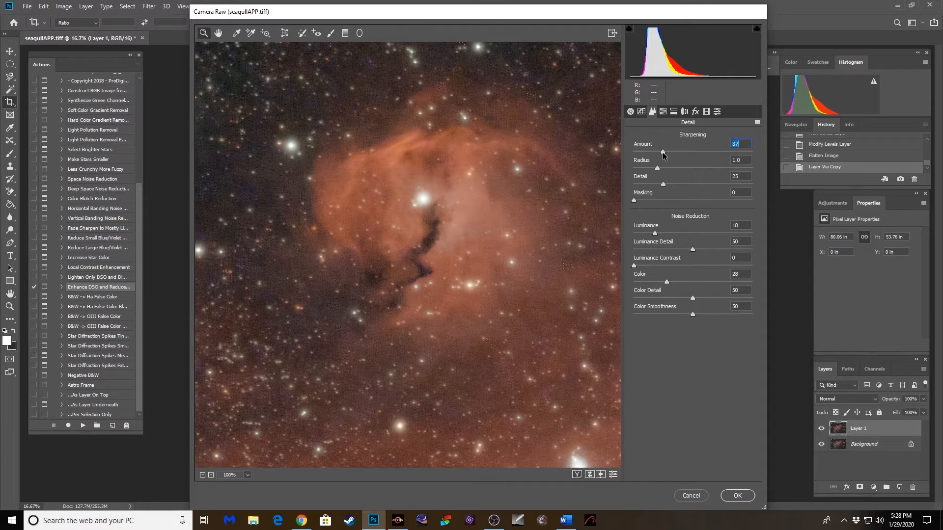
pyautogui.moveTo(657, 151); pyautogui.dragTo(693, 150)
pyautogui.write('0')
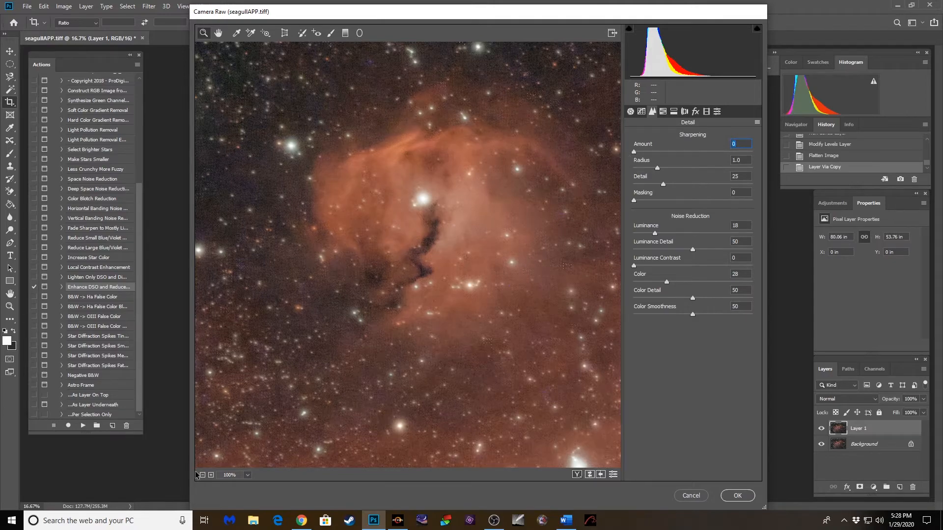
# Zoom the preview back out to the whole image and apply the Camera Raw filter.
pyautogui.click(202, 475)
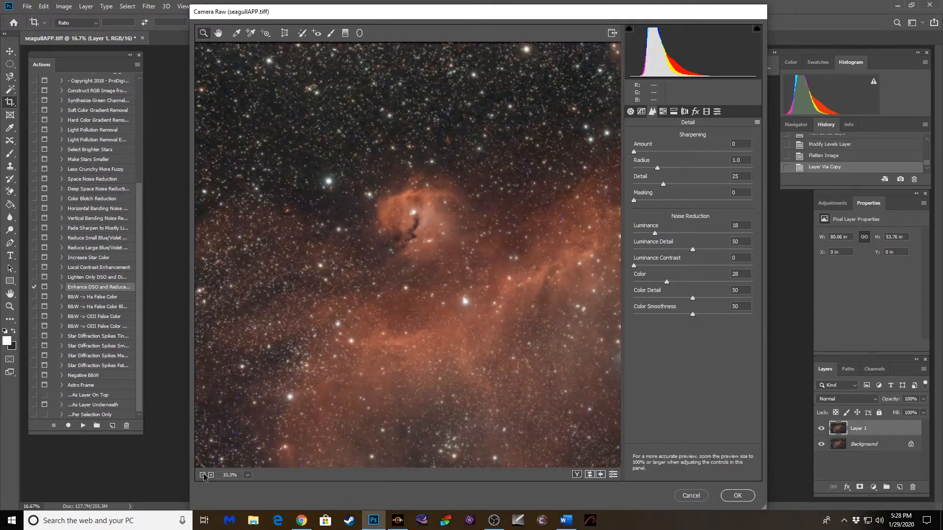
pyautogui.click(203, 475)
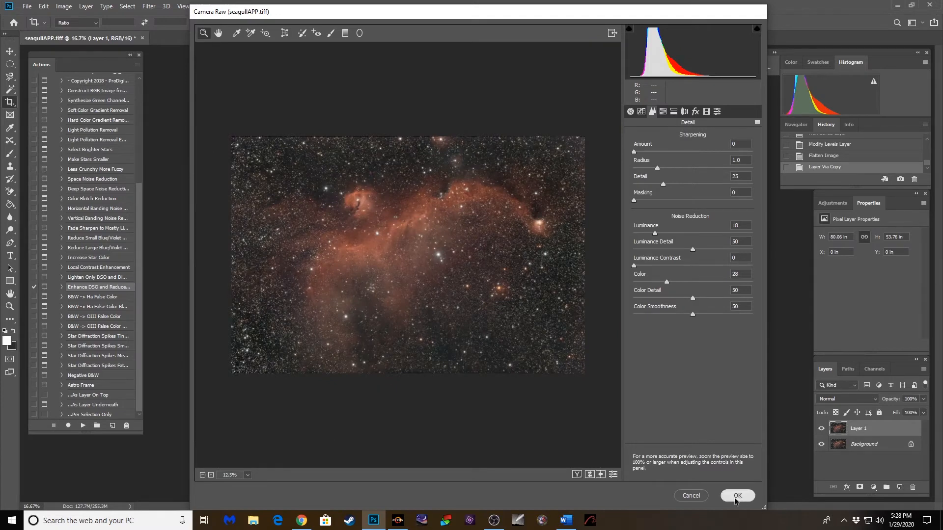
pyautogui.click(738, 495)
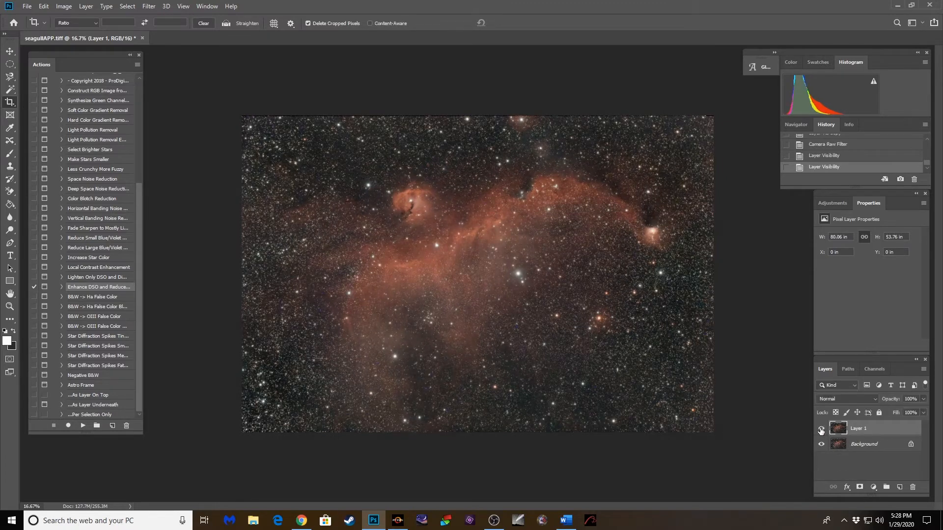
# Hide Layer 1 to compare, then commit a slight crop to 79.39 by 52.76 inches.
pyautogui.click(821, 428)
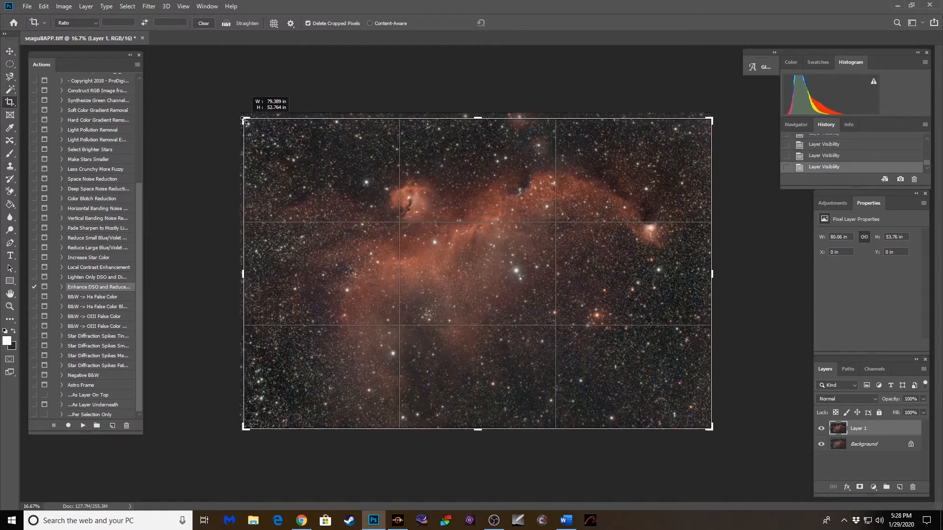
pyautogui.press('Enter')
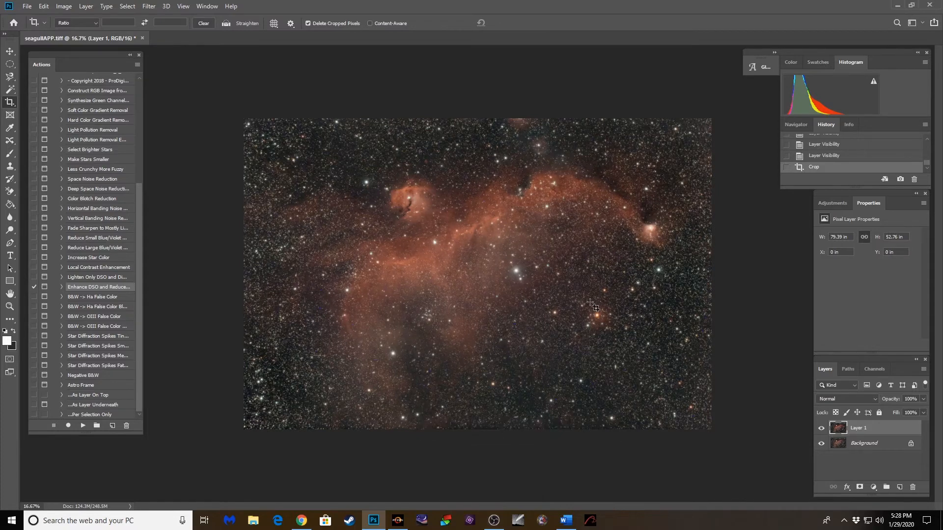
pyautogui.moveTo(793, 411)
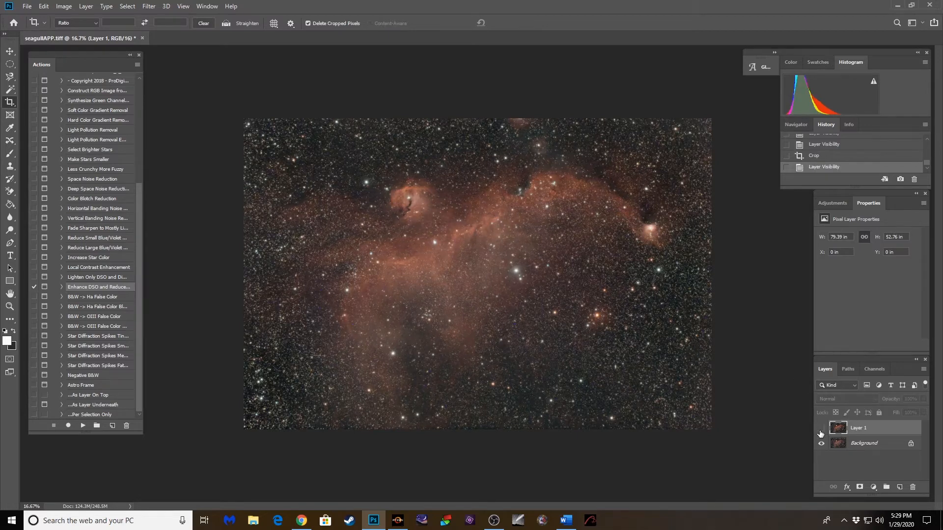
# Show Layer 1, flatten the image, and select the bright stars with Color Range.
pyautogui.click(100, 7)
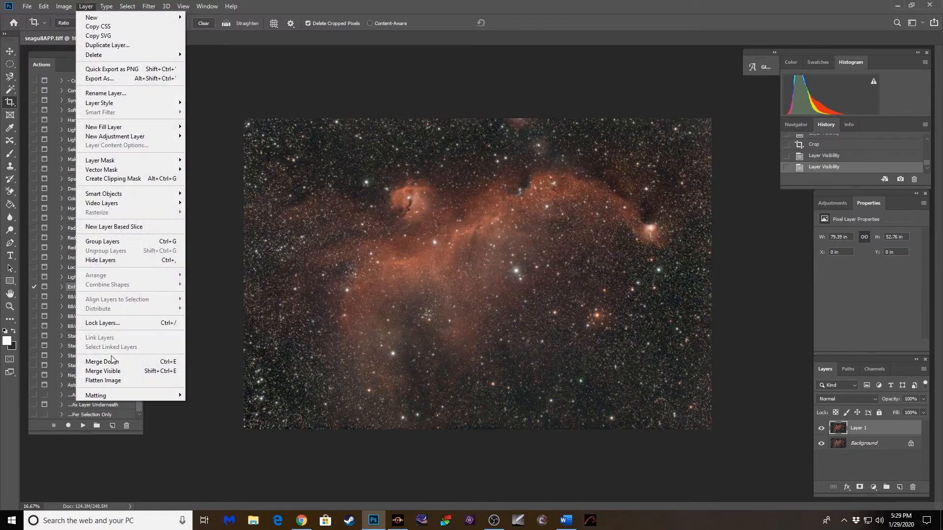
pyautogui.click(103, 380)
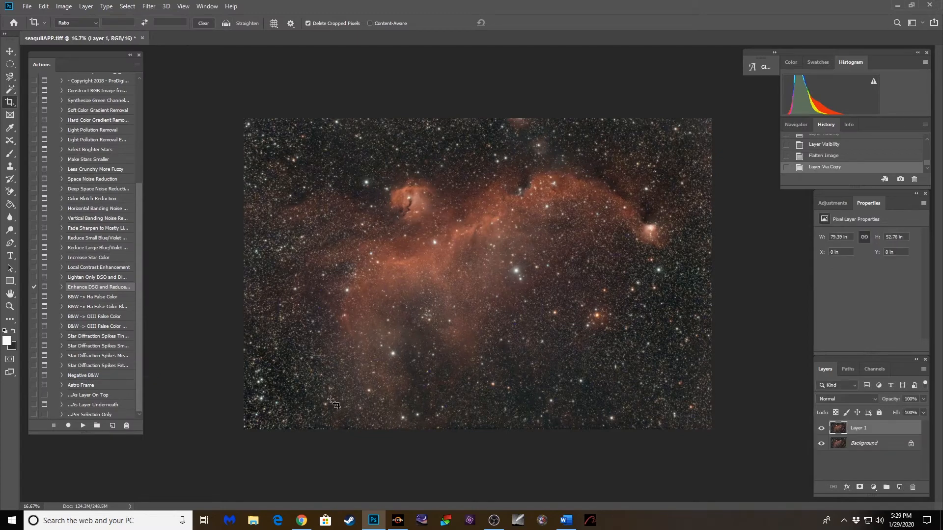
pyautogui.click(126, 6)
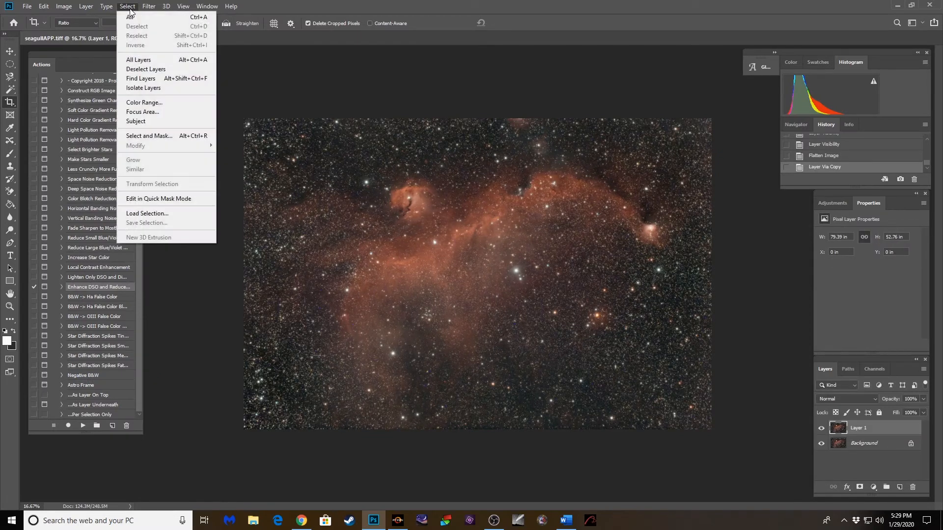
pyautogui.click(144, 102)
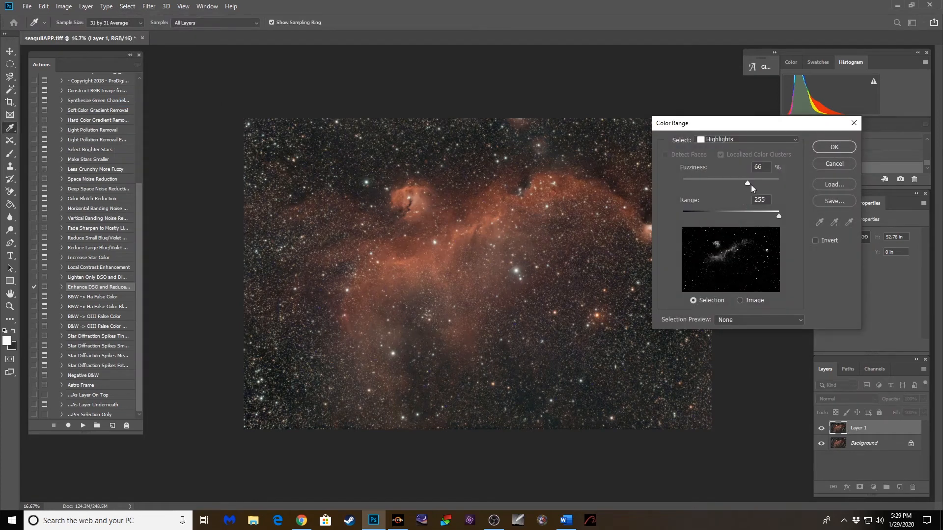
pyautogui.click(126, 6)
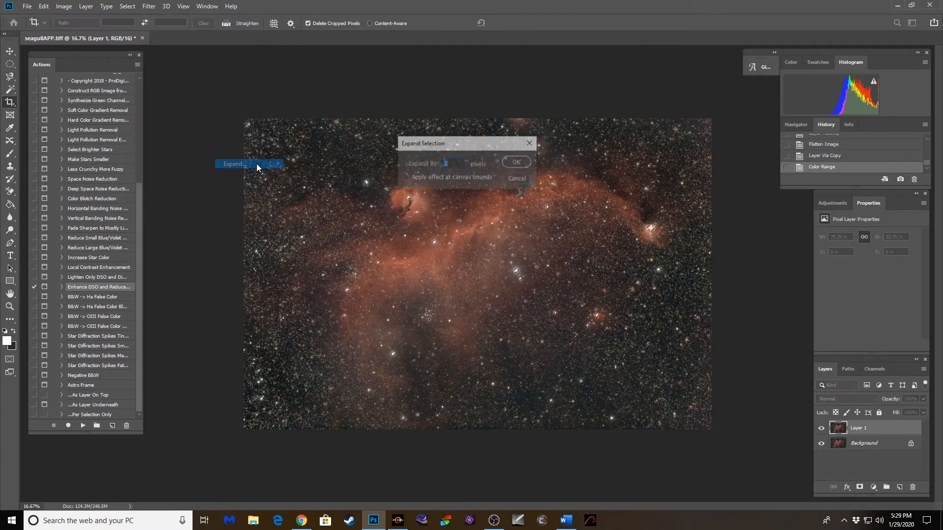
pyautogui.click(516, 162)
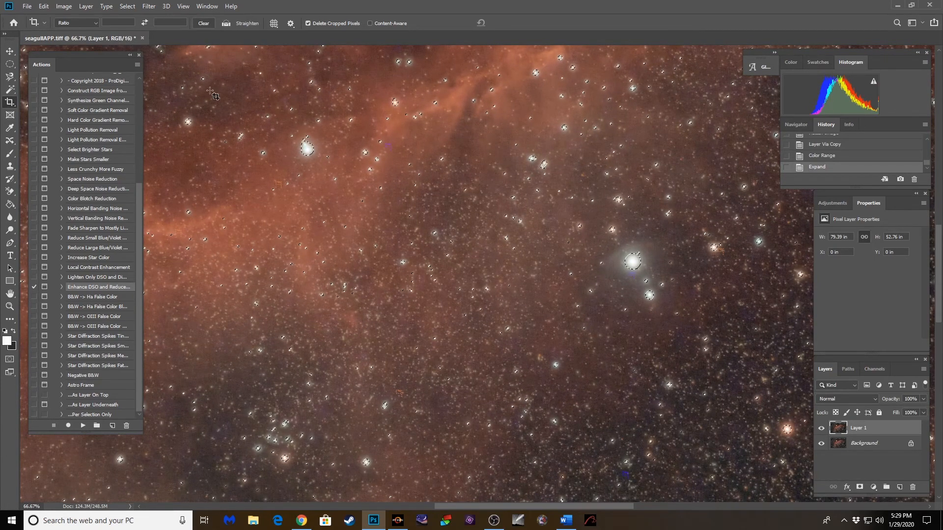
# Expand the star selection by 2 pixels.
pyautogui.click(127, 6)
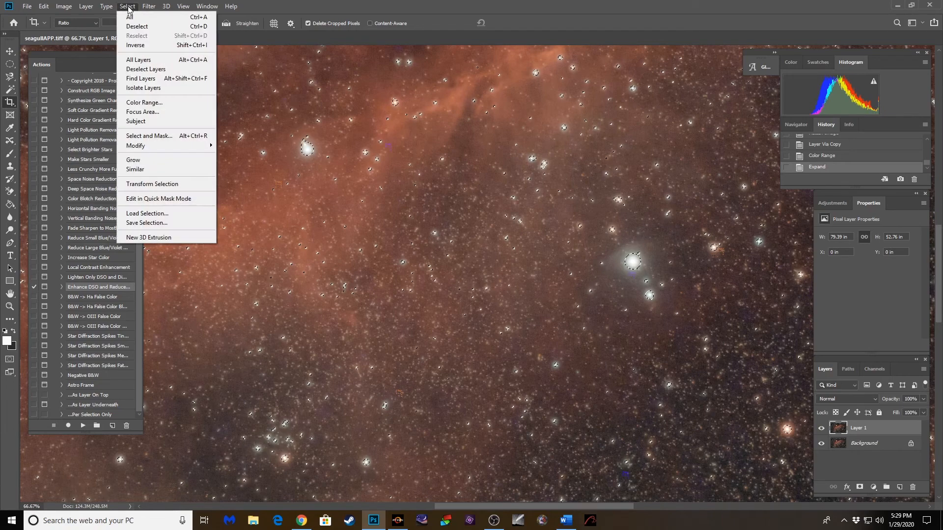
pyautogui.moveTo(136, 145)
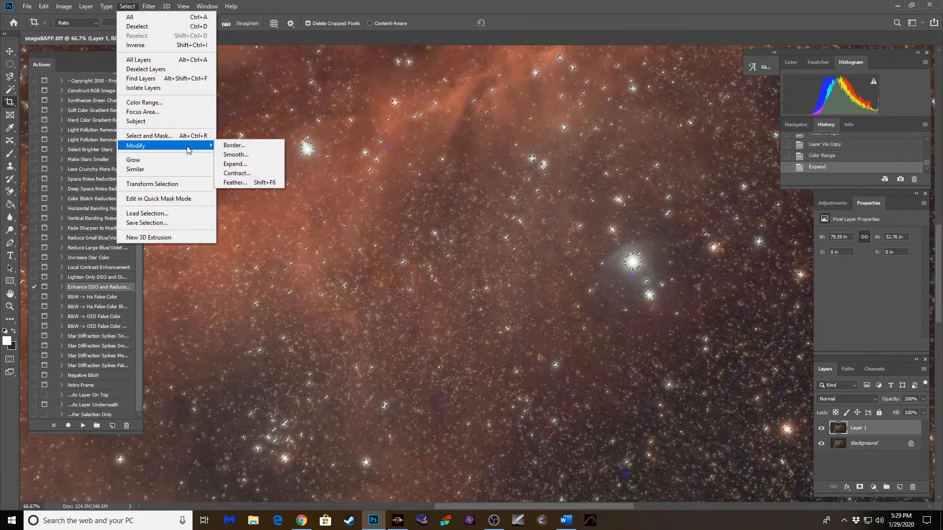
pyautogui.click(236, 163)
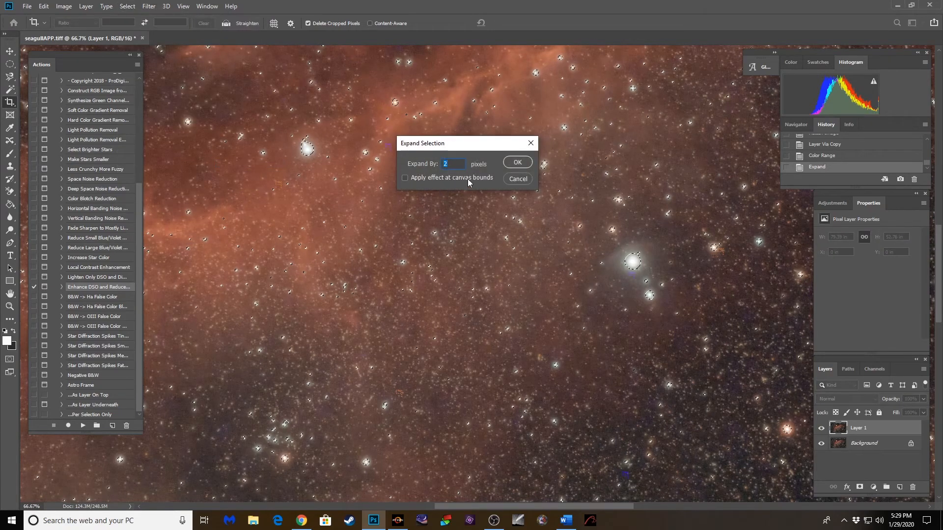
pyautogui.click(517, 162)
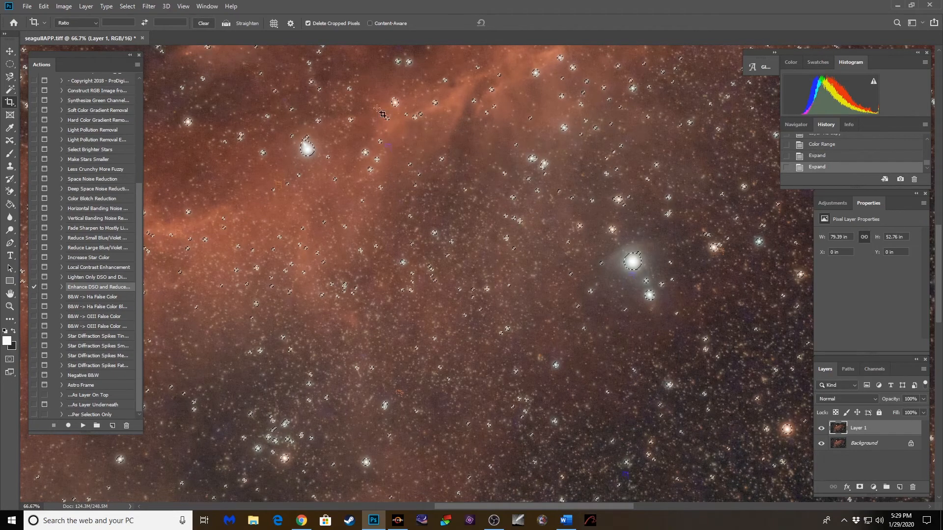
# Feather the star selection with a 1-pixel radius.
pyautogui.click(127, 6)
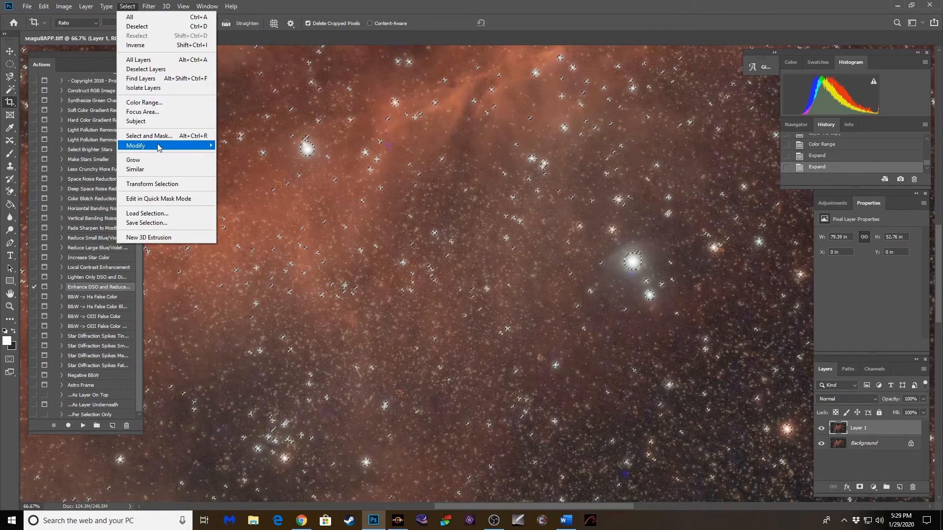
pyautogui.click(143, 146)
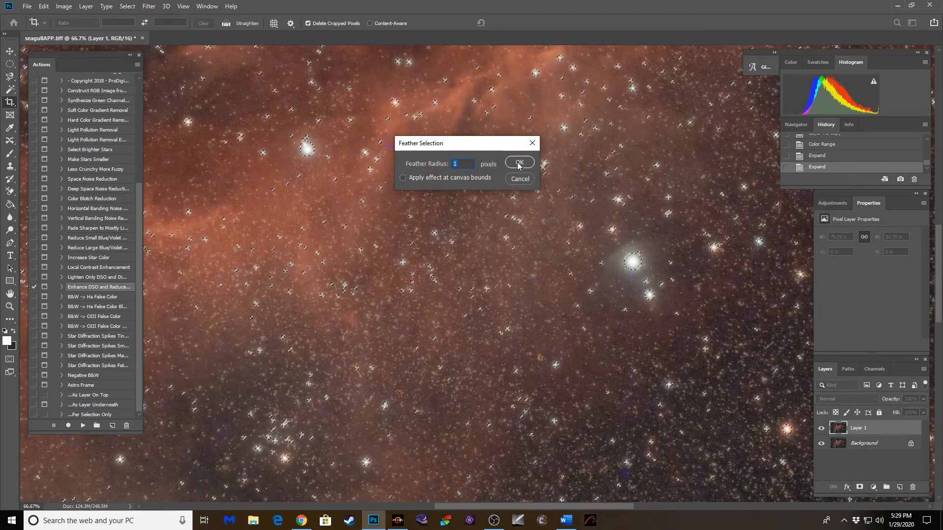
pyautogui.click(519, 162)
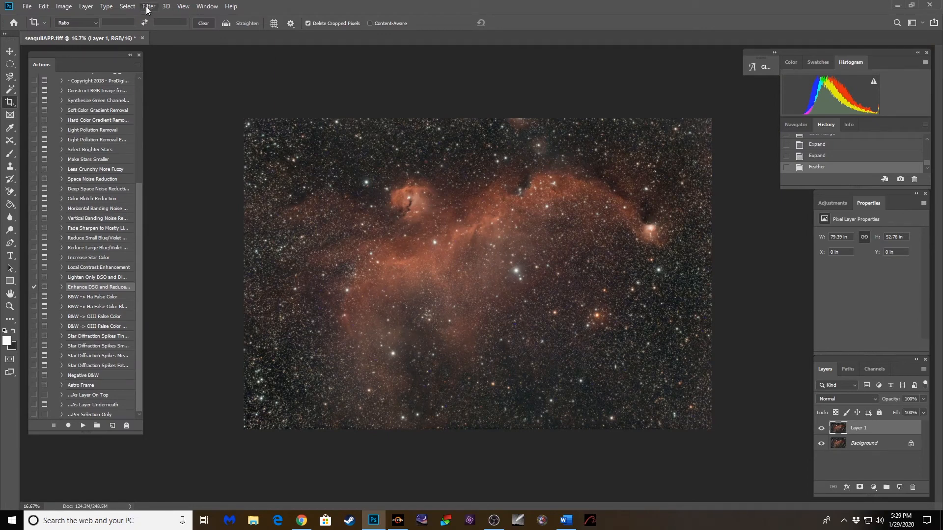
# Apply a Minimum filter with 1.5 px radius and Roundness, checking the preview zoom.
pyautogui.click(149, 6)
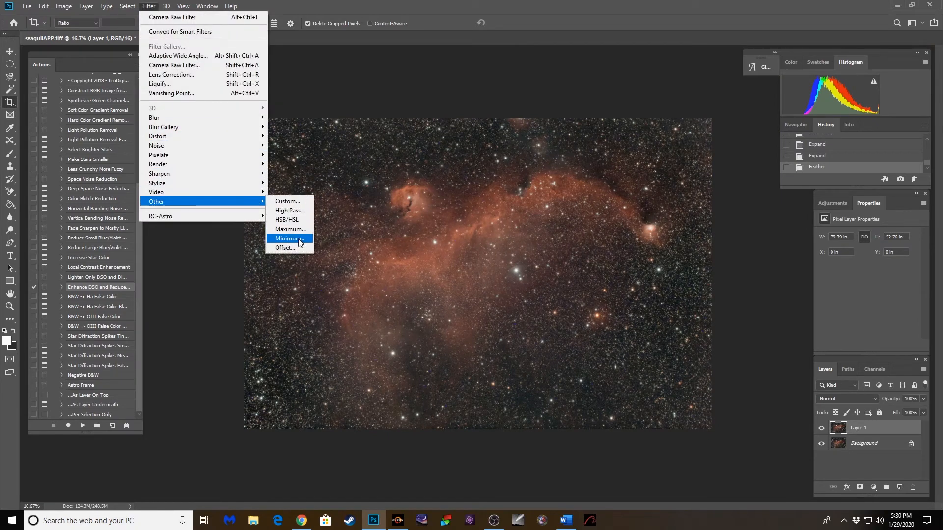
pyautogui.click(288, 238)
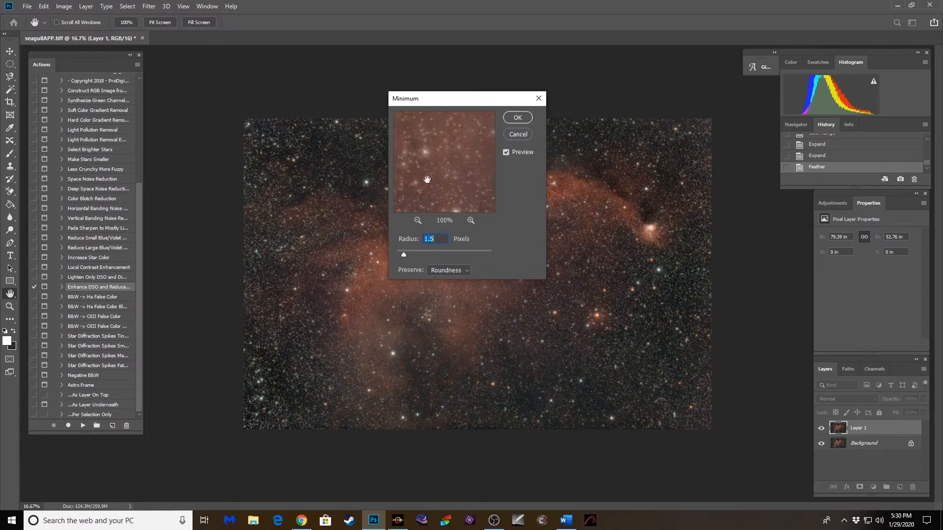
pyautogui.click(418, 220)
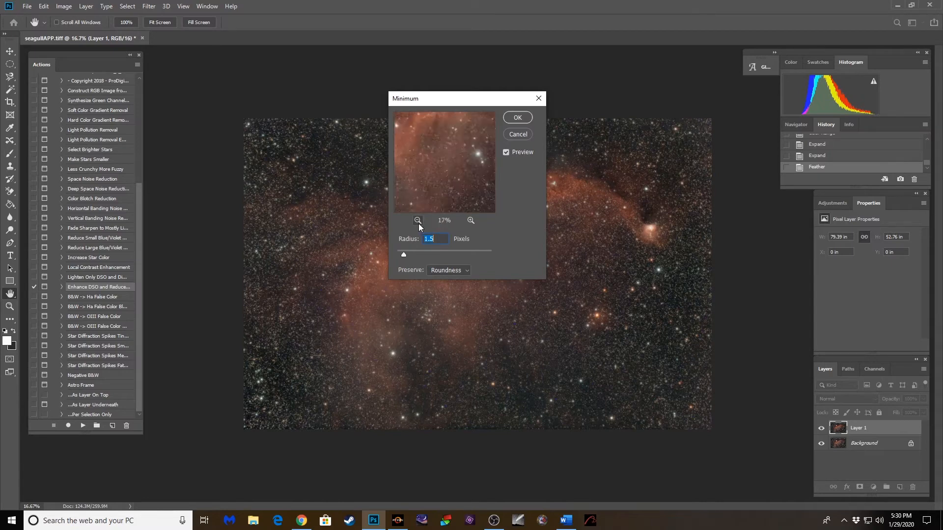
pyautogui.click(418, 221)
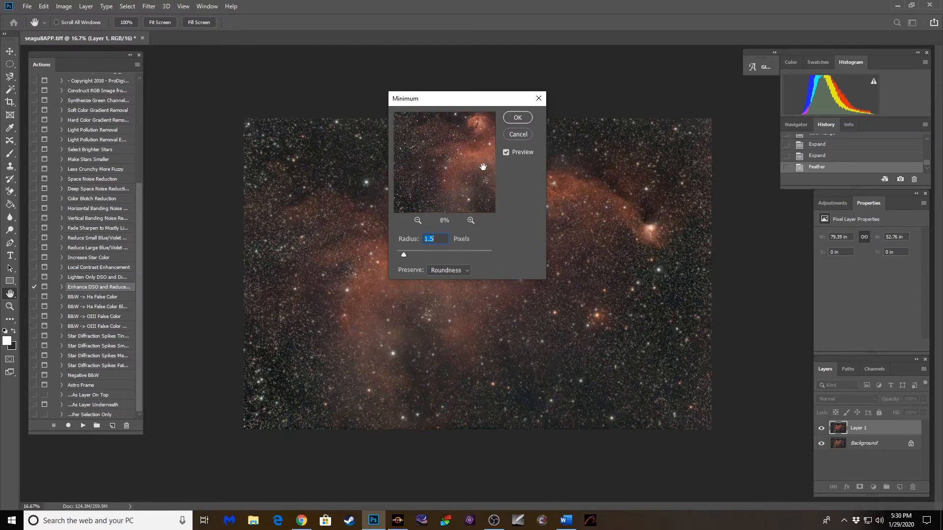
pyautogui.click(470, 221)
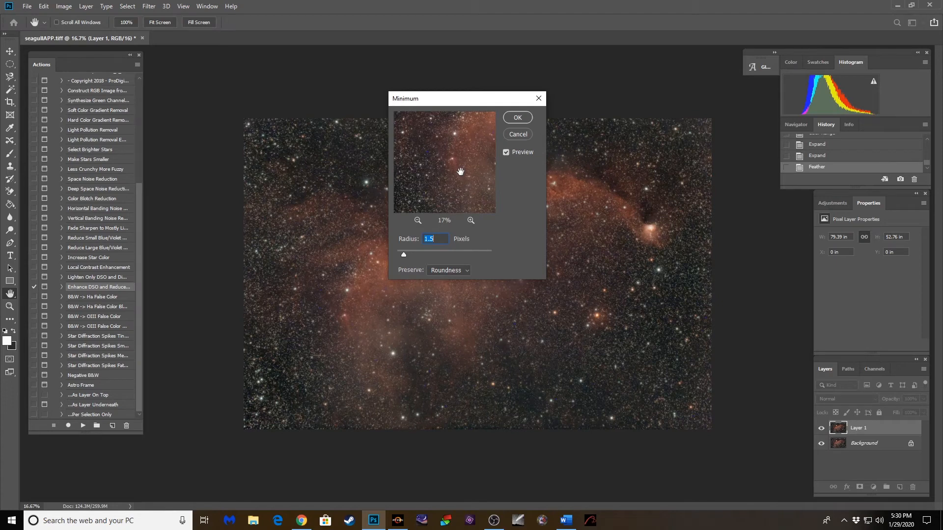
pyautogui.click(518, 117)
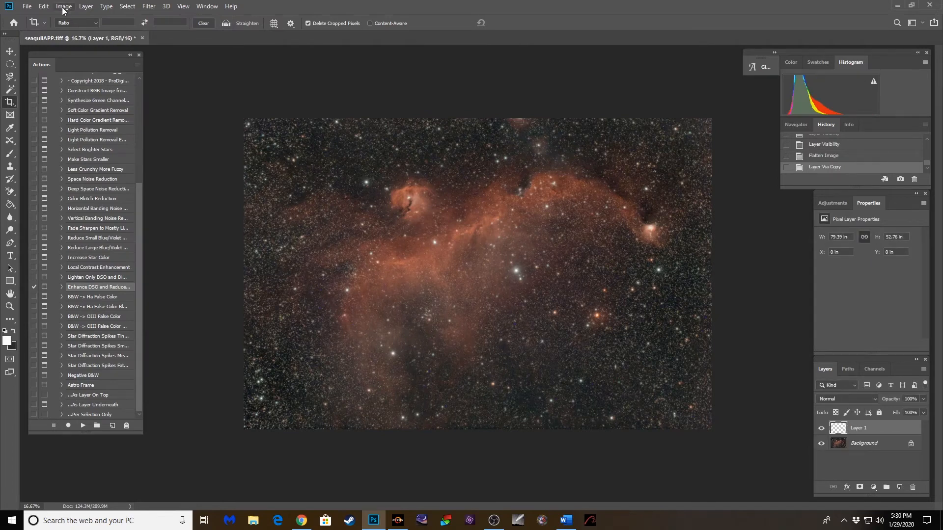
# In Image Size, set width 16 inches and resolution 300 ppi, giving 16 by 10.63 inches.
pyautogui.click(64, 6)
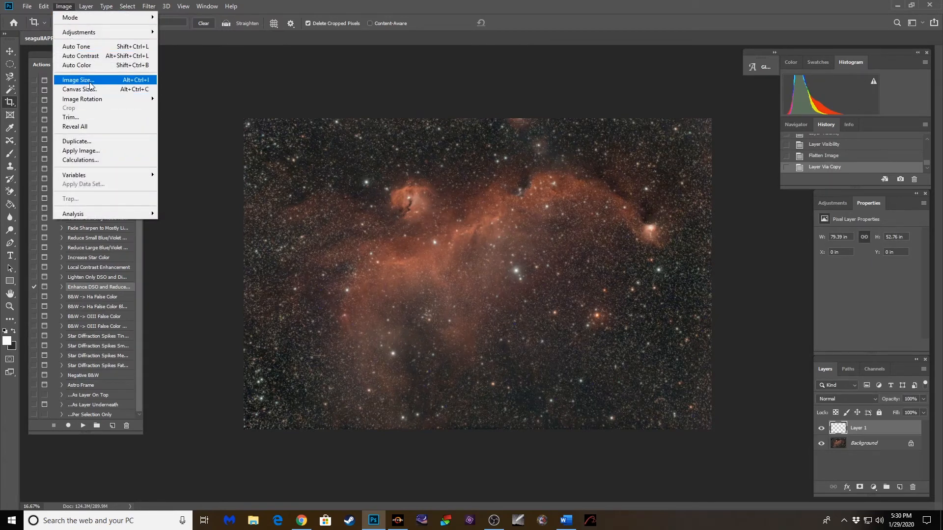
pyautogui.click(78, 80)
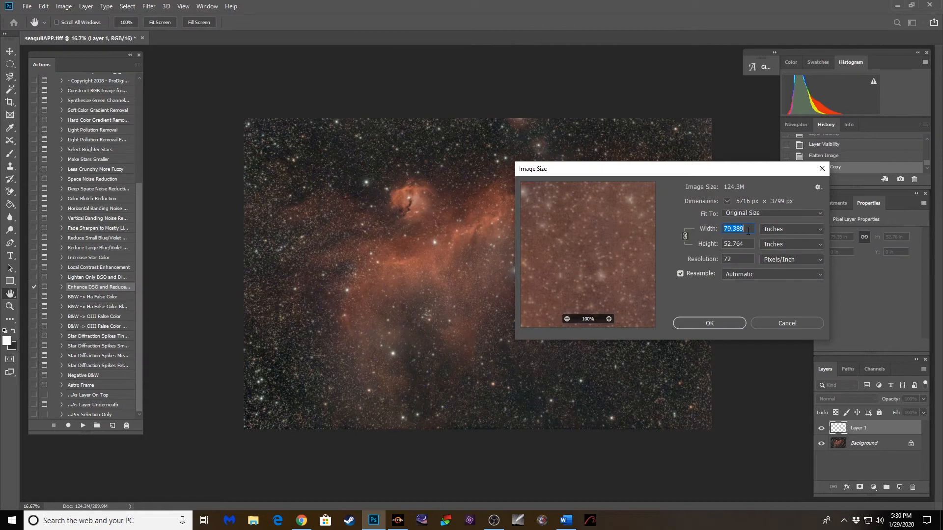
pyautogui.moveTo(748, 229)
pyautogui.write('16')
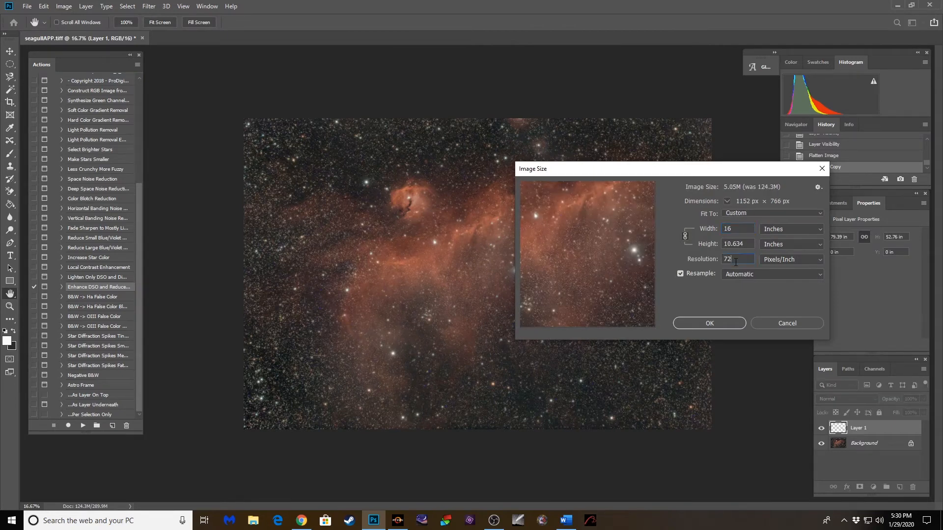
pyautogui.write('300')
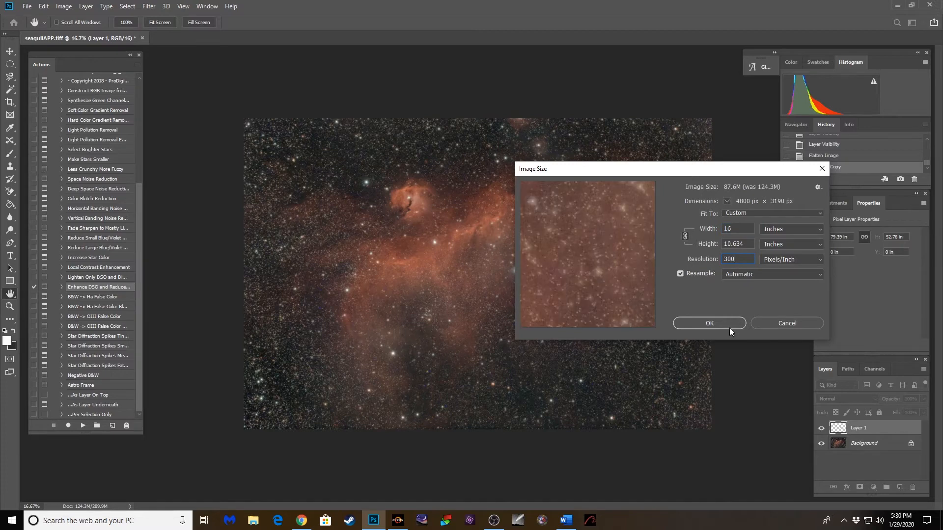
pyautogui.click(709, 323)
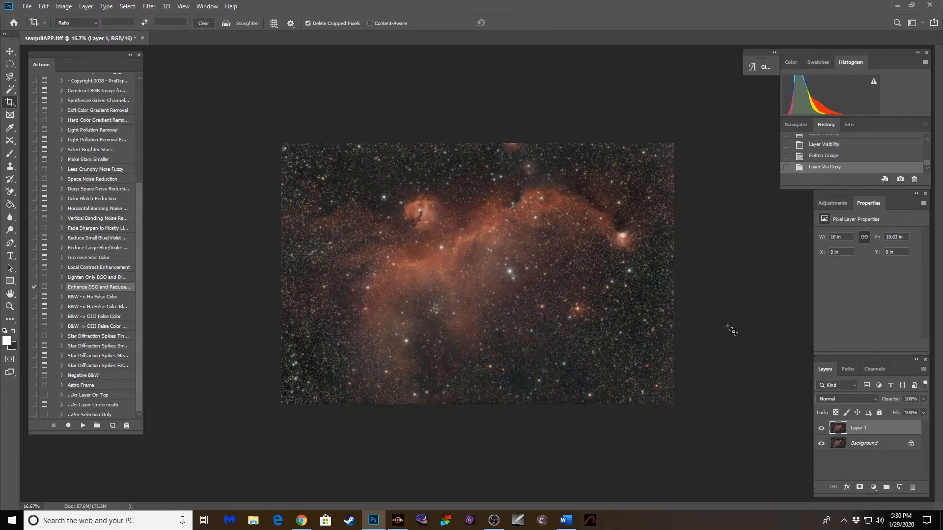
pyautogui.moveTo(846, 449)
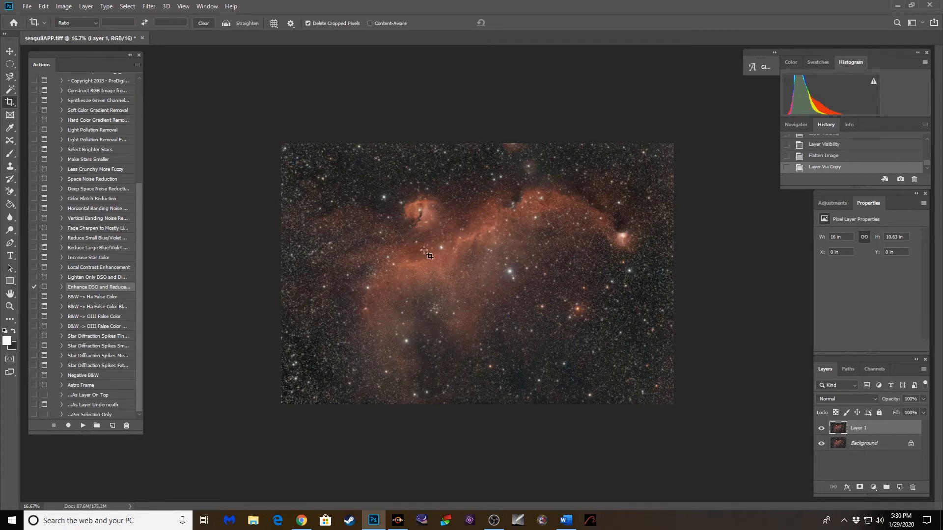
pyautogui.moveTo(460, 243)
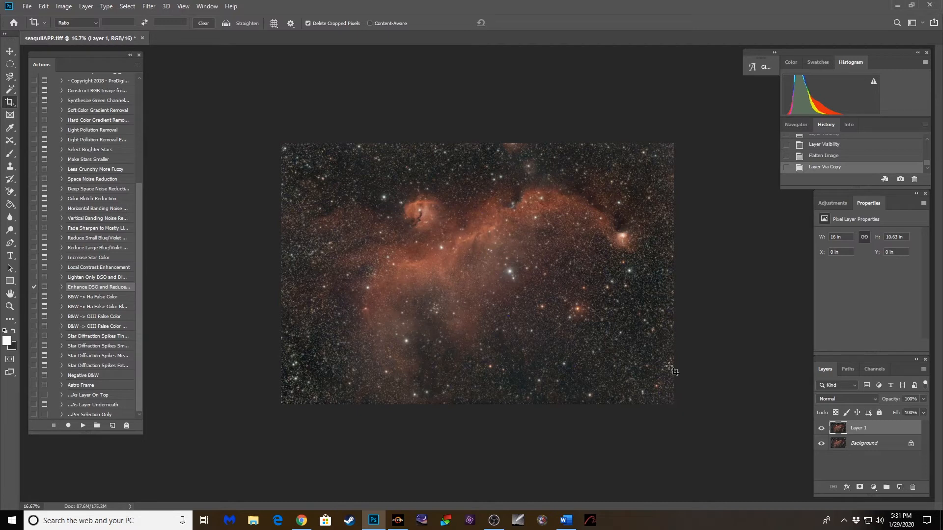
pyautogui.moveTo(595, 331)
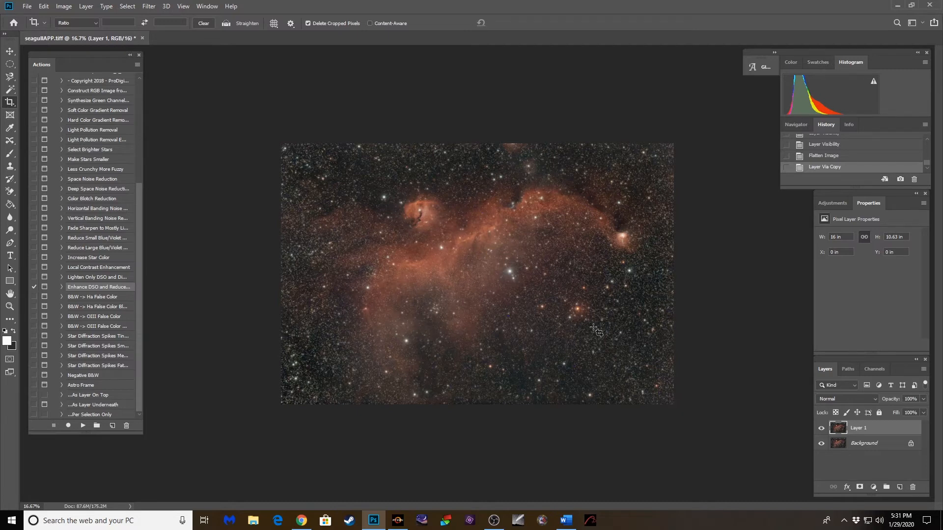
pyautogui.moveTo(420, 276)
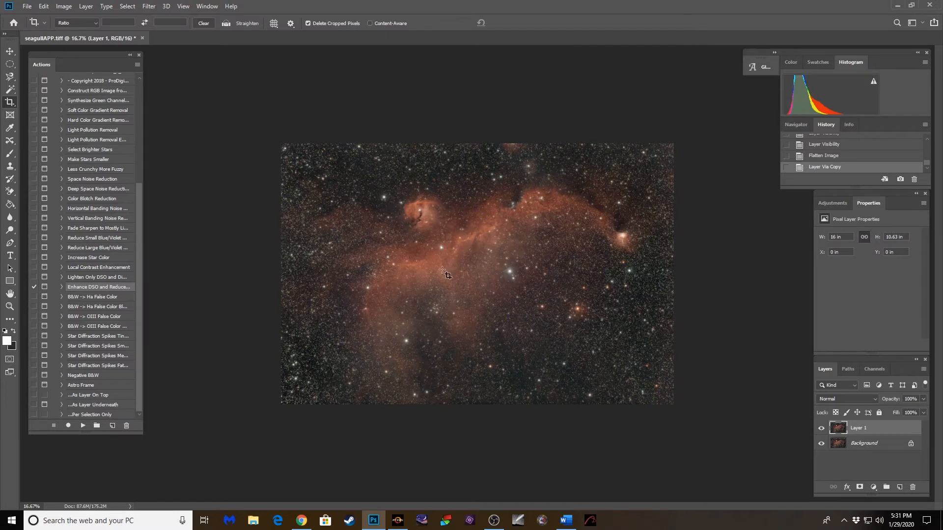
pyautogui.moveTo(123, 17)
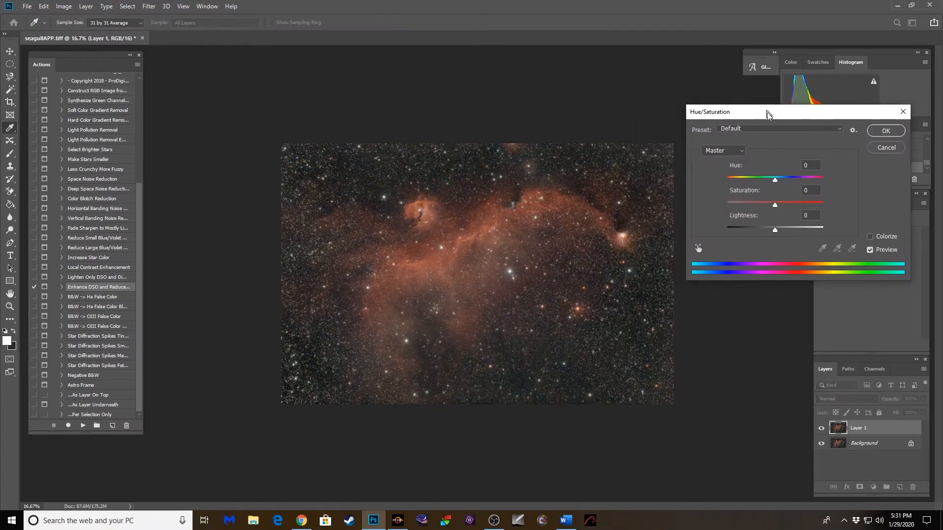
# Move the Hue/Saturation dialog aside, choose Reds and shift their hue to -7.
pyautogui.moveTo(769, 112); pyautogui.dragTo(772, 138)
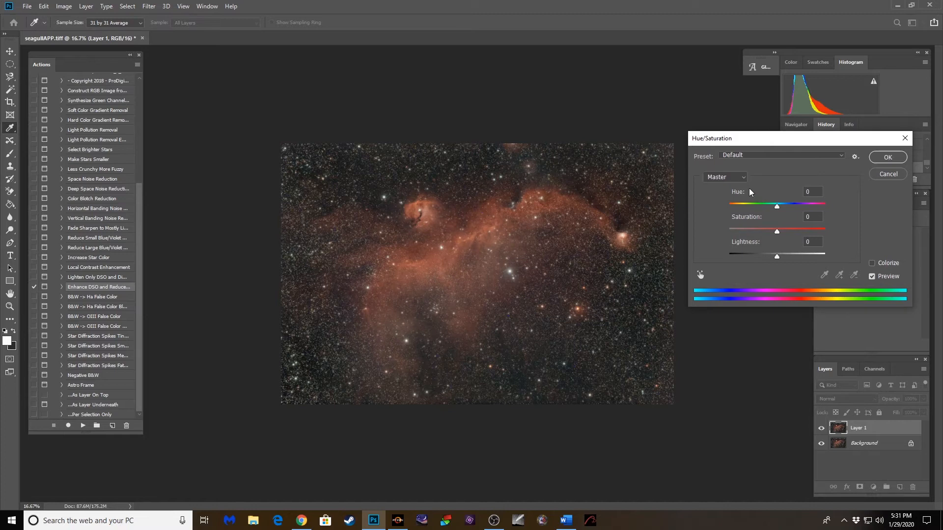
pyautogui.click(724, 178)
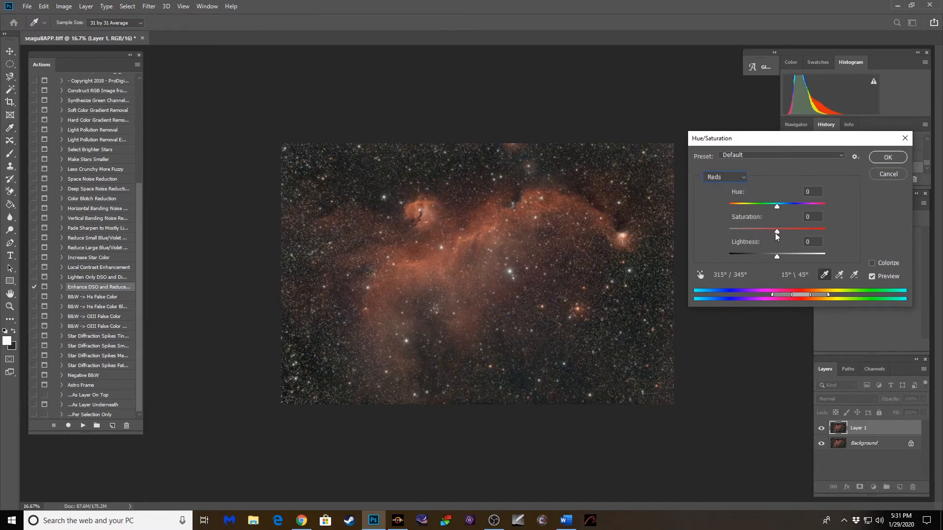
pyautogui.moveTo(777, 233); pyautogui.dragTo(787, 232)
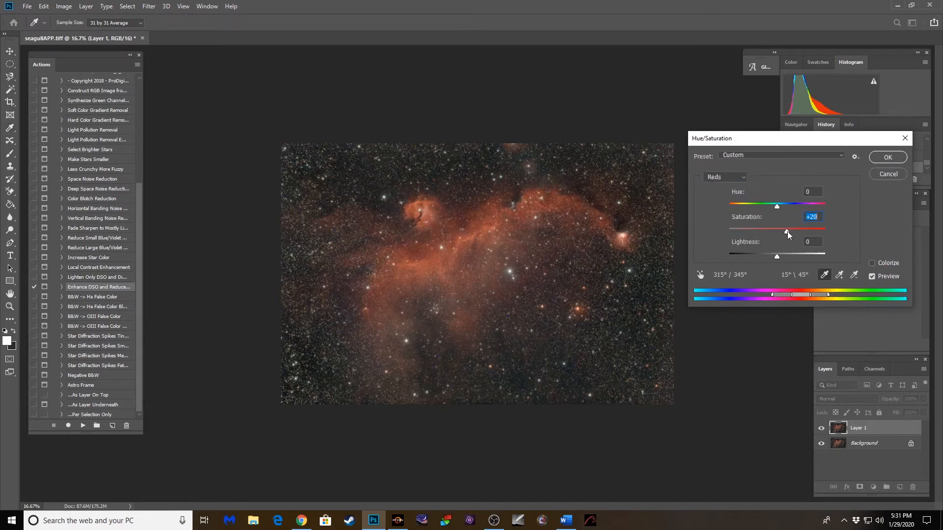
pyautogui.moveTo(788, 231); pyautogui.dragTo(777, 231)
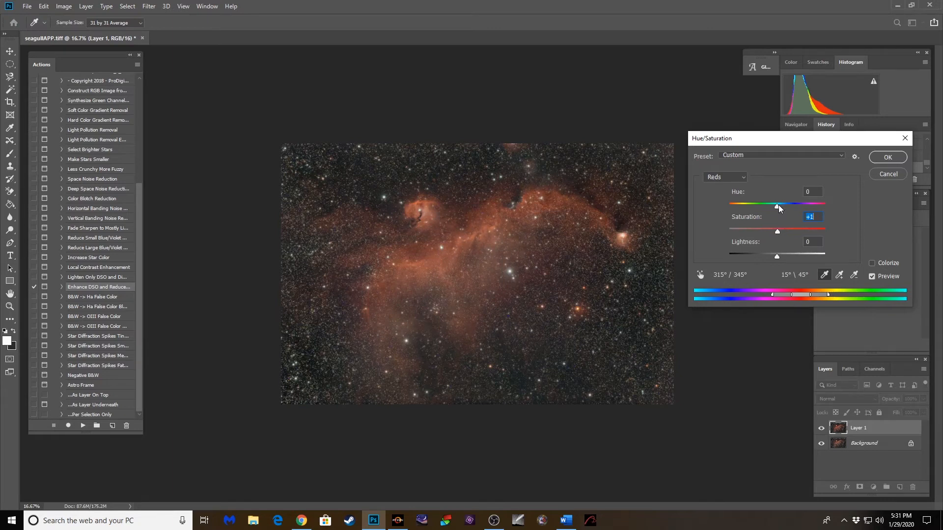
pyautogui.moveTo(777, 205); pyautogui.dragTo(782, 205)
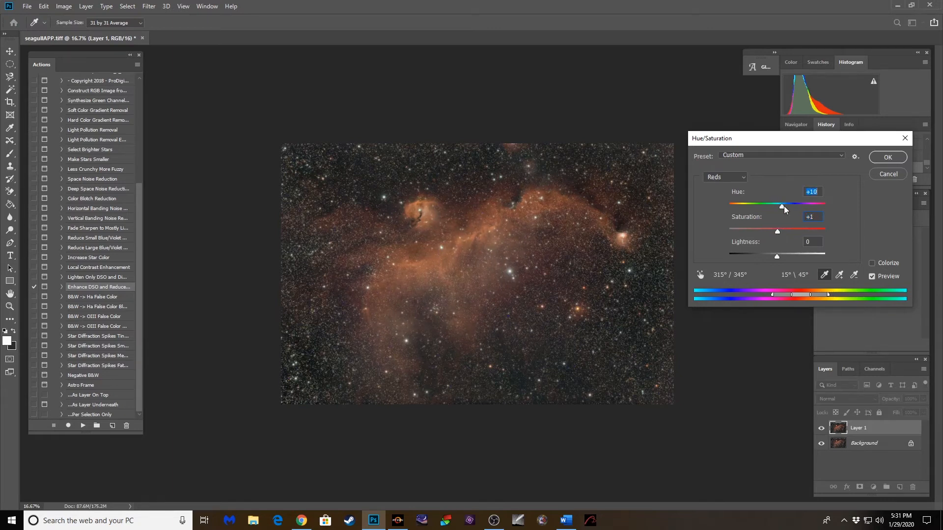
pyautogui.moveTo(781, 207); pyautogui.dragTo(771, 206)
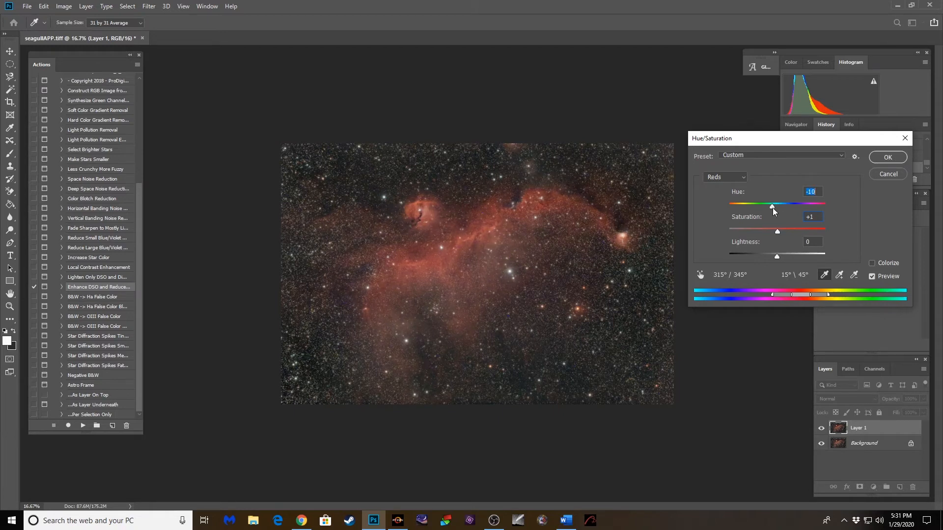
pyautogui.moveTo(771, 206); pyautogui.dragTo(773, 206)
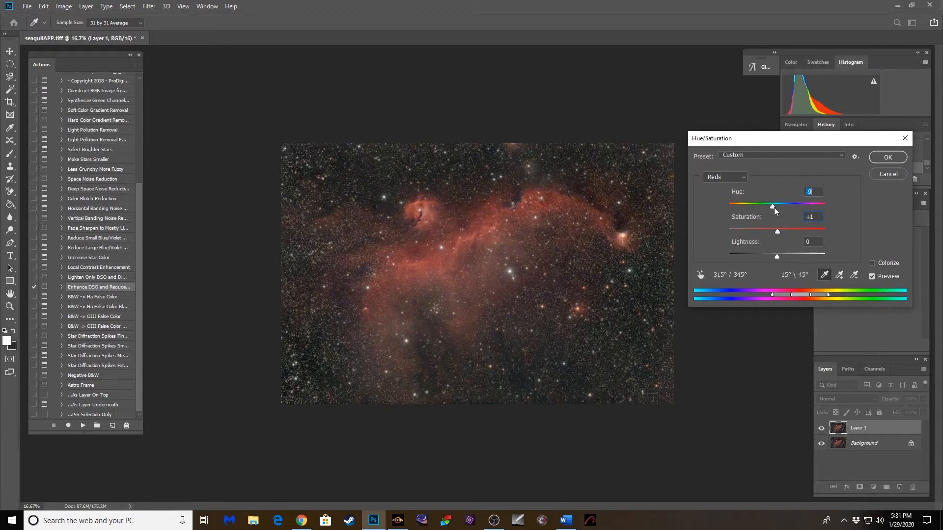
pyautogui.moveTo(775, 206); pyautogui.dragTo(777, 207)
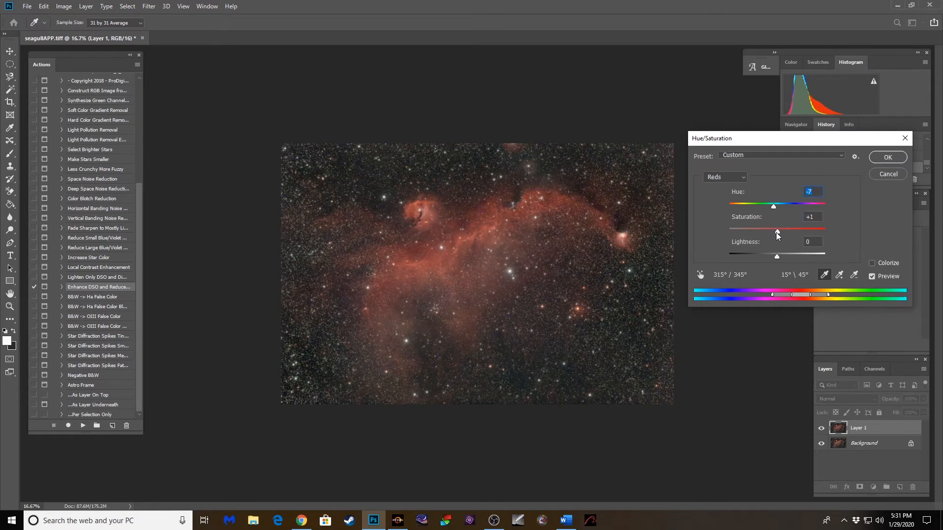
# Settle the reds' saturation at +2 and apply the Hue/Saturation change.
pyautogui.moveTo(775, 230); pyautogui.dragTo(792, 230)
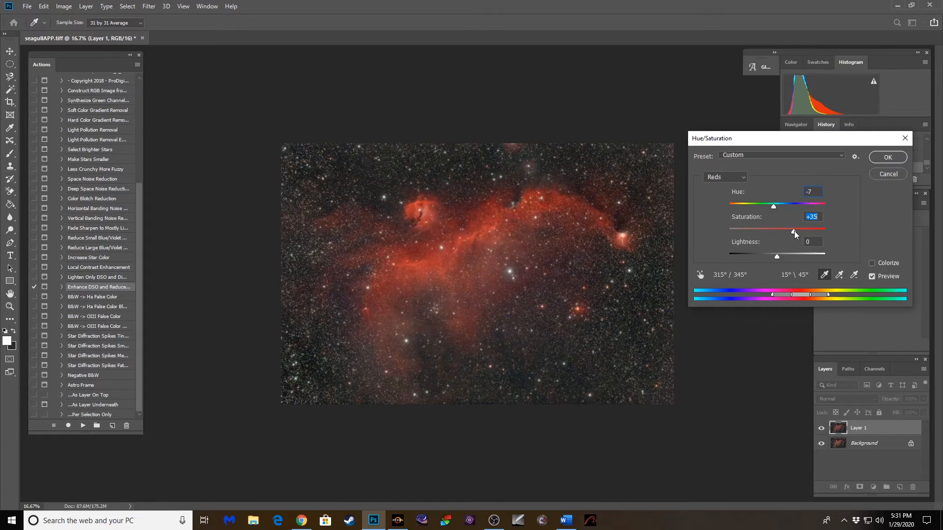
pyautogui.moveTo(793, 231); pyautogui.dragTo(776, 231)
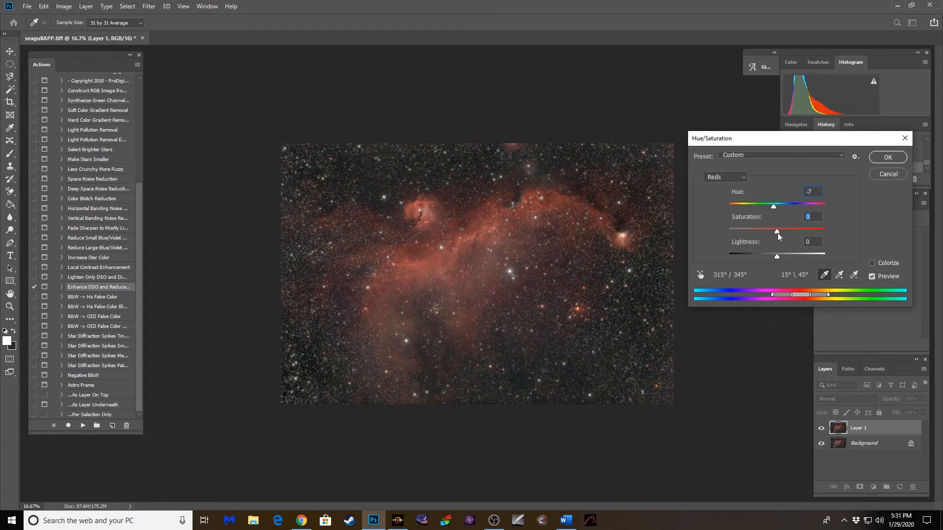
pyautogui.moveTo(775, 232); pyautogui.dragTo(776, 231)
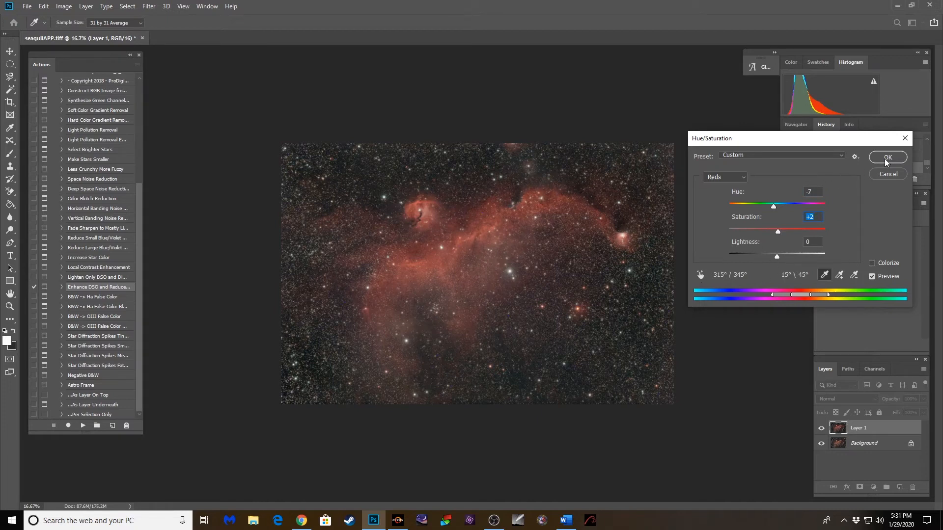
pyautogui.click(887, 157)
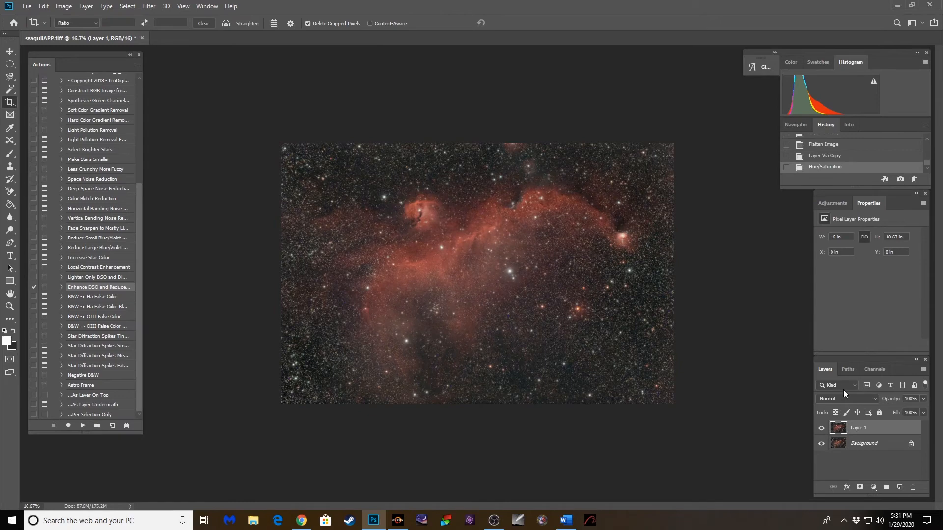
# Set Layer 1 to Color blend mode, give it a 2-pixel Gaussian Blur, and select Background.
pyautogui.click(847, 399)
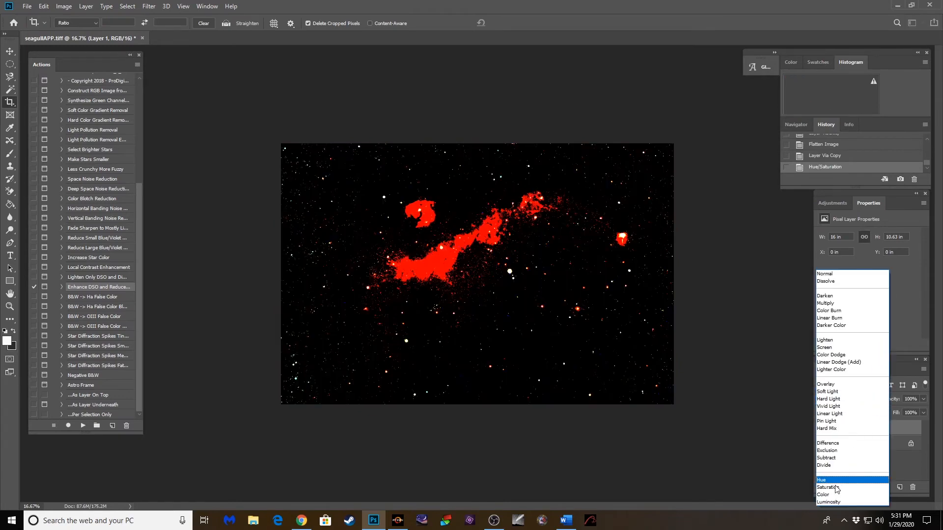
pyautogui.click(821, 494)
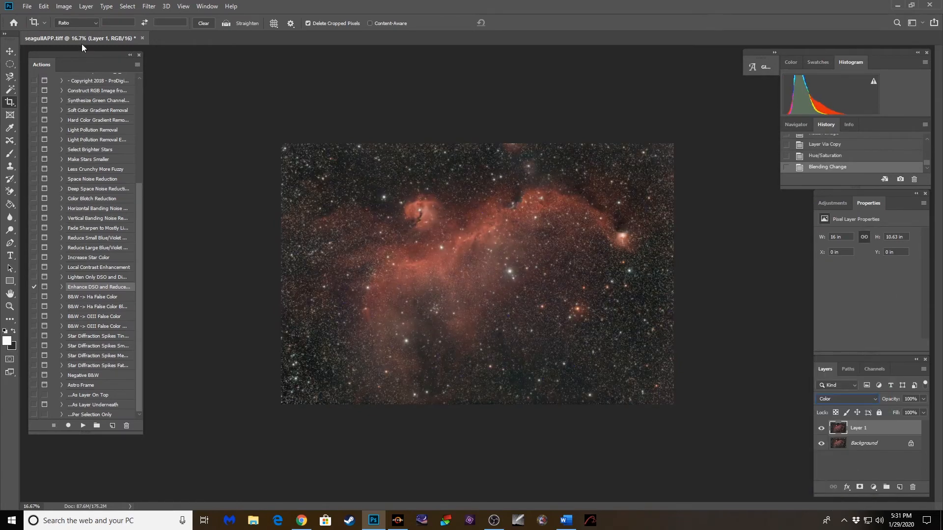
pyautogui.click(149, 6)
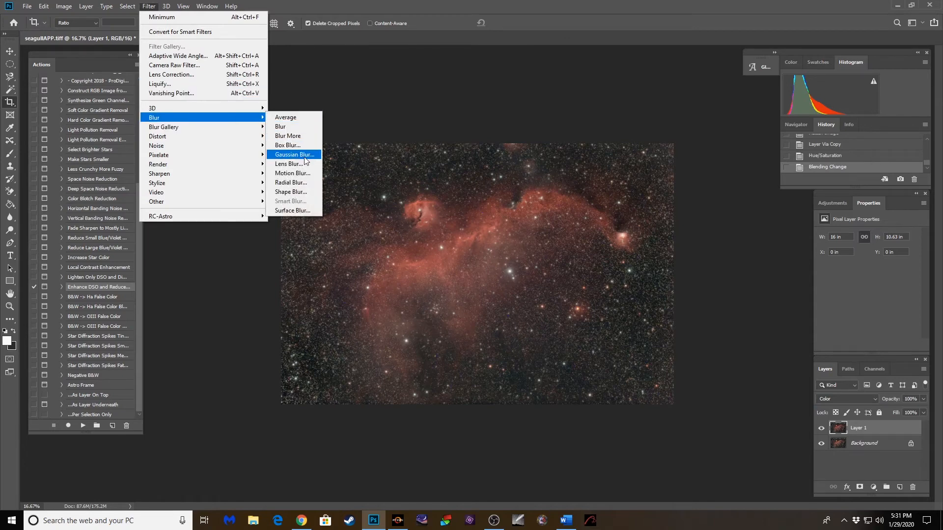
pyautogui.click(295, 154)
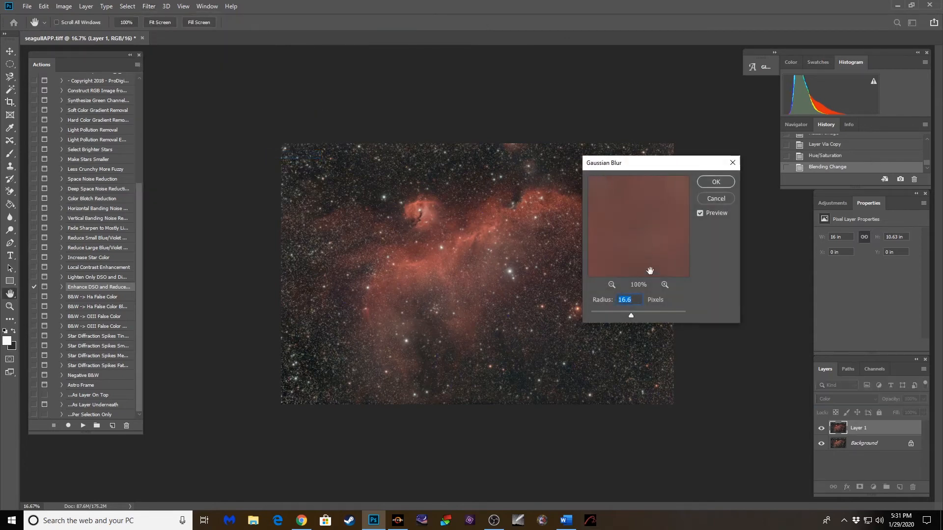
pyautogui.write('2')
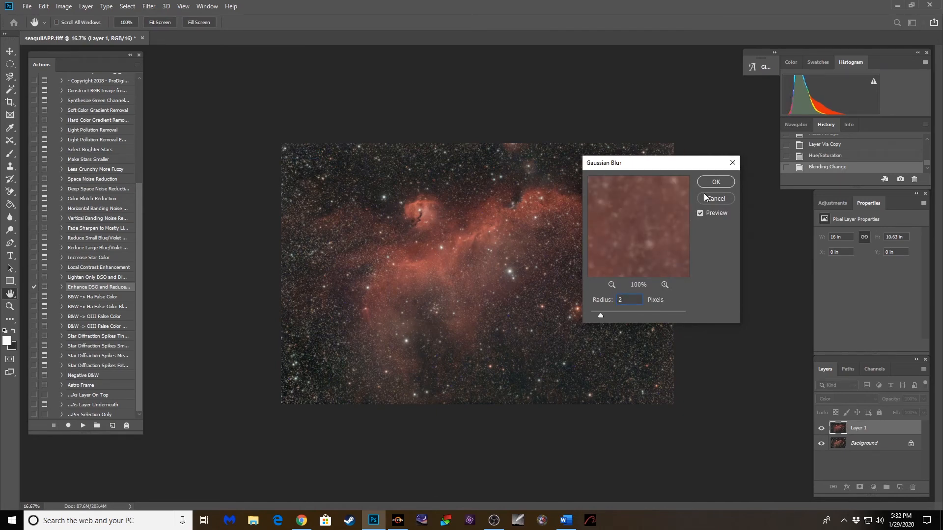
pyautogui.click(715, 182)
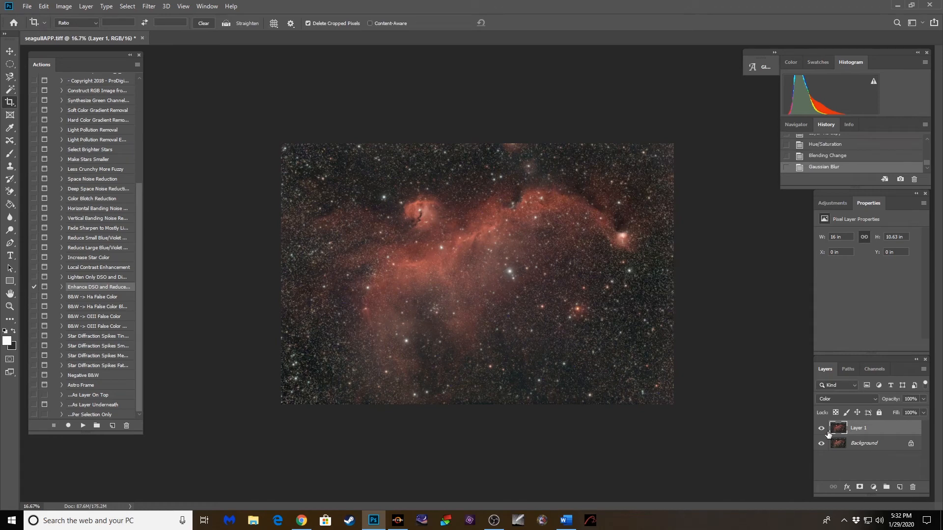
pyautogui.click(876, 443)
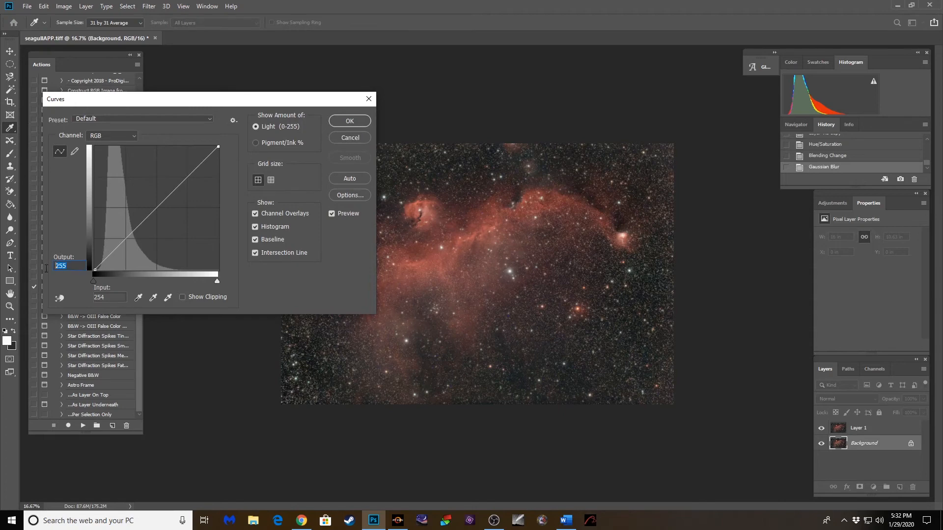
# Nudge the midpoint of the Background's Curves slightly and apply it.
pyautogui.moveTo(218, 148); pyautogui.dragTo(218, 152)
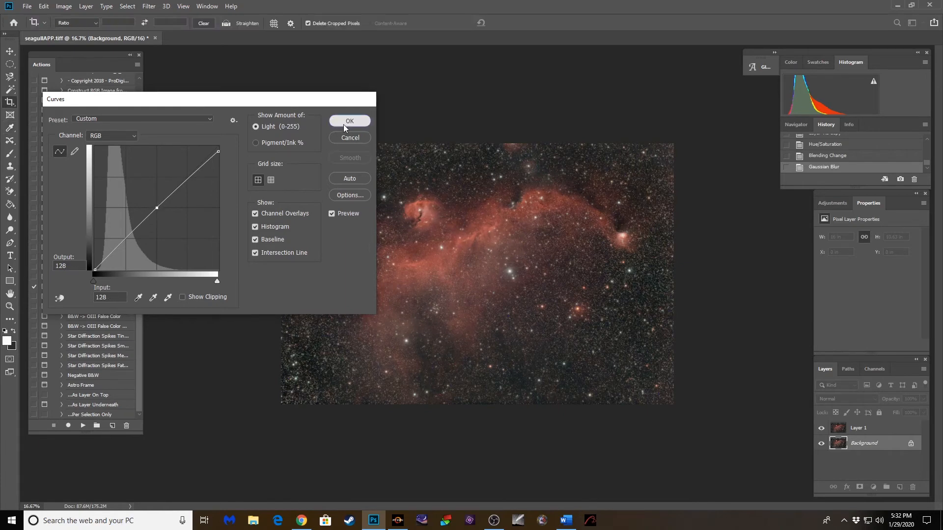
pyautogui.click(349, 121)
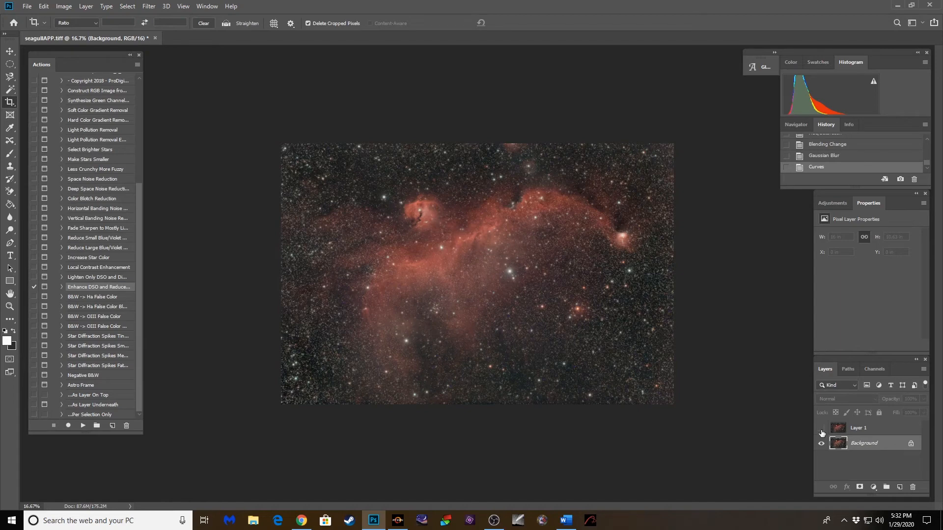
# Toggle Layer 1's visibility off and on to compare, leaving it visible.
pyautogui.click(822, 431)
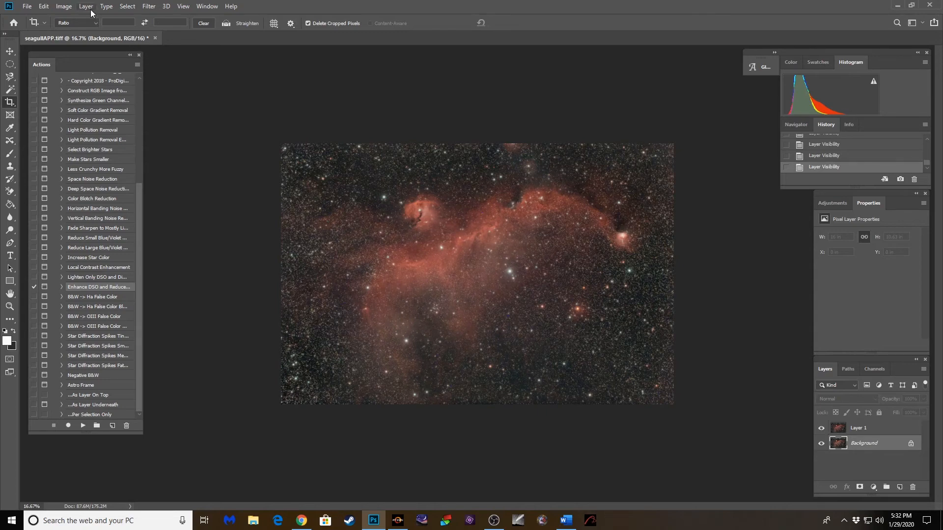
pyautogui.moveTo(398, 385)
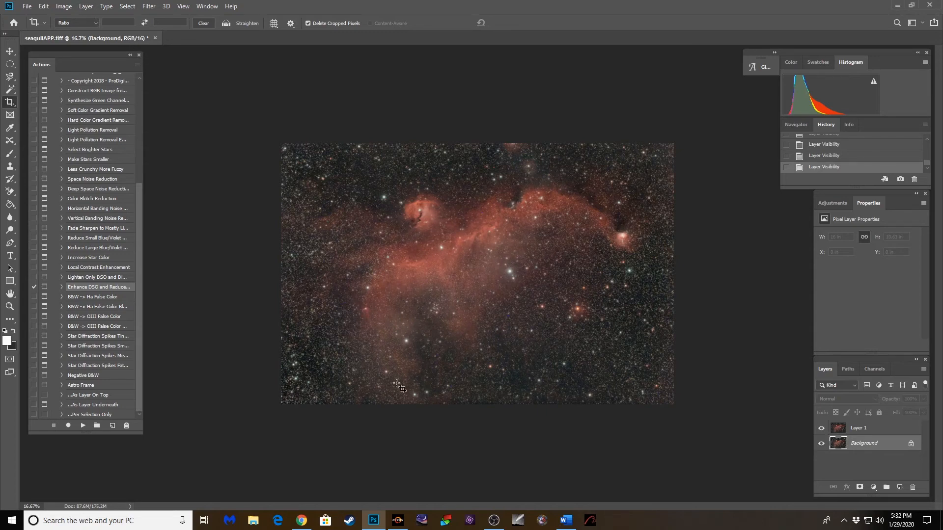
pyautogui.moveTo(465, 259)
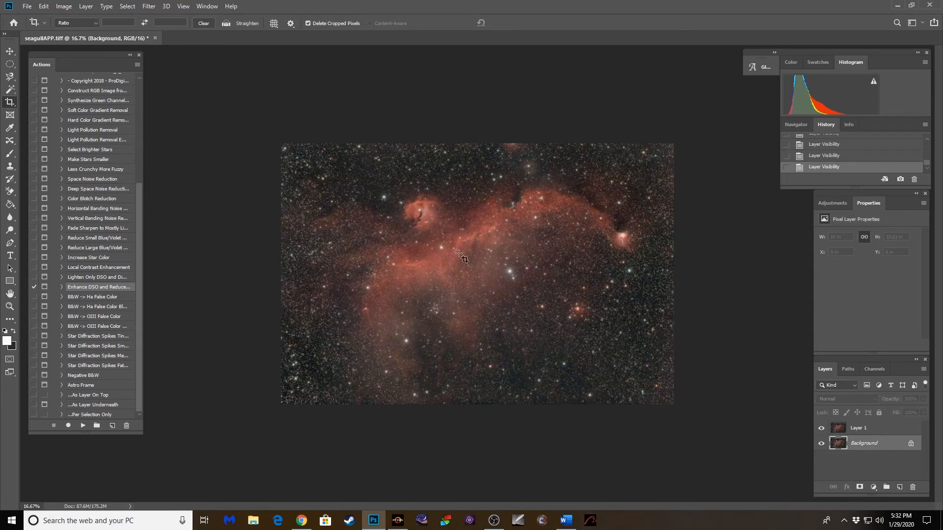
pyautogui.moveTo(289, 325)
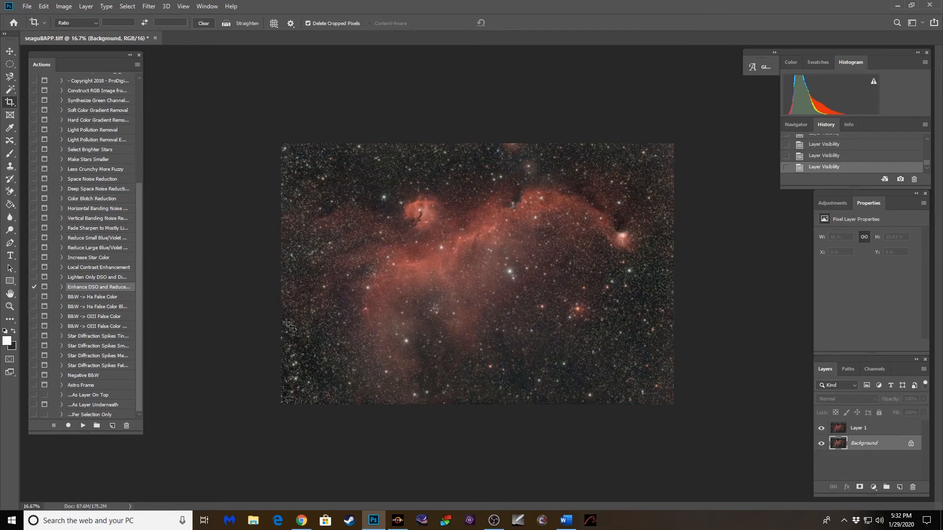
pyautogui.moveTo(463, 255)
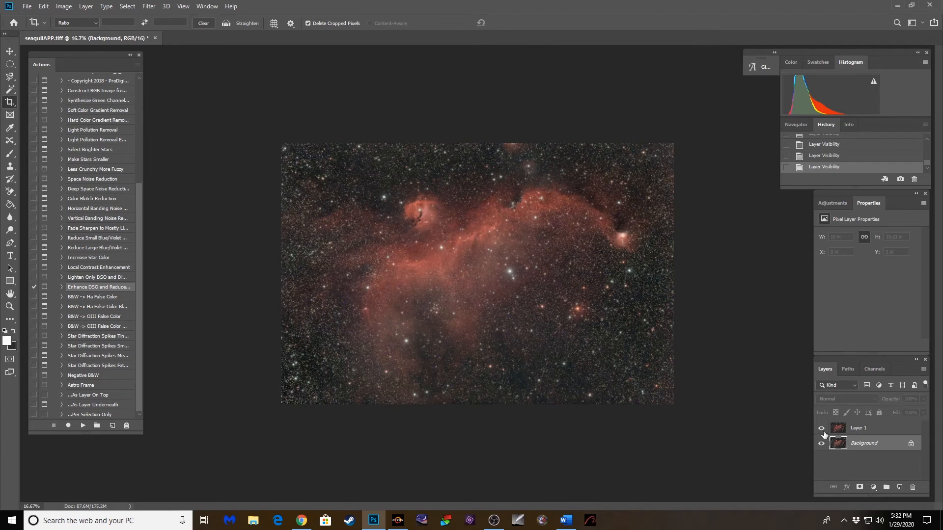
pyautogui.click(821, 428)
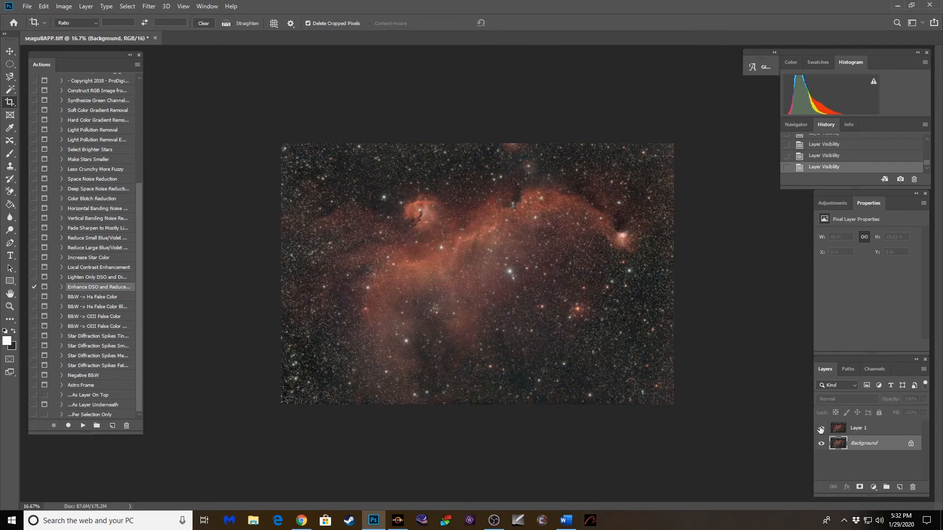
pyautogui.click(84, 6)
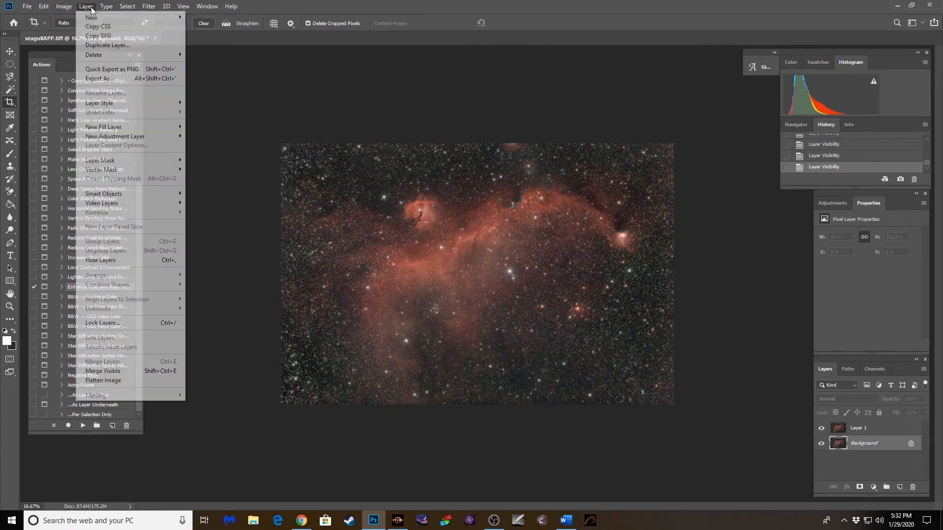
# Flatten the image, then preview a Curves S-curve raising midtones and deepening shadows without keeping it.
pyautogui.click(99, 381)
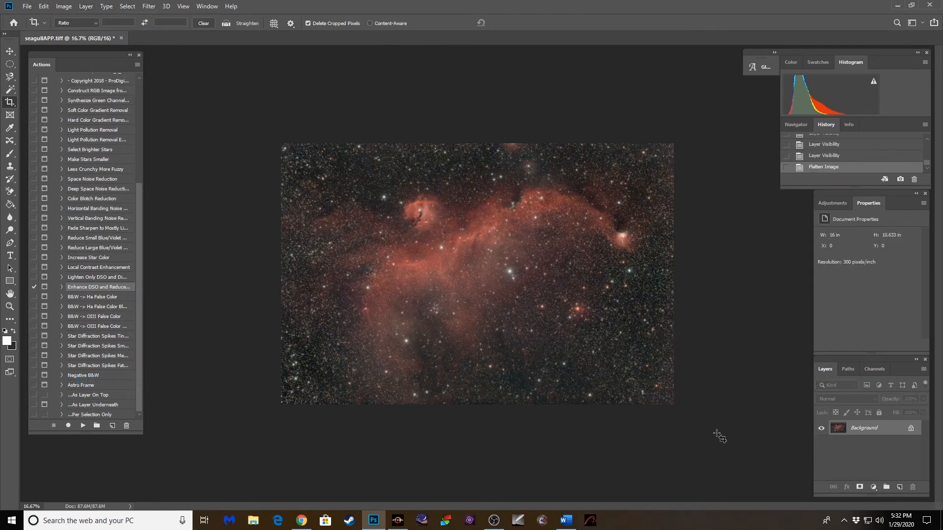
pyautogui.moveTo(725, 435)
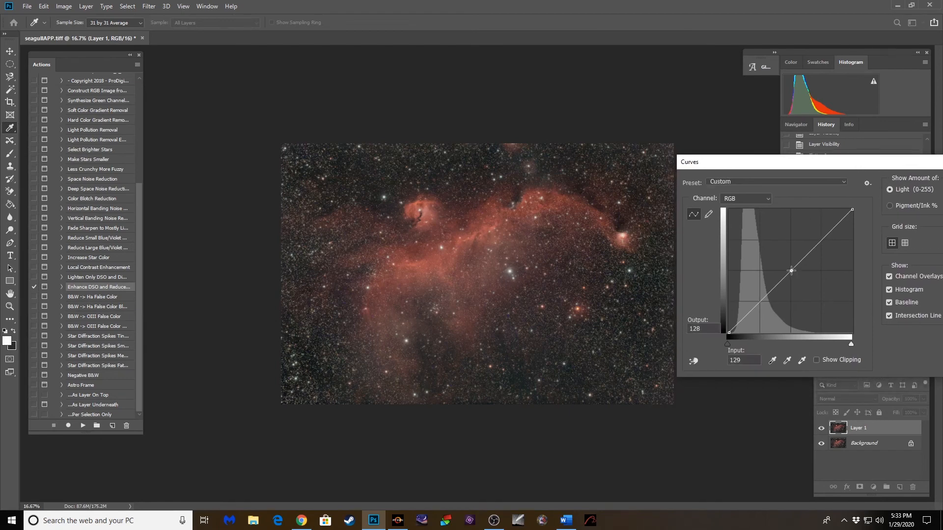
pyautogui.moveTo(791, 270); pyautogui.dragTo(772, 263)
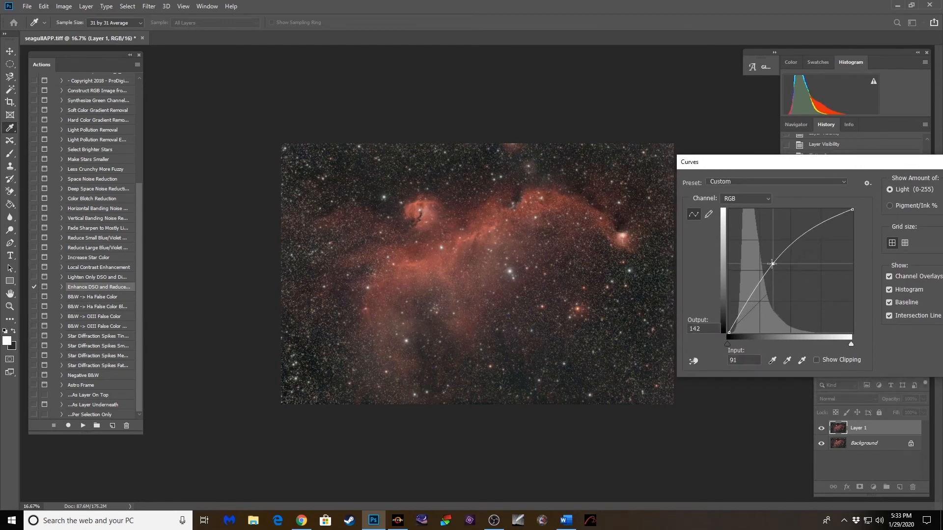
pyautogui.moveTo(776, 271); pyautogui.dragTo(771, 264)
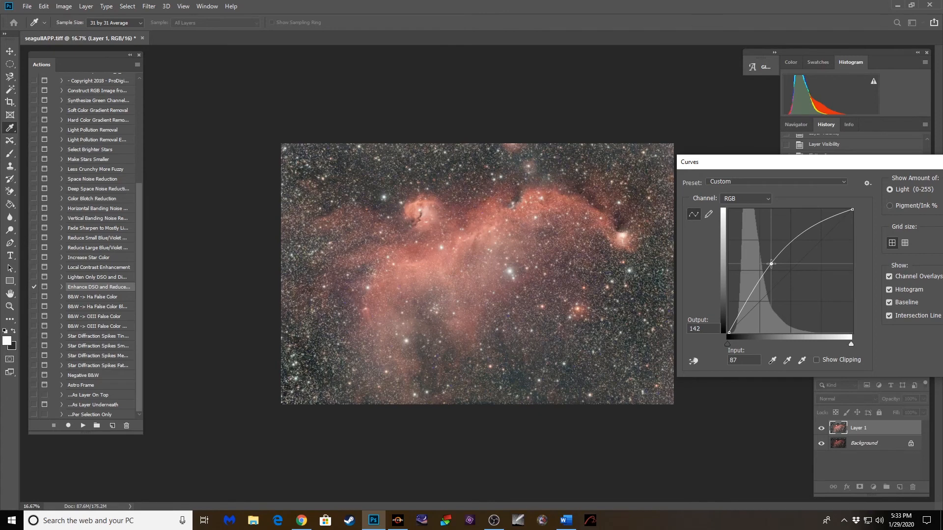
pyautogui.moveTo(771, 264); pyautogui.dragTo(779, 259)
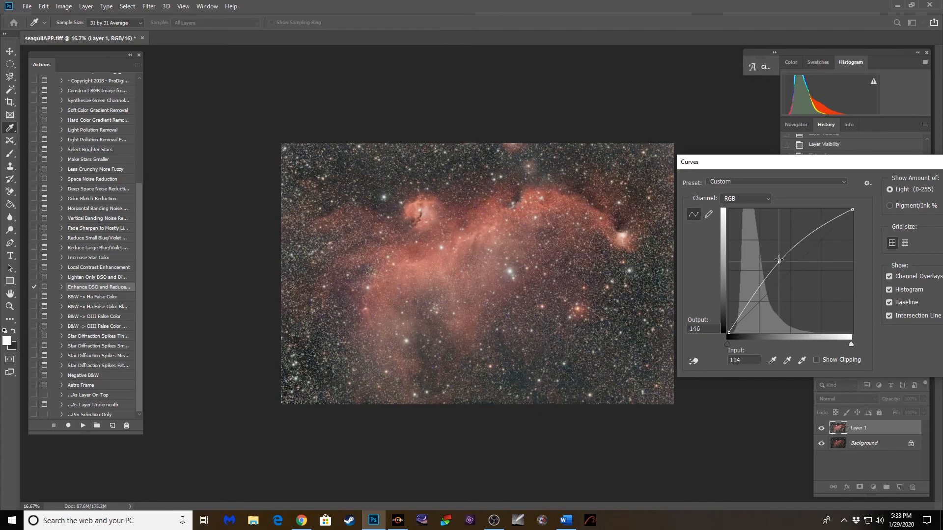
pyautogui.moveTo(778, 259); pyautogui.dragTo(748, 310)
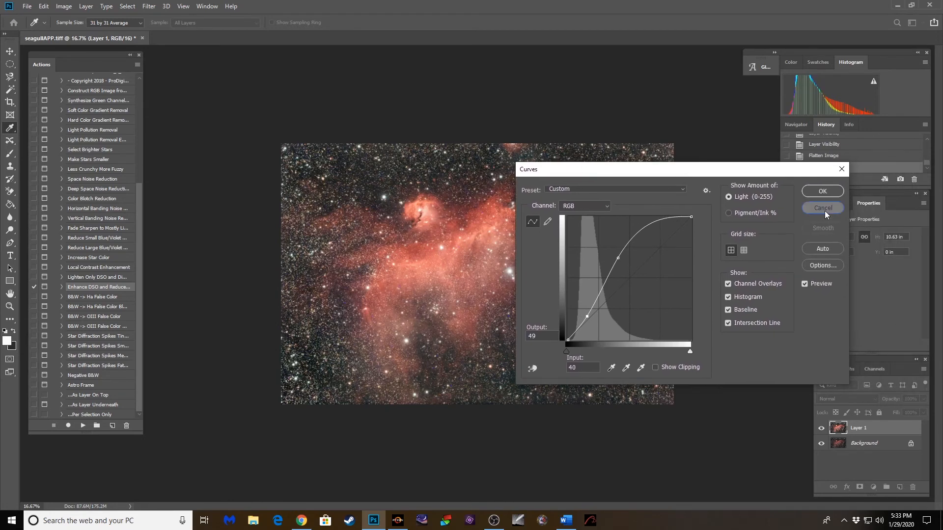
pyautogui.click(822, 208)
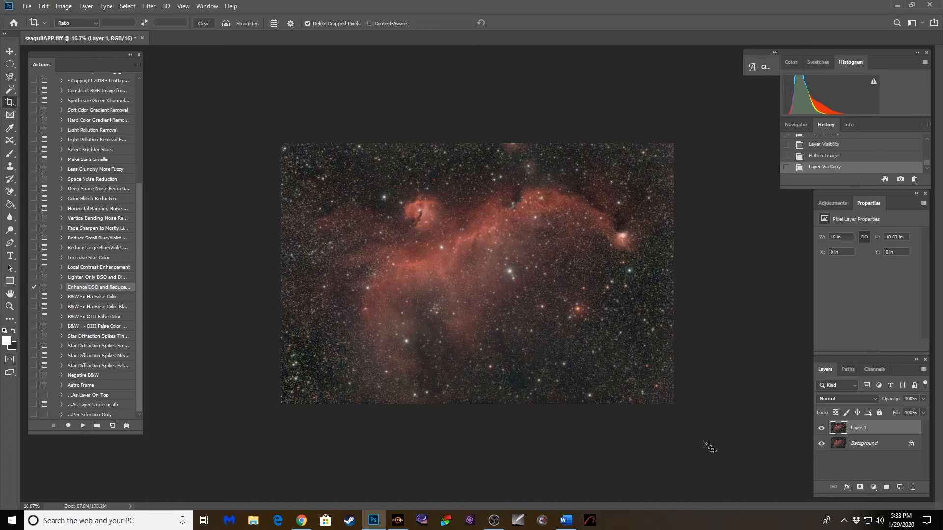
pyautogui.moveTo(709, 433)
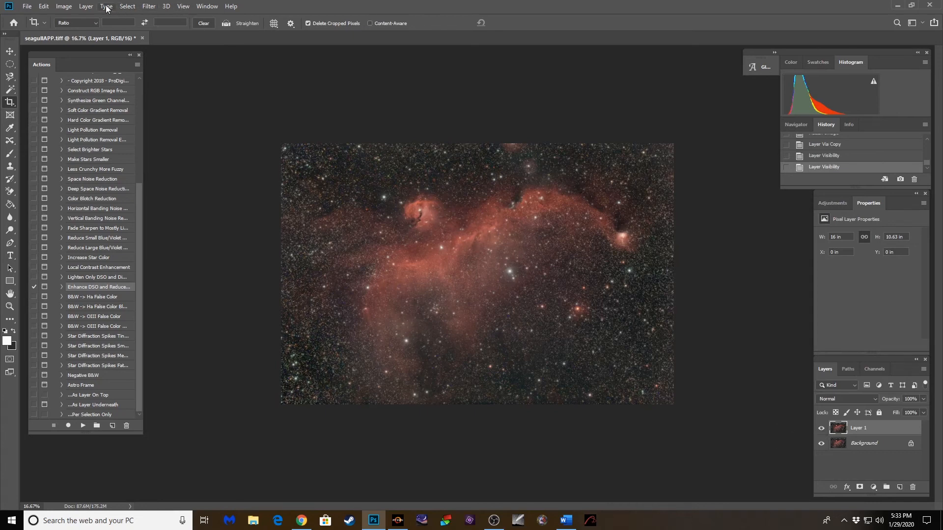
# Merge Layer 1 into the Background with Layer > Flatten Image.
pyautogui.click(87, 6)
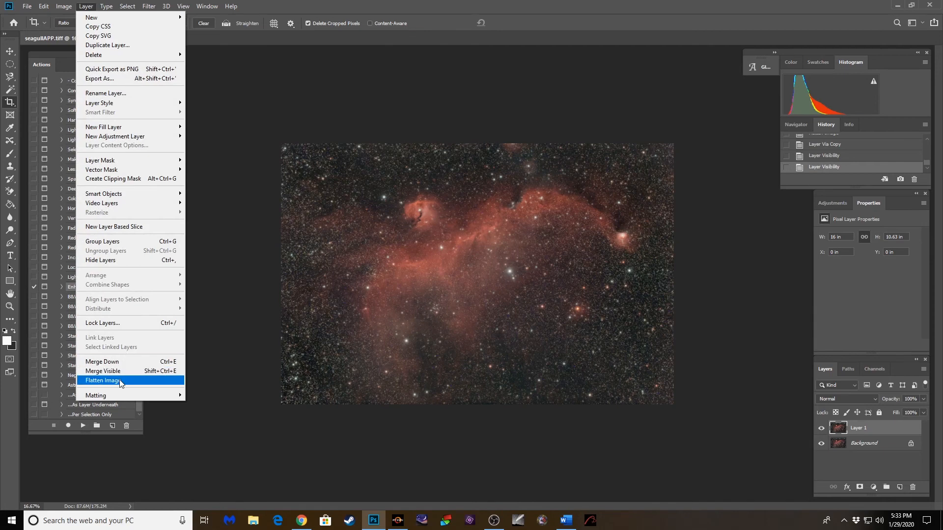
pyautogui.click(103, 380)
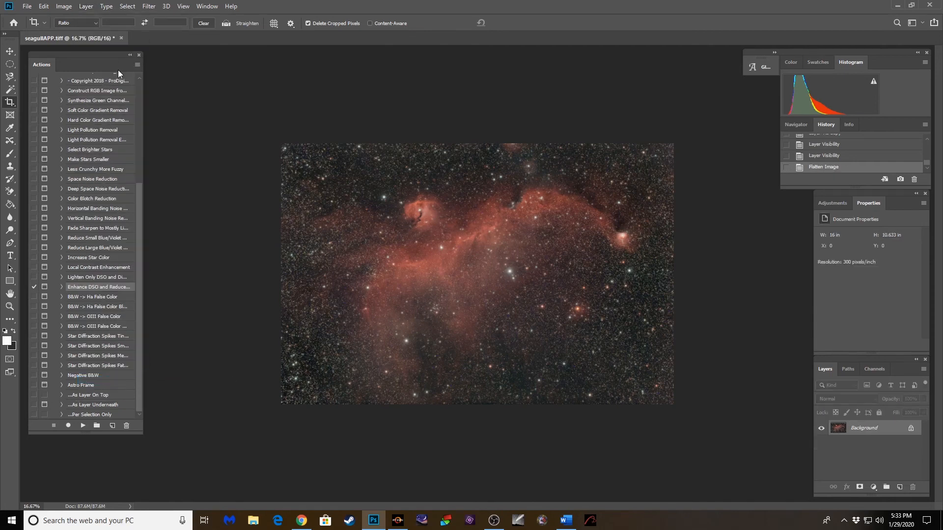
pyautogui.click(29, 6)
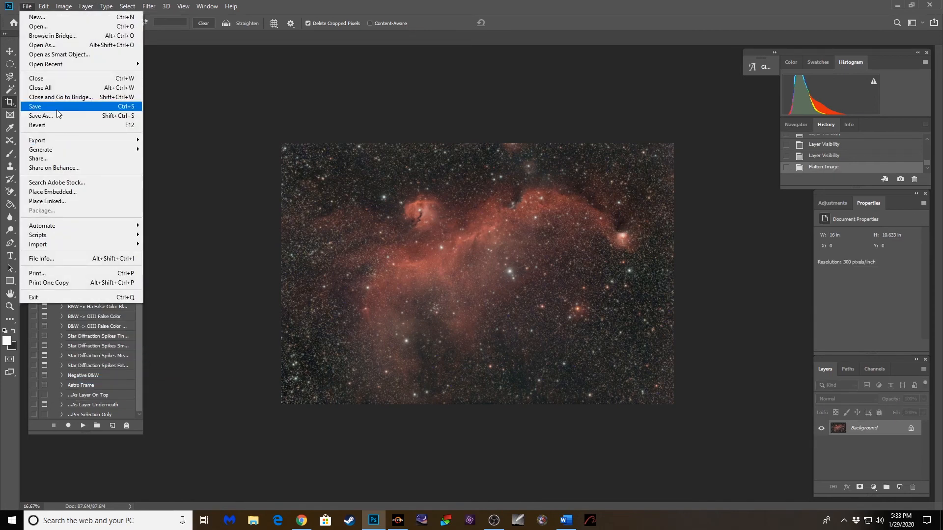
# Save As TIFF 'seagullPCC' inside The Segull Nebula's edited folder.
pyautogui.click(40, 115)
pyautogui.write('seagullPCC')
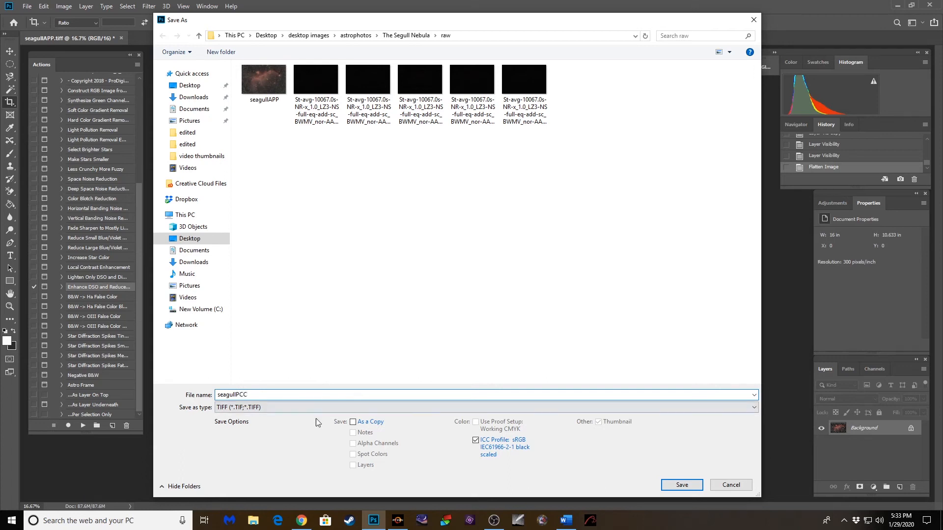
pyautogui.click(405, 36)
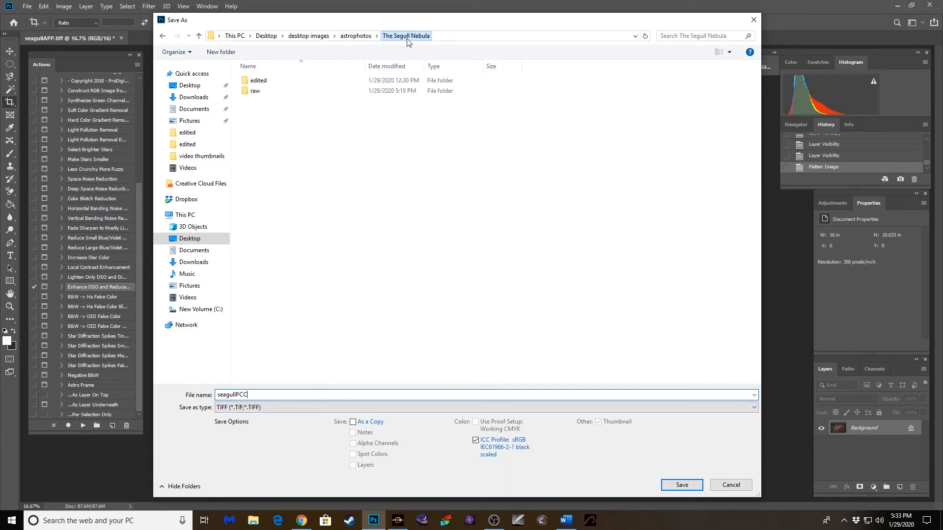
pyautogui.doubleClick(257, 80)
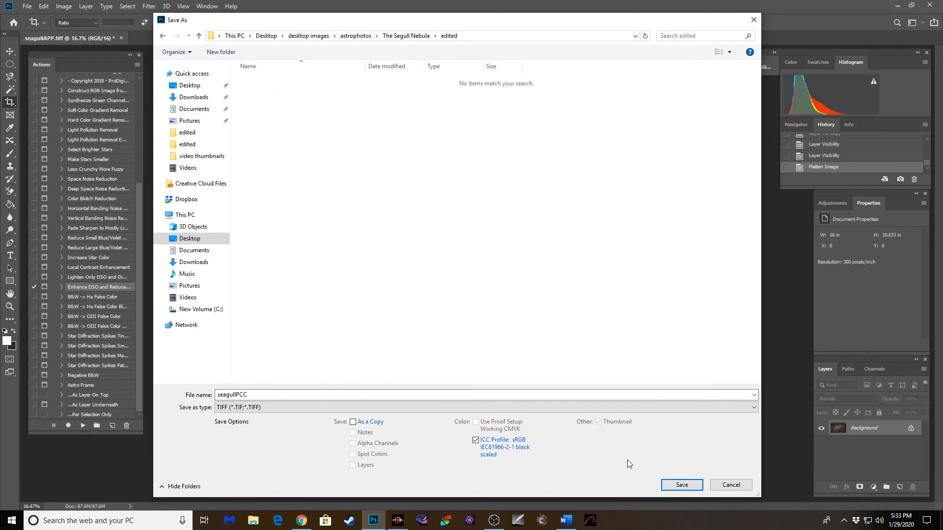
pyautogui.click(682, 485)
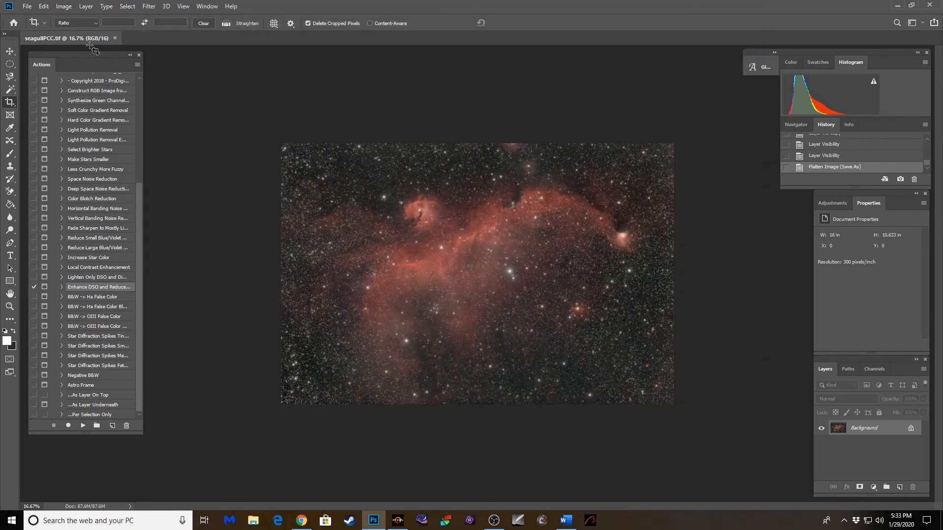
# Browse the Select and Filter menus, then open Image > Adjustments > HDR Toning.
pyautogui.click(127, 7)
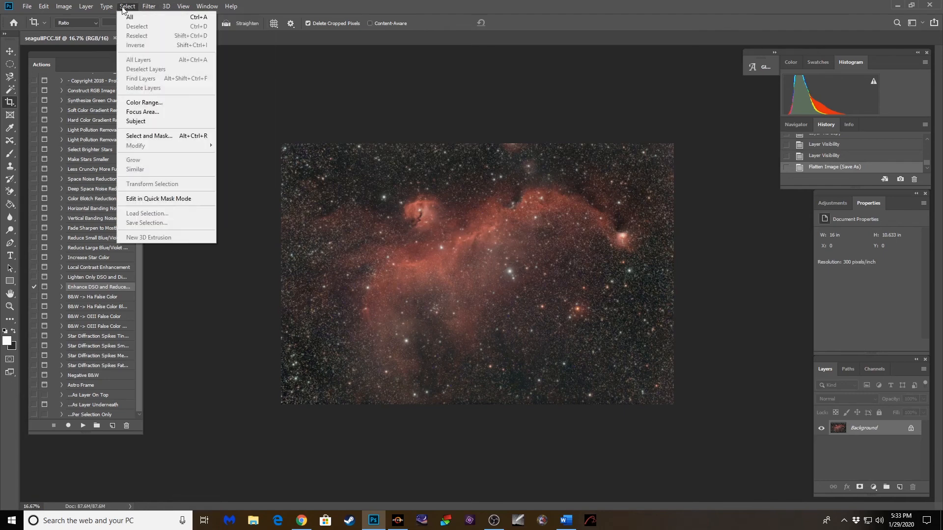
pyautogui.click(148, 6)
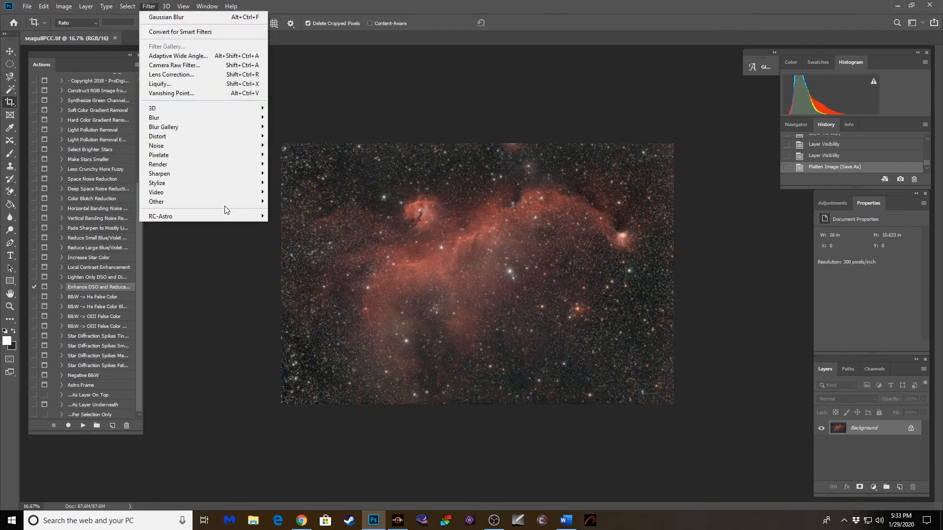
pyautogui.moveTo(156, 202)
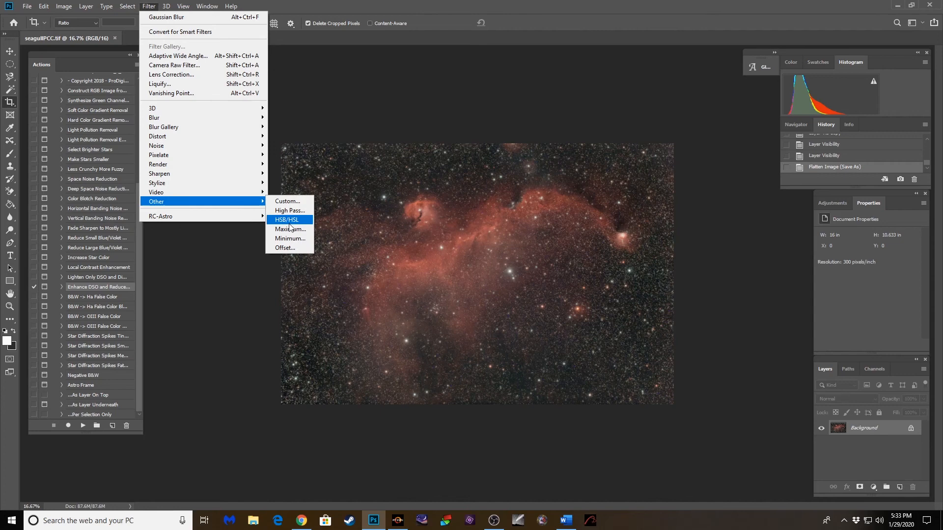
pyautogui.click(52, 5)
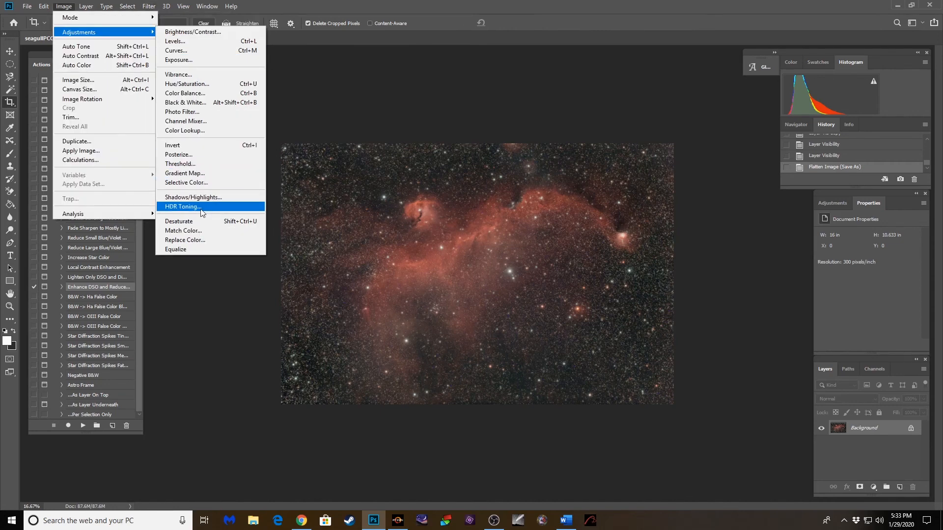
pyautogui.click(182, 207)
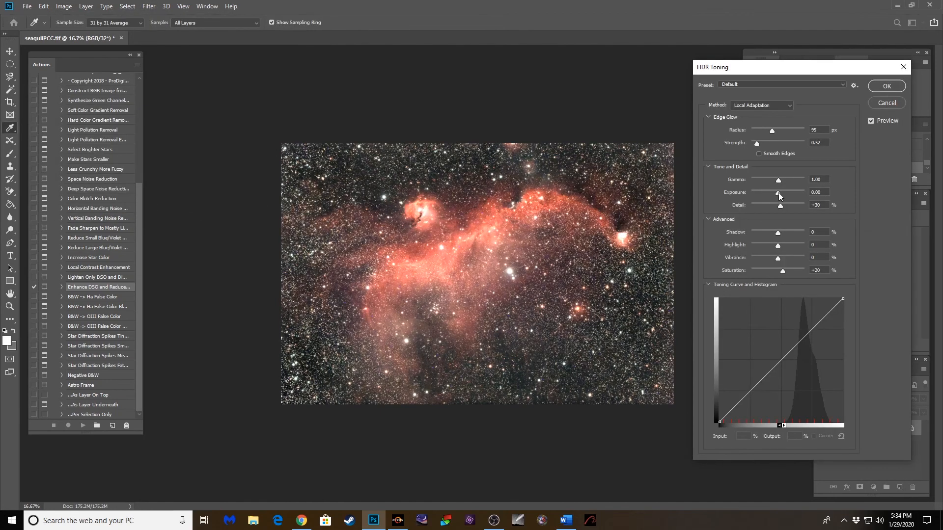
# Lower the HDR Toning exposure to about -0.78.
pyautogui.moveTo(782, 192); pyautogui.dragTo(772, 192)
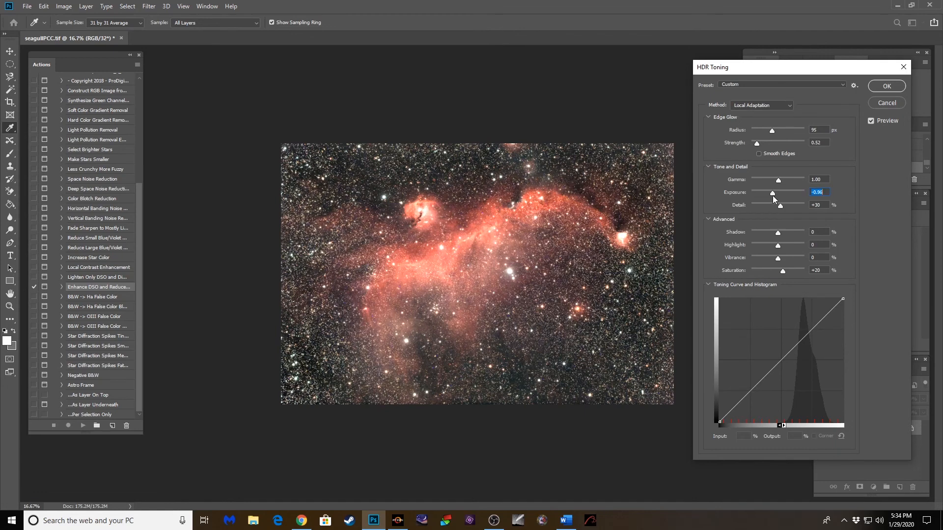
pyautogui.moveTo(772, 193); pyautogui.dragTo(755, 192)
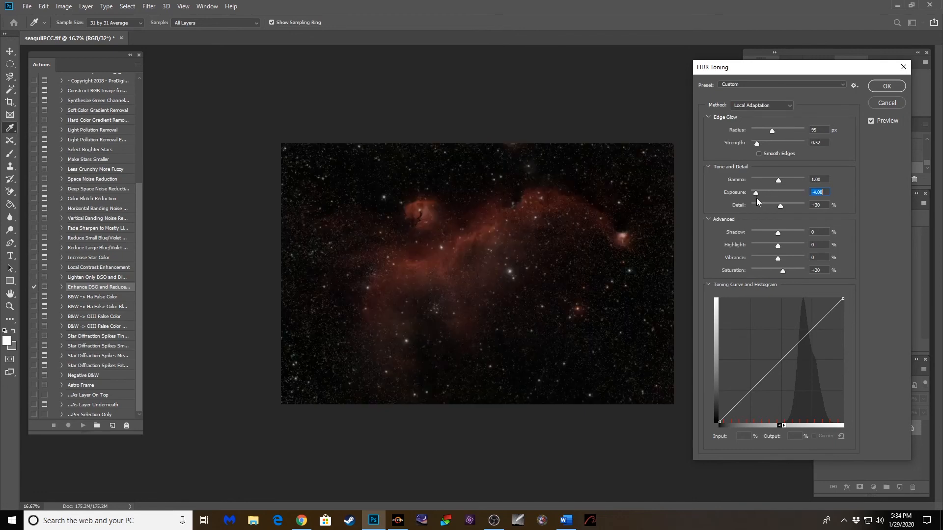
pyautogui.moveTo(755, 193); pyautogui.dragTo(761, 192)
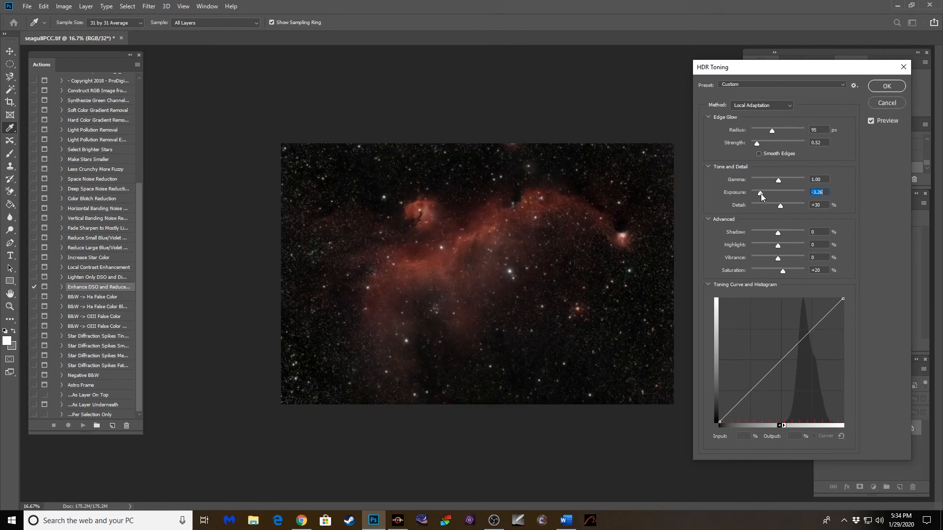
pyautogui.moveTo(760, 195); pyautogui.dragTo(769, 194)
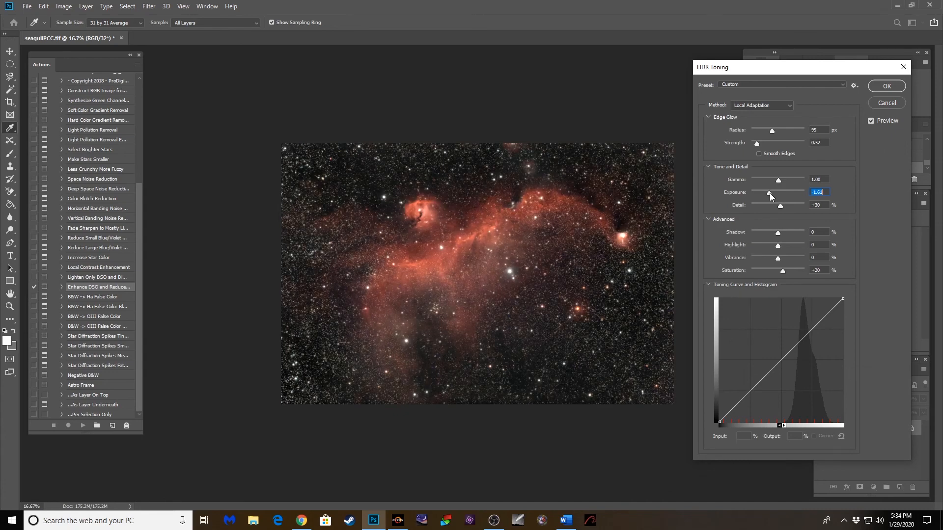
pyautogui.moveTo(769, 195)
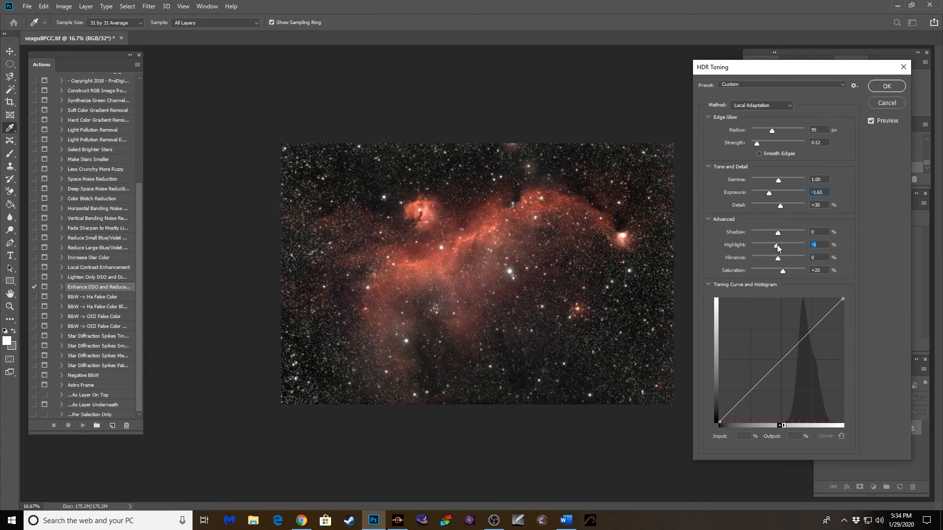
# Set Highlight to -36 and Gamma to 1.56, then apply the HDR toning.
pyautogui.moveTo(777, 247); pyautogui.dragTo(771, 247)
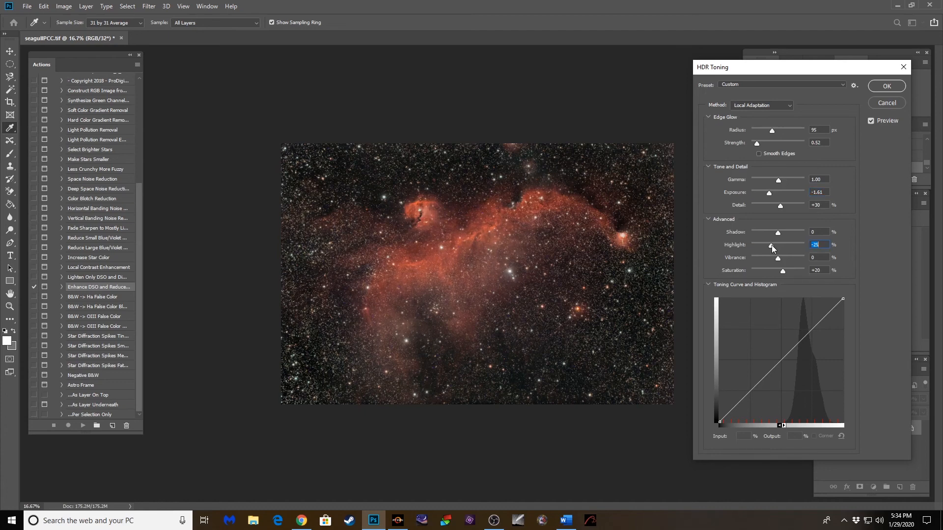
pyautogui.moveTo(772, 247); pyautogui.dragTo(768, 247)
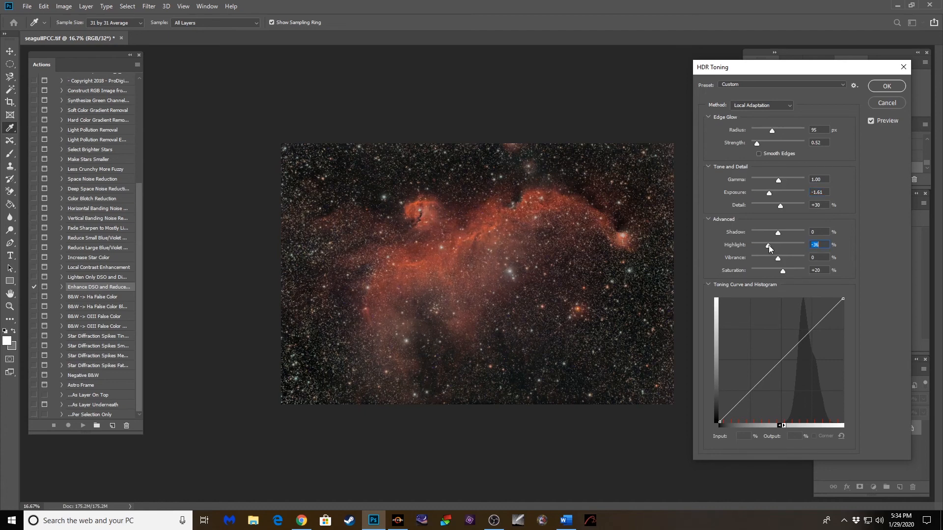
pyautogui.moveTo(768, 192); pyautogui.dragTo(771, 192)
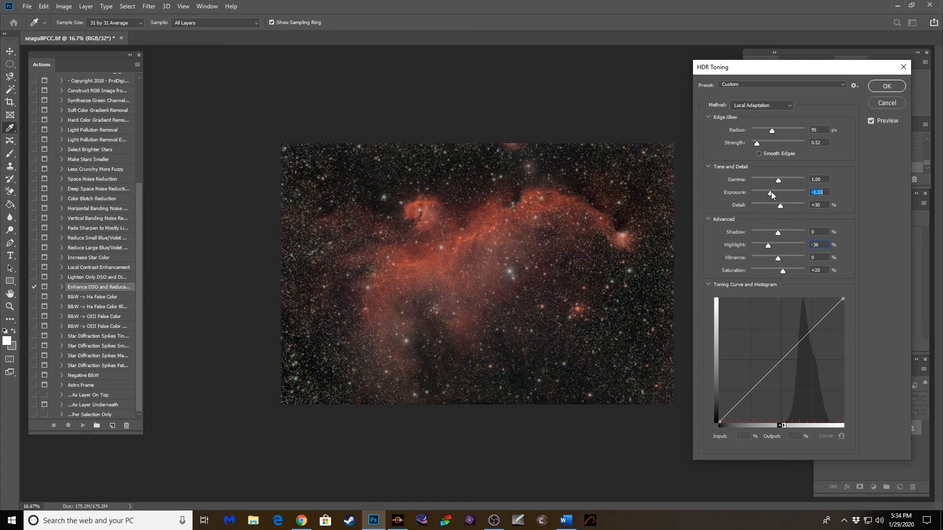
pyautogui.moveTo(770, 195); pyautogui.dragTo(776, 196)
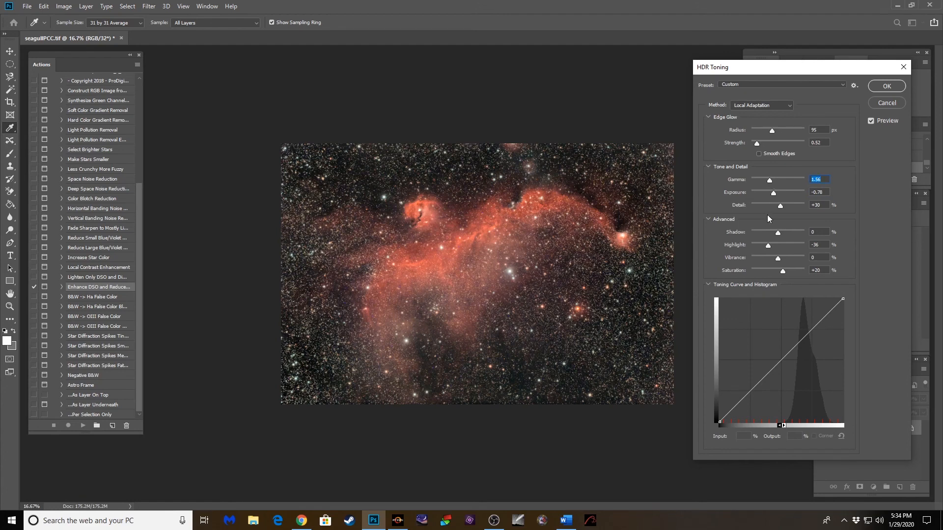
pyautogui.moveTo(776, 232)
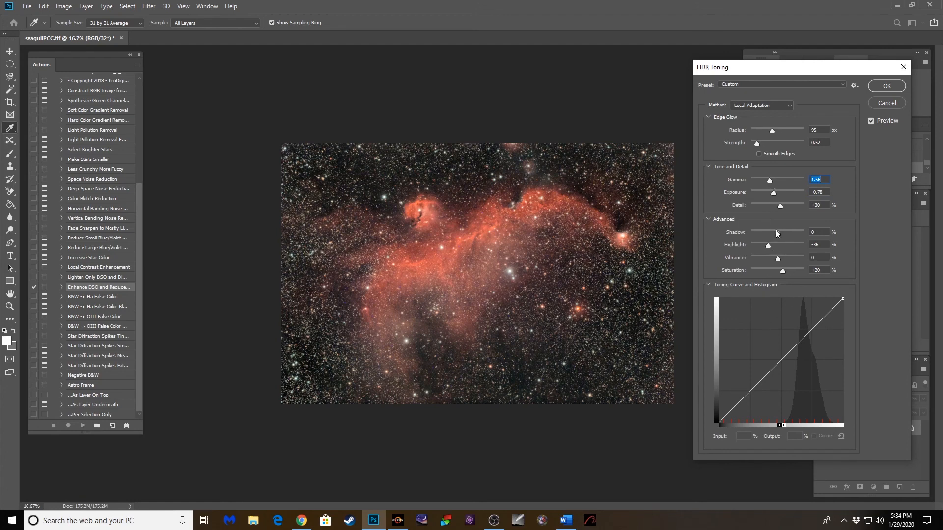
pyautogui.click(886, 86)
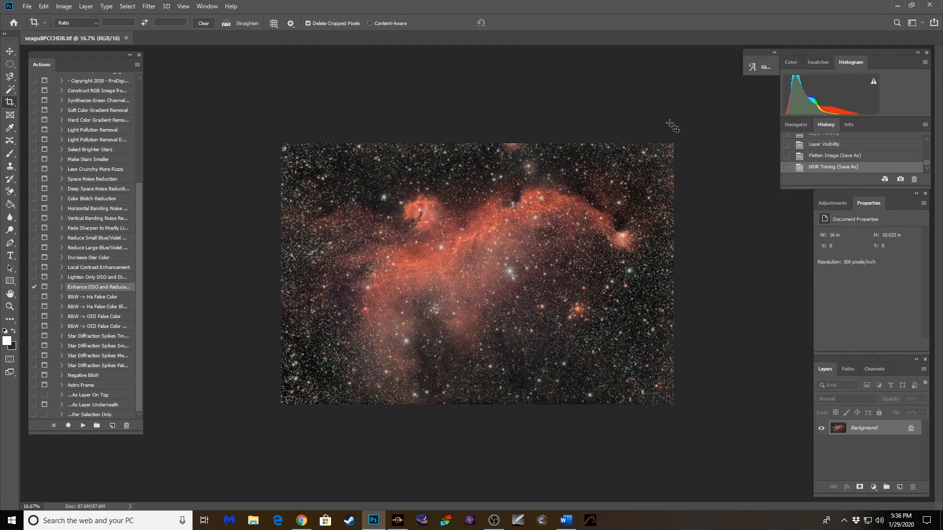